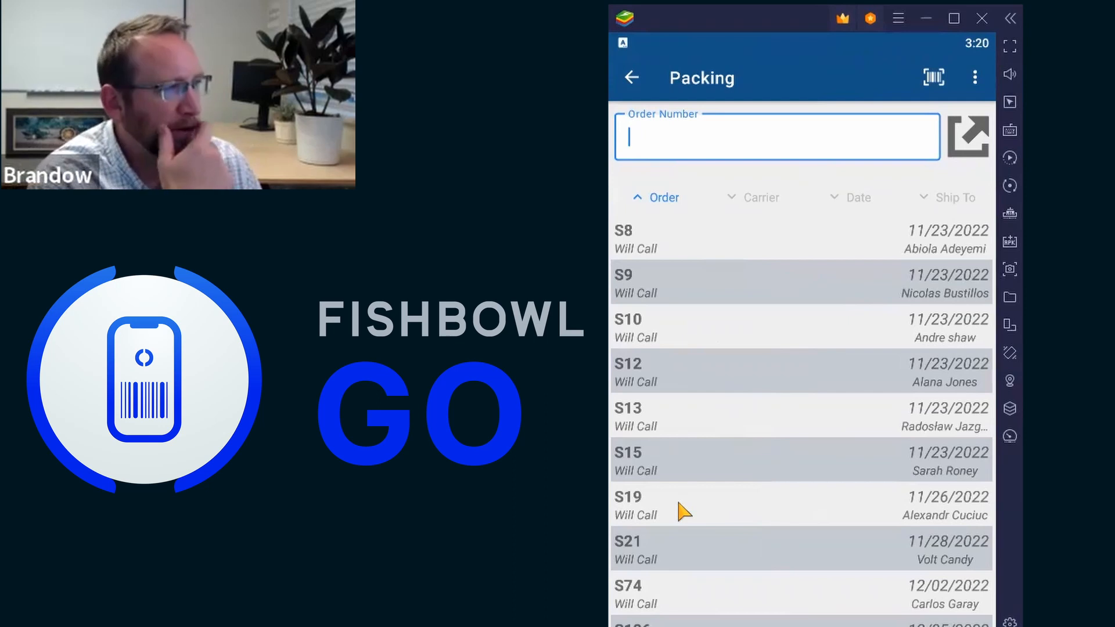
# - Enter order number S19 in the Packing list to open its Ship screen
pyautogui.write('S19')
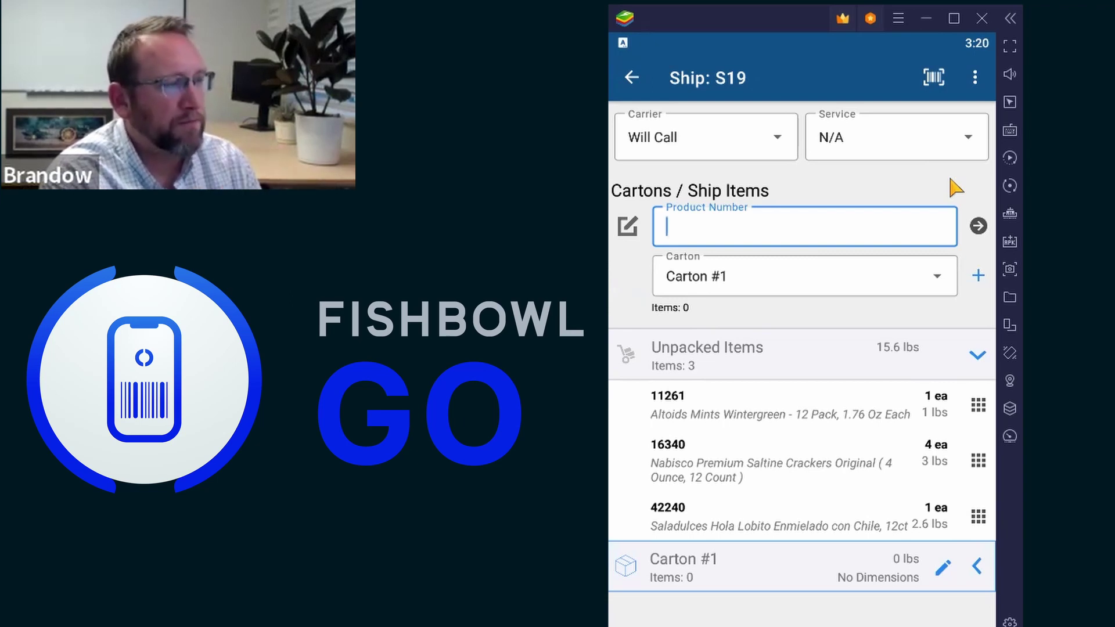
pyautogui.moveTo(1005, 215)
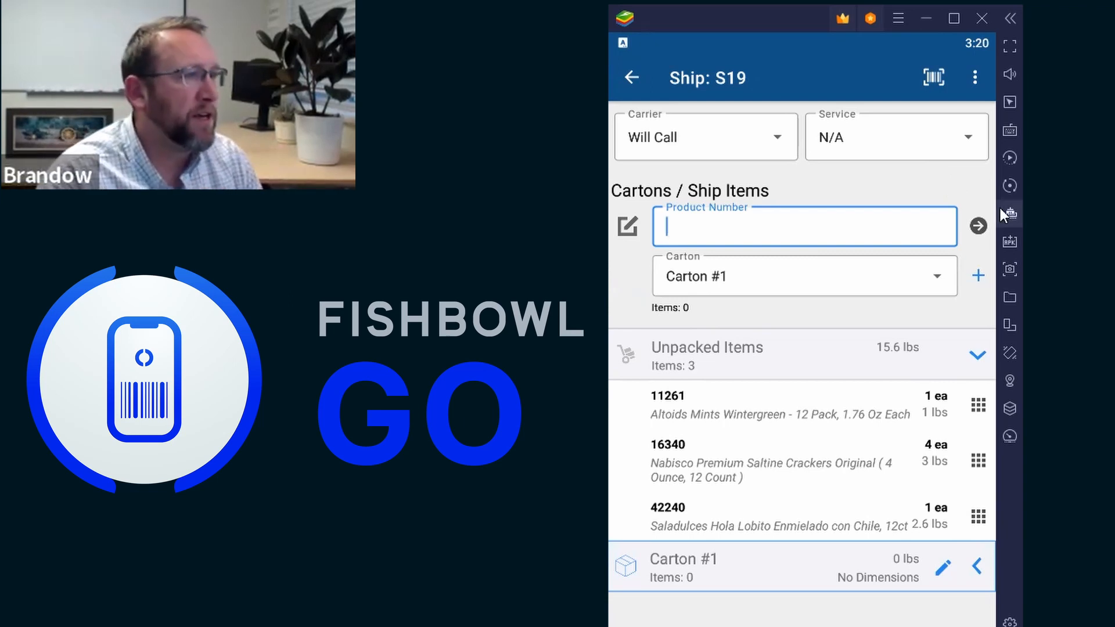
pyautogui.moveTo(686, 224)
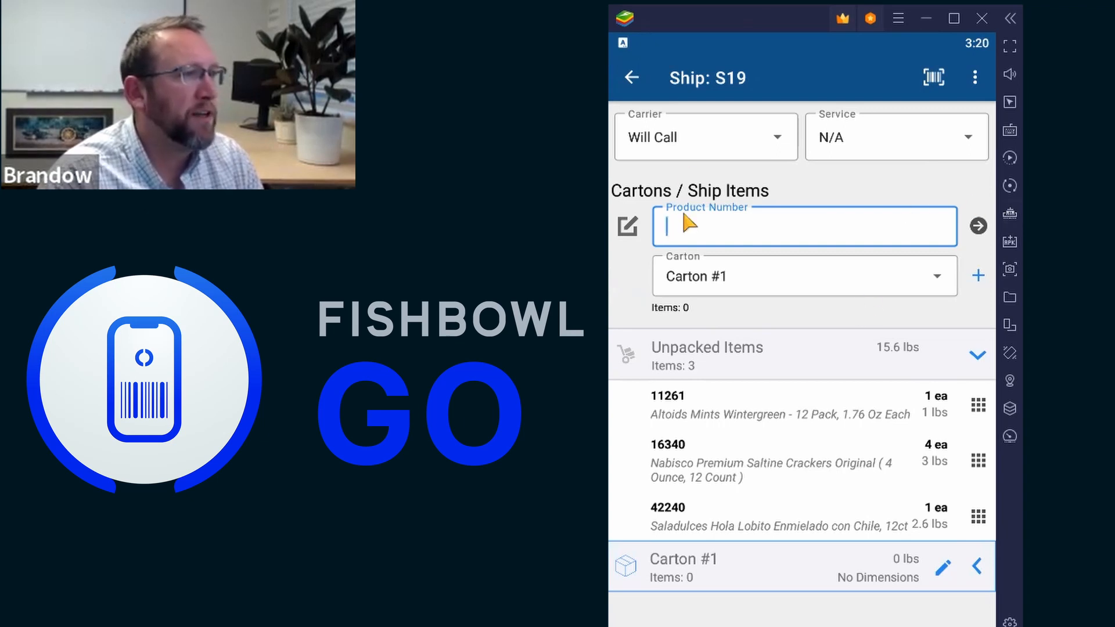
pyautogui.moveTo(671, 367)
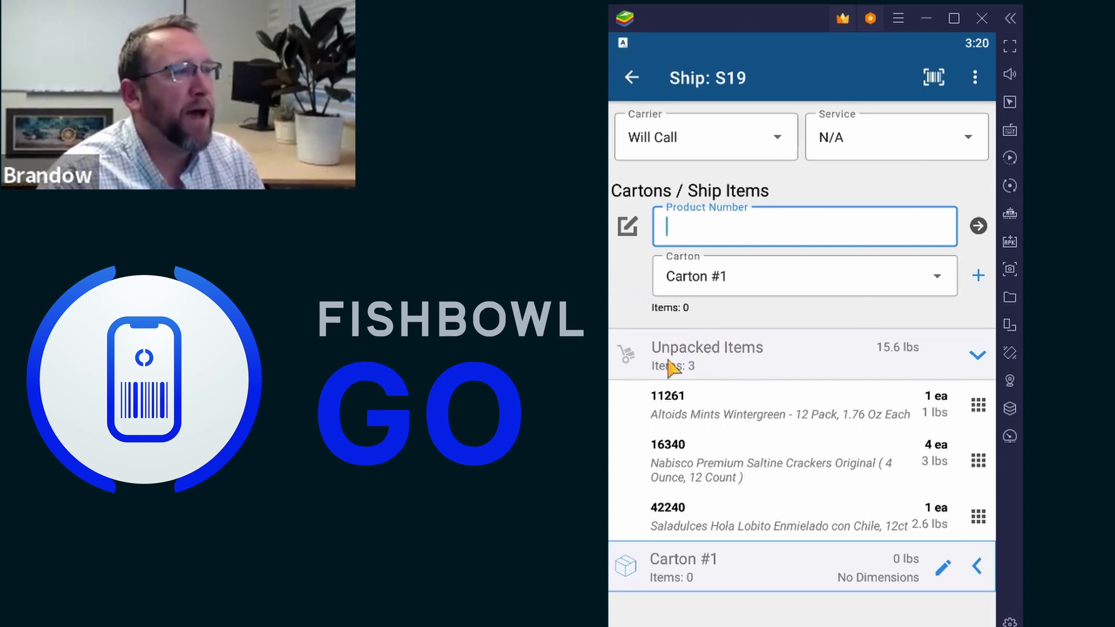
pyautogui.moveTo(715, 601)
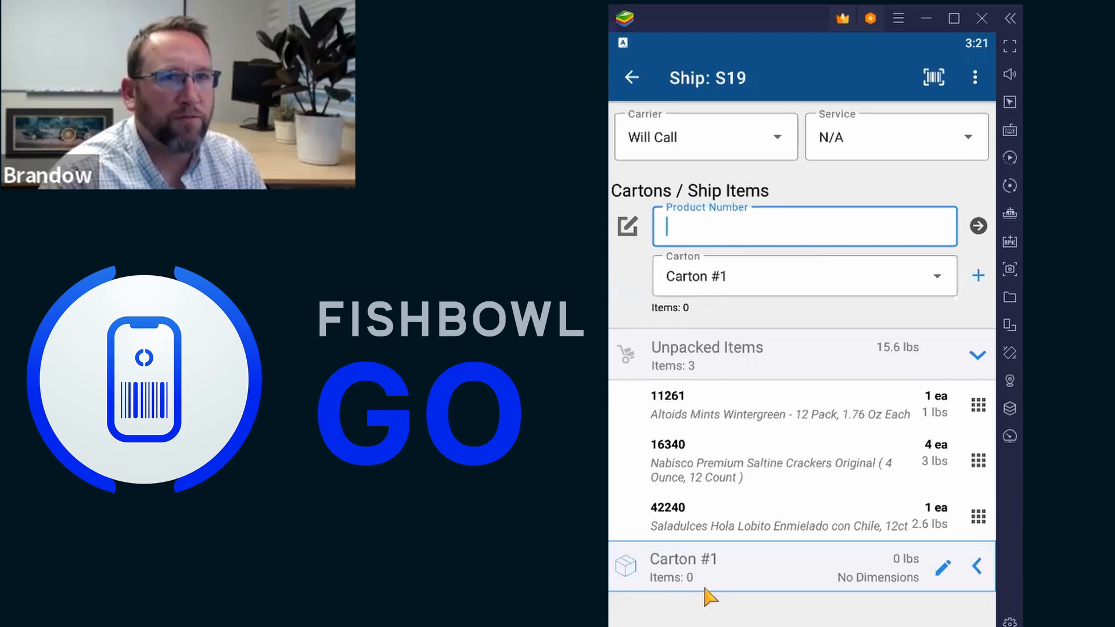
# - Pack Altoids Mints (product 11261) into Carton #1
pyautogui.write('11261')
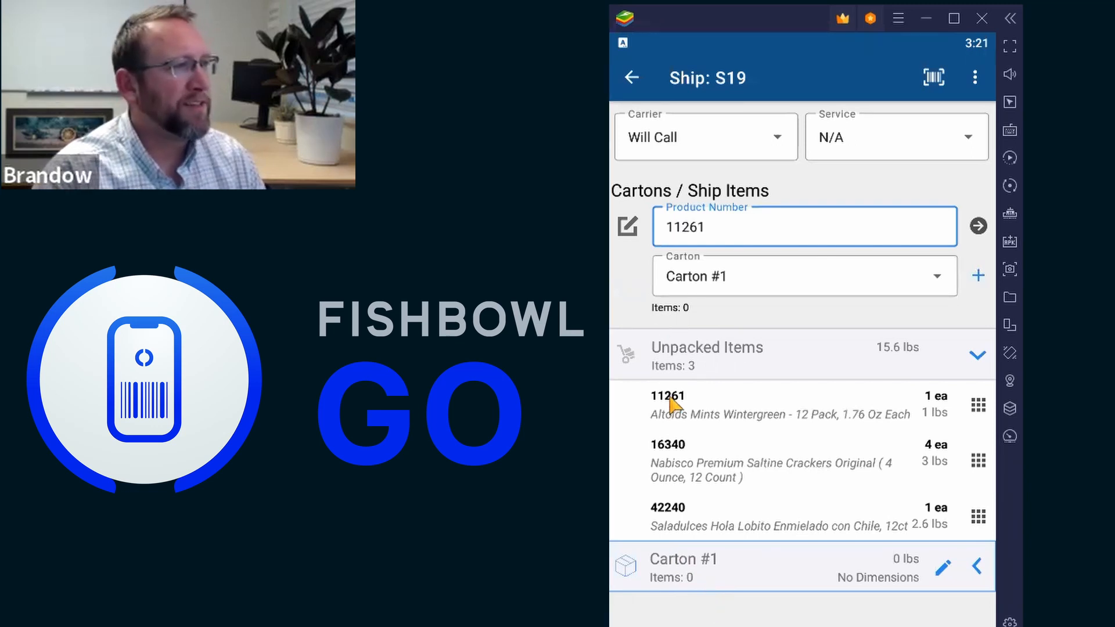
pyautogui.moveTo(688, 411)
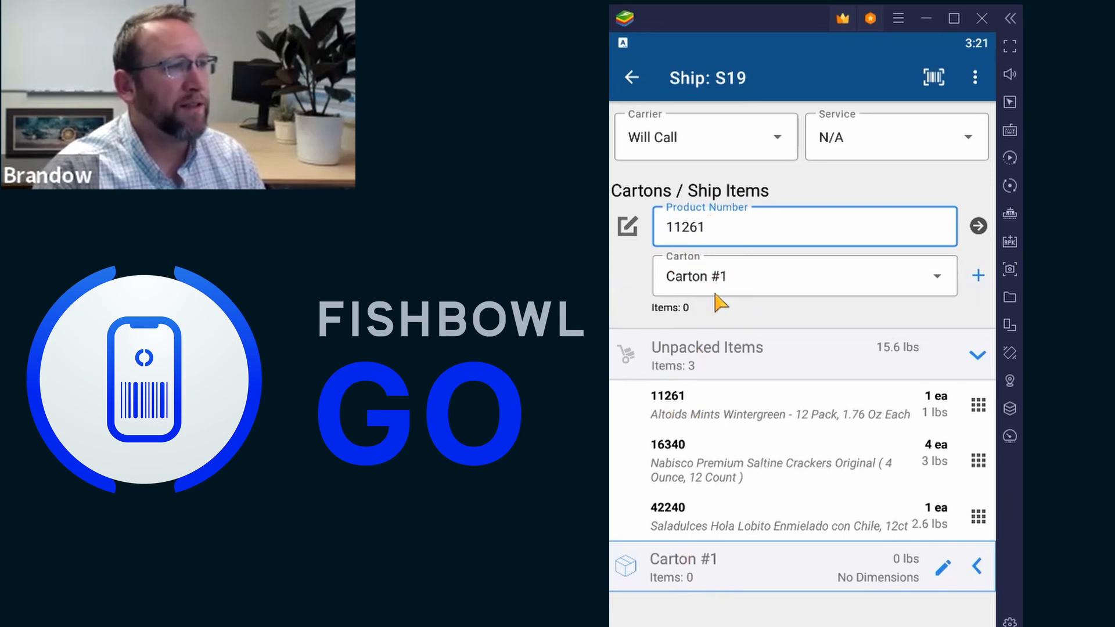
pyautogui.moveTo(782, 298)
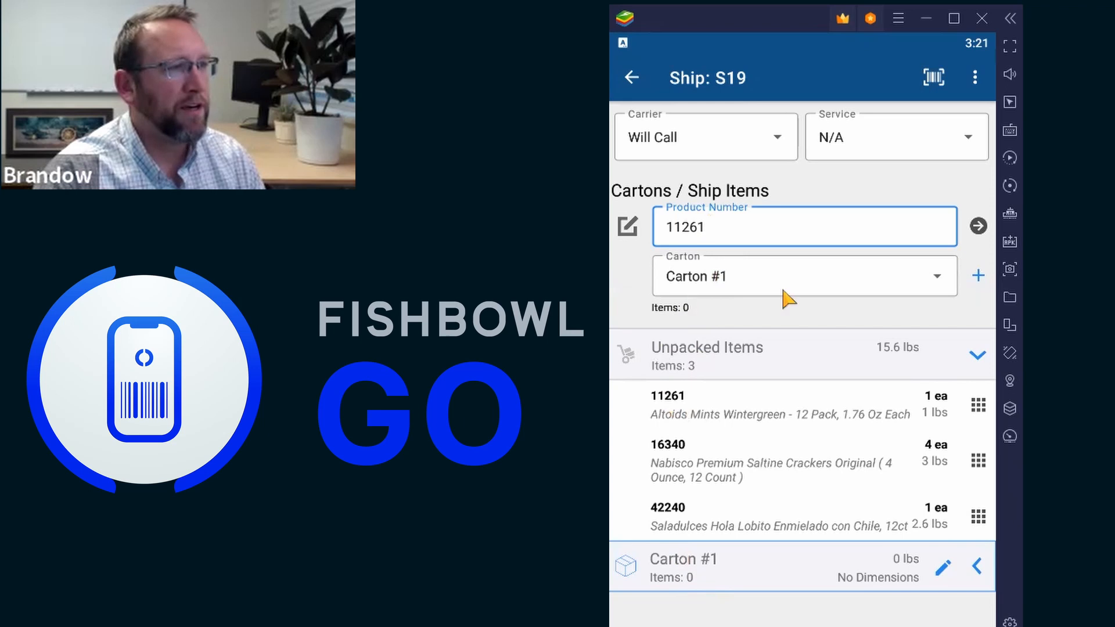
pyautogui.moveTo(980, 228)
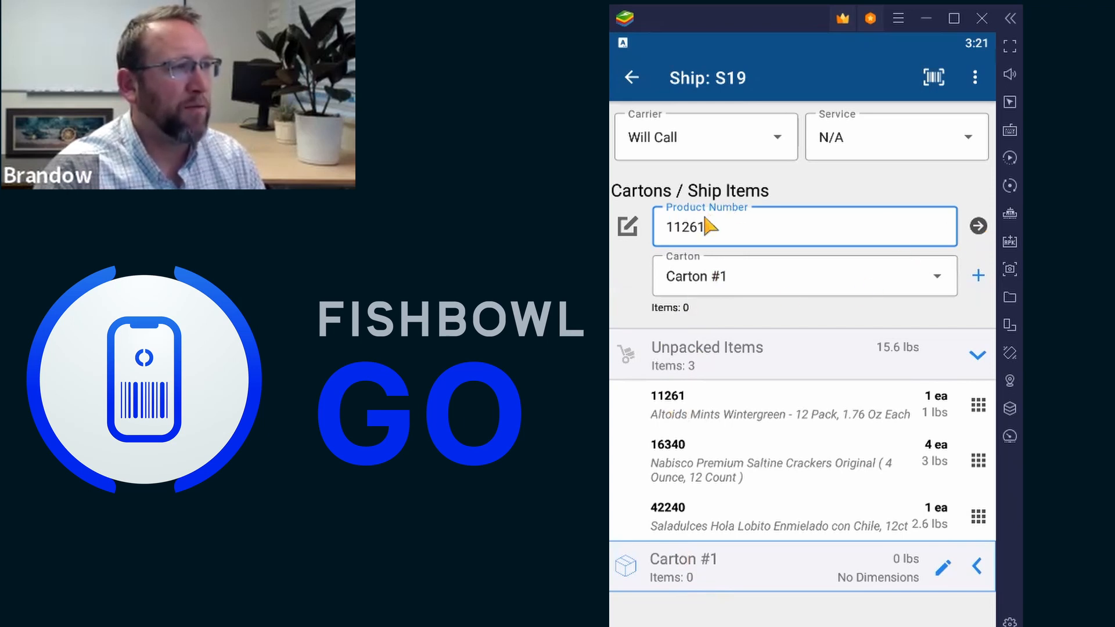
pyautogui.moveTo(720, 276)
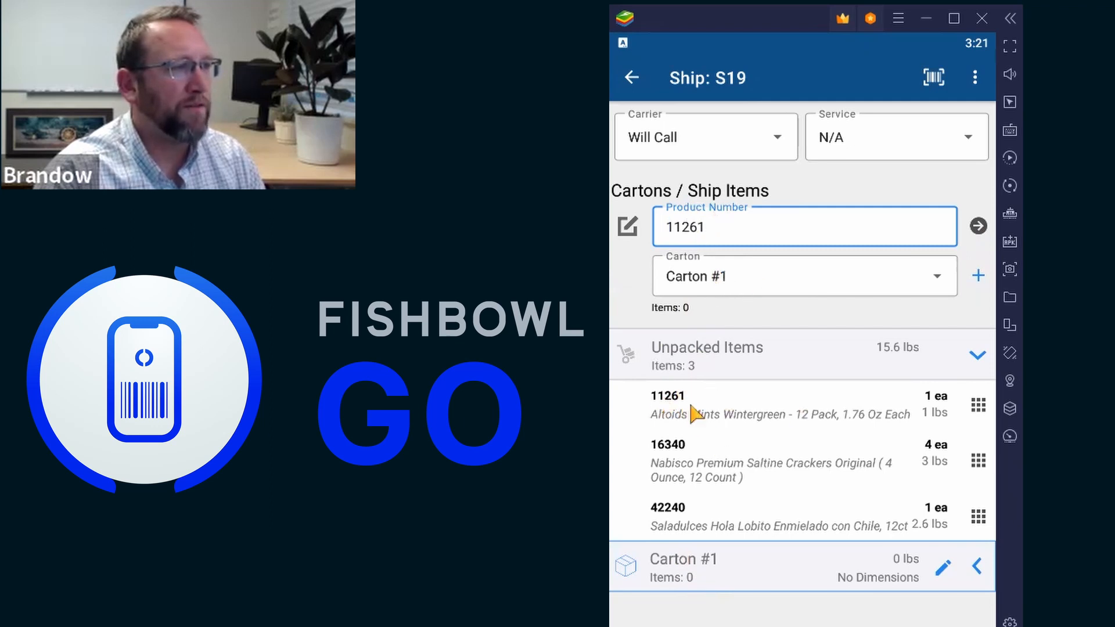
pyautogui.moveTo(748, 313)
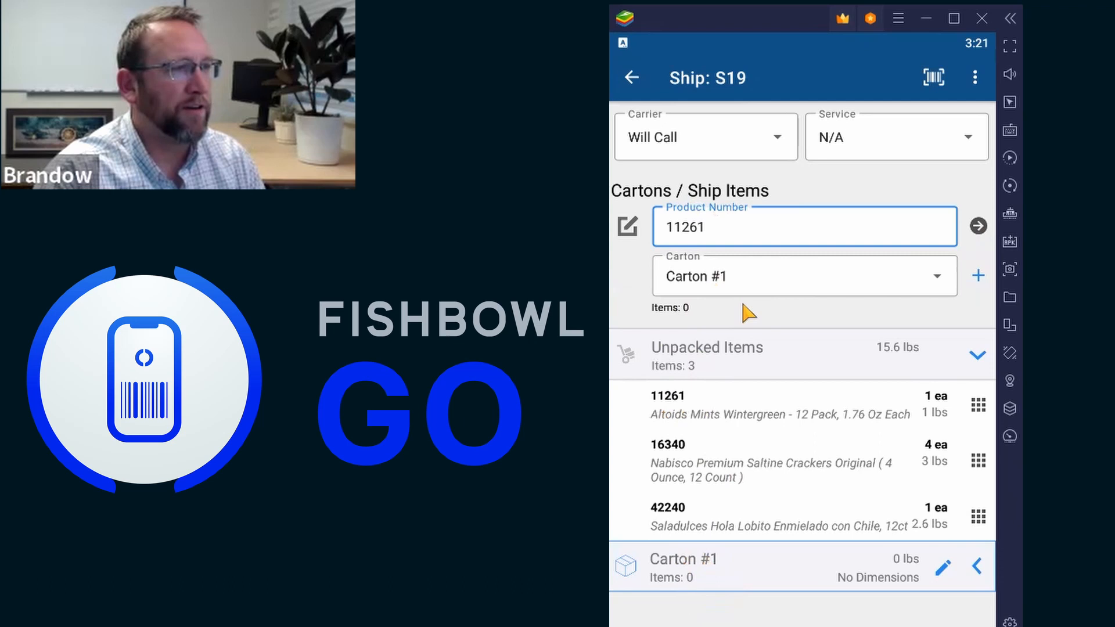
pyautogui.click(977, 225)
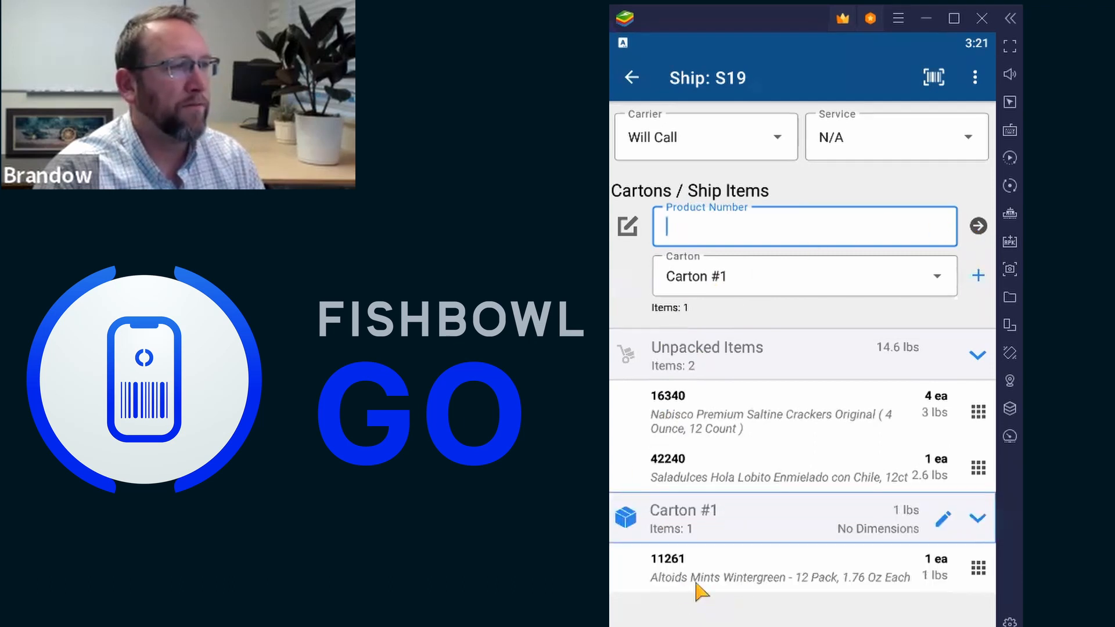
pyautogui.moveTo(674, 460)
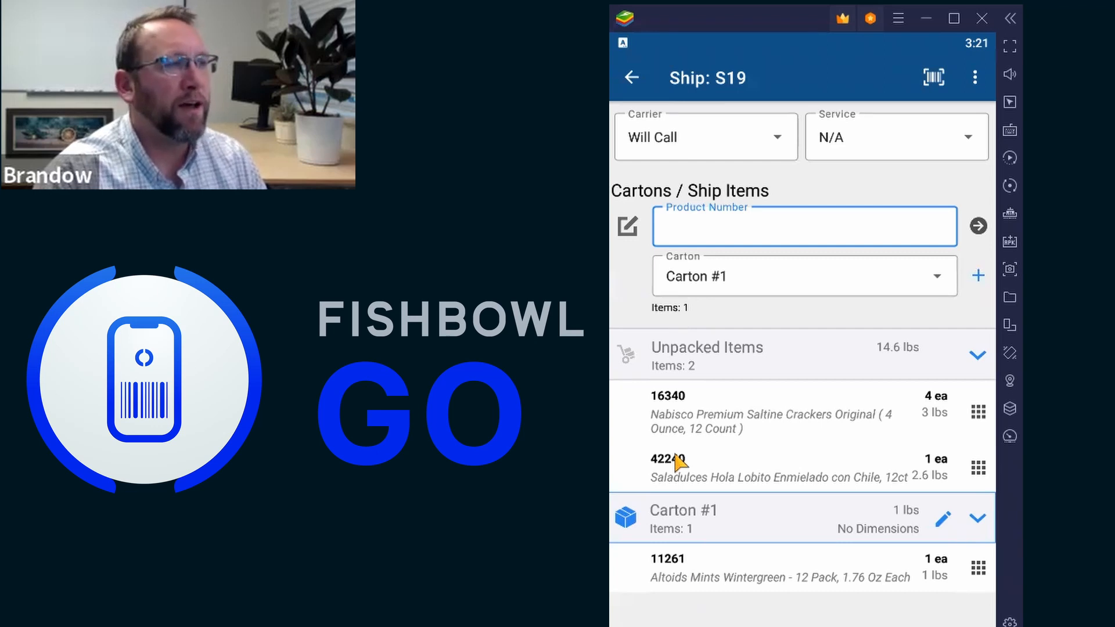
pyautogui.moveTo(659, 511)
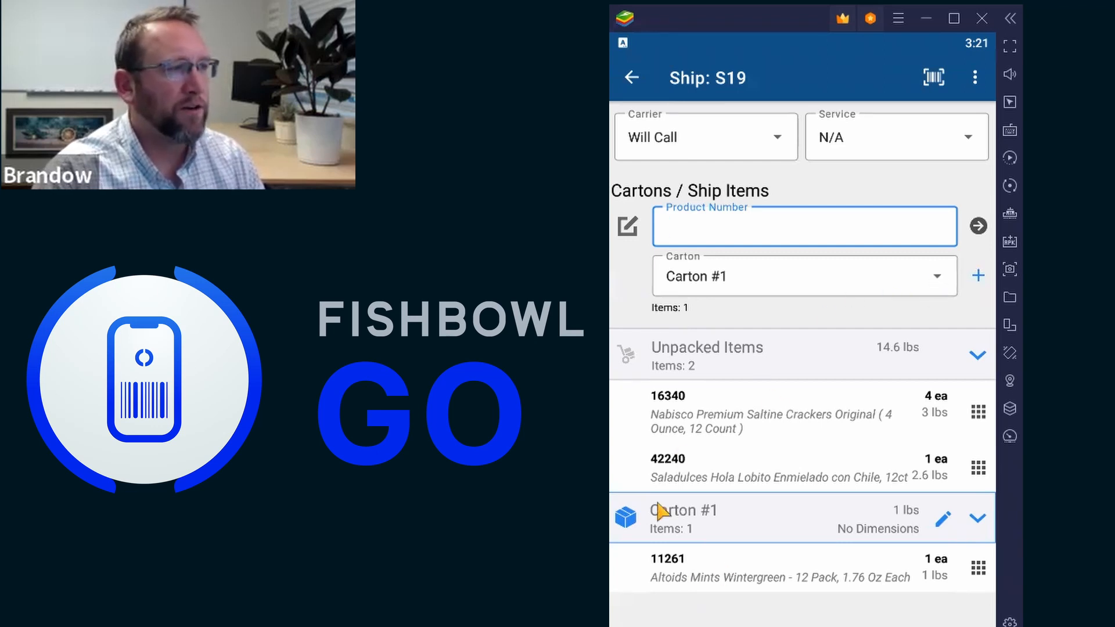
pyautogui.moveTo(760, 566)
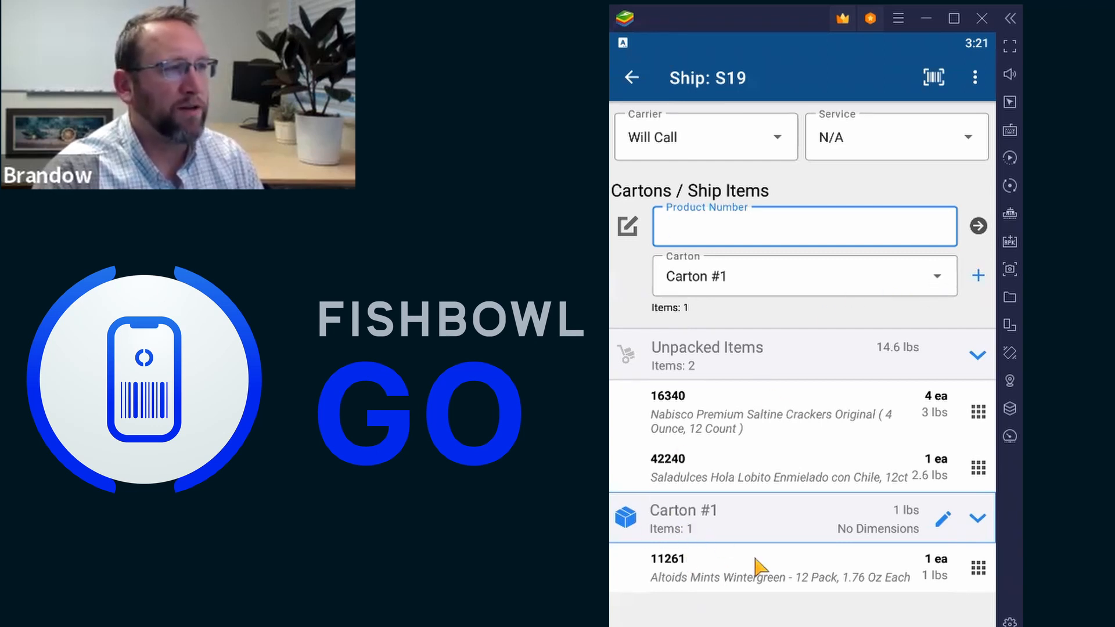
pyautogui.moveTo(789, 298)
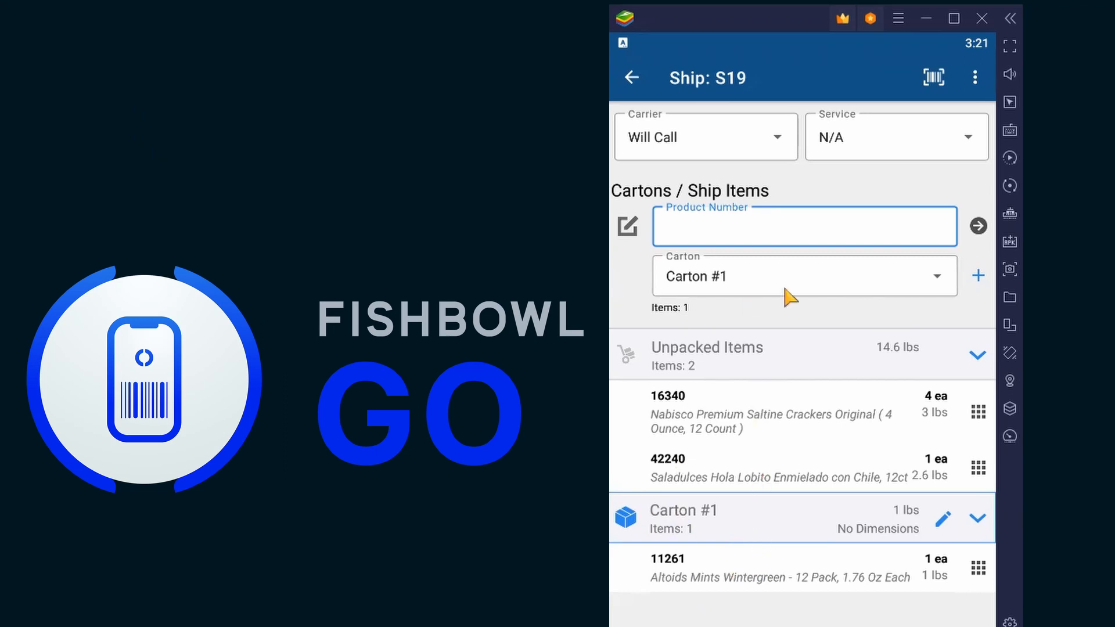
pyautogui.moveTo(979, 283)
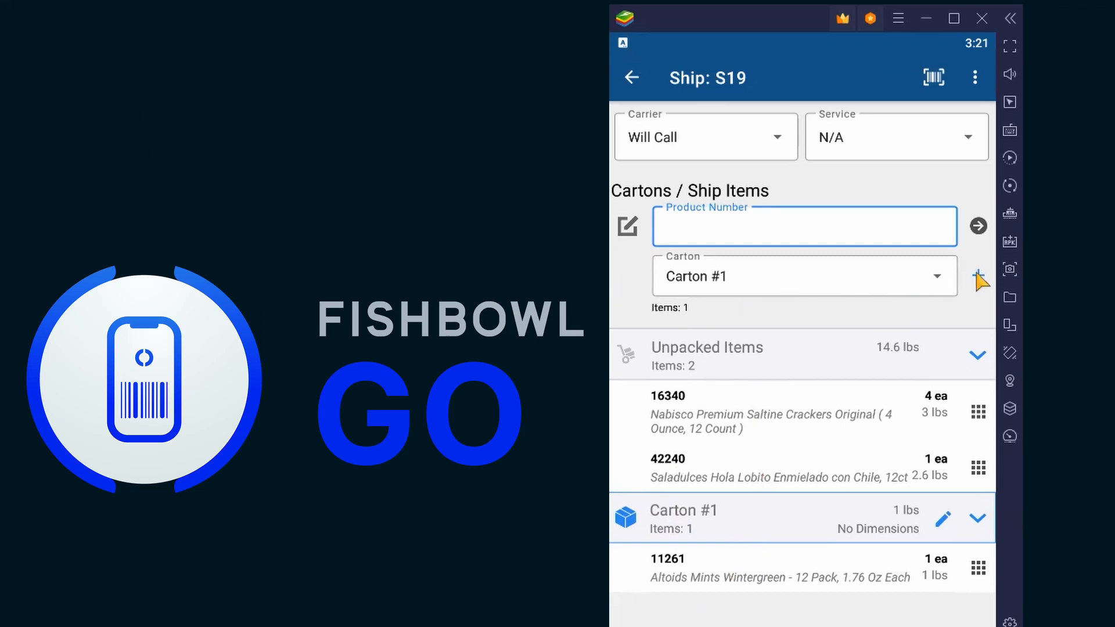
# - Create Carton #2 and pack Nabisco Saltine Crackers (16340) into it
pyautogui.click(979, 275)
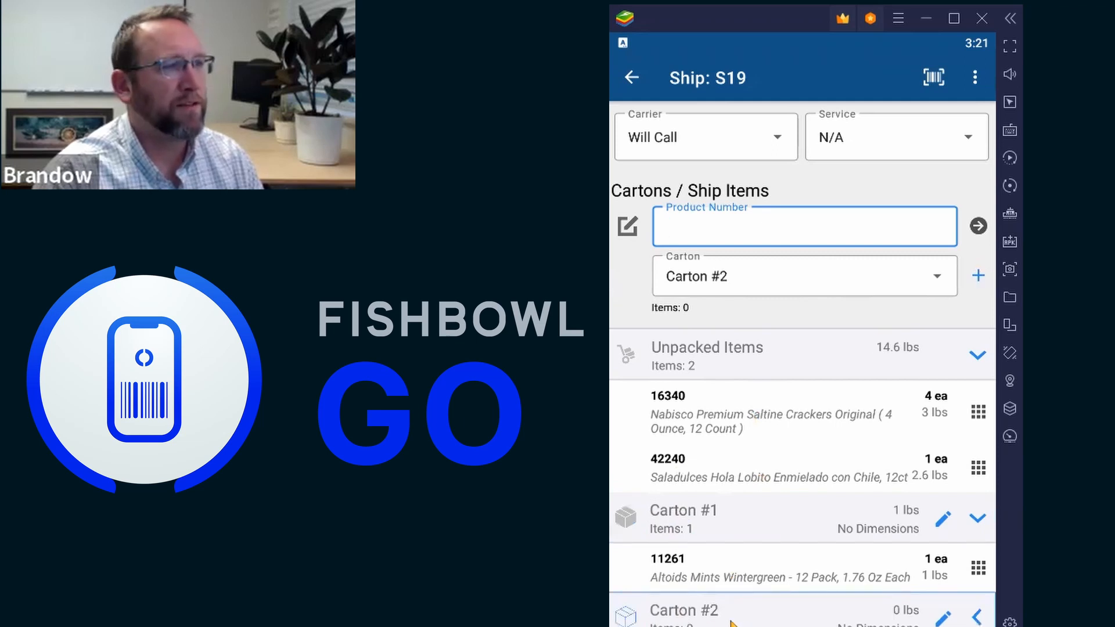
pyautogui.moveTo(675, 418)
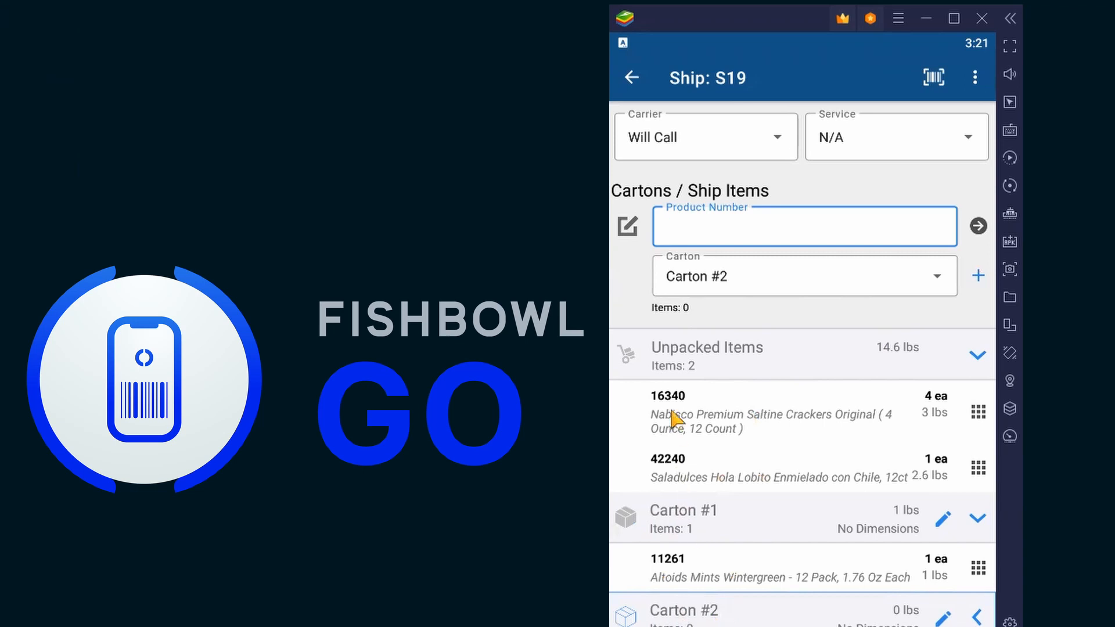
pyautogui.write('16340')
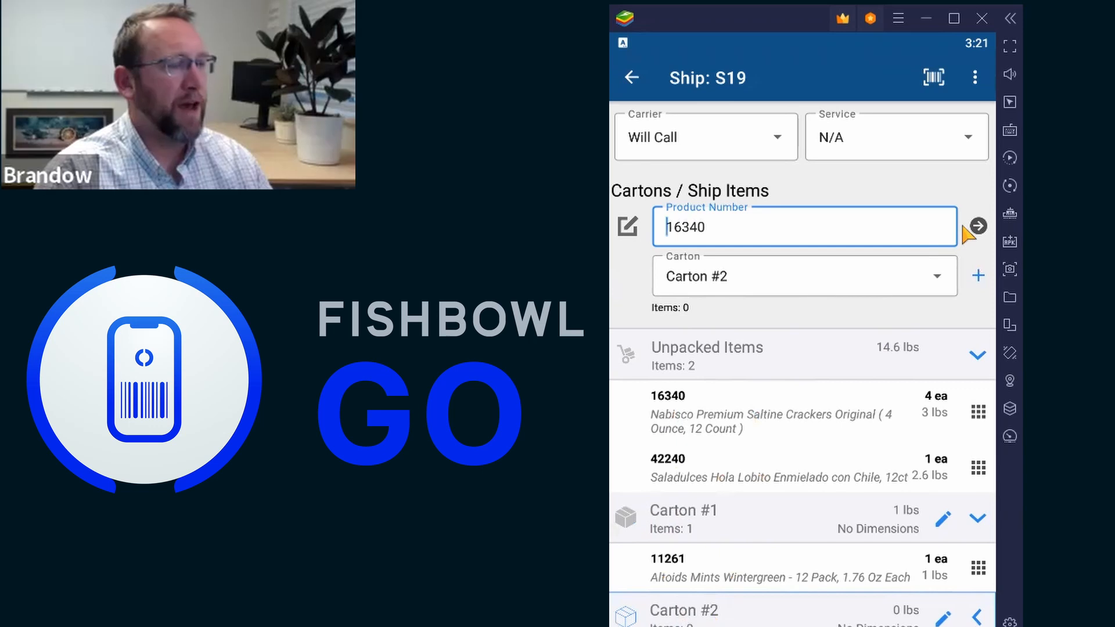
pyautogui.click(974, 225)
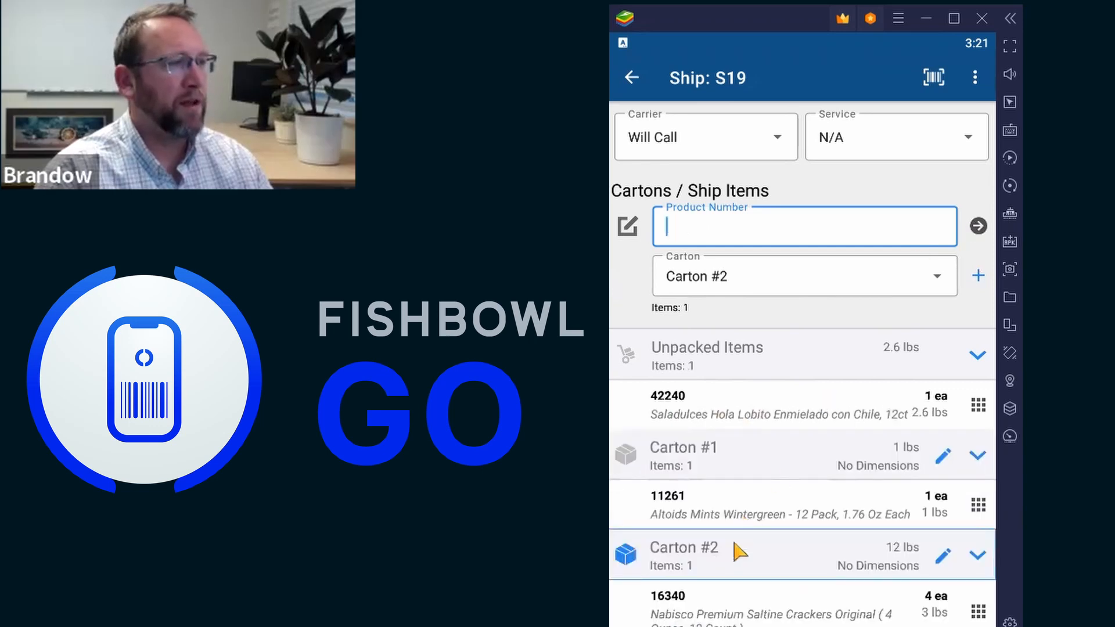
pyautogui.moveTo(853, 618)
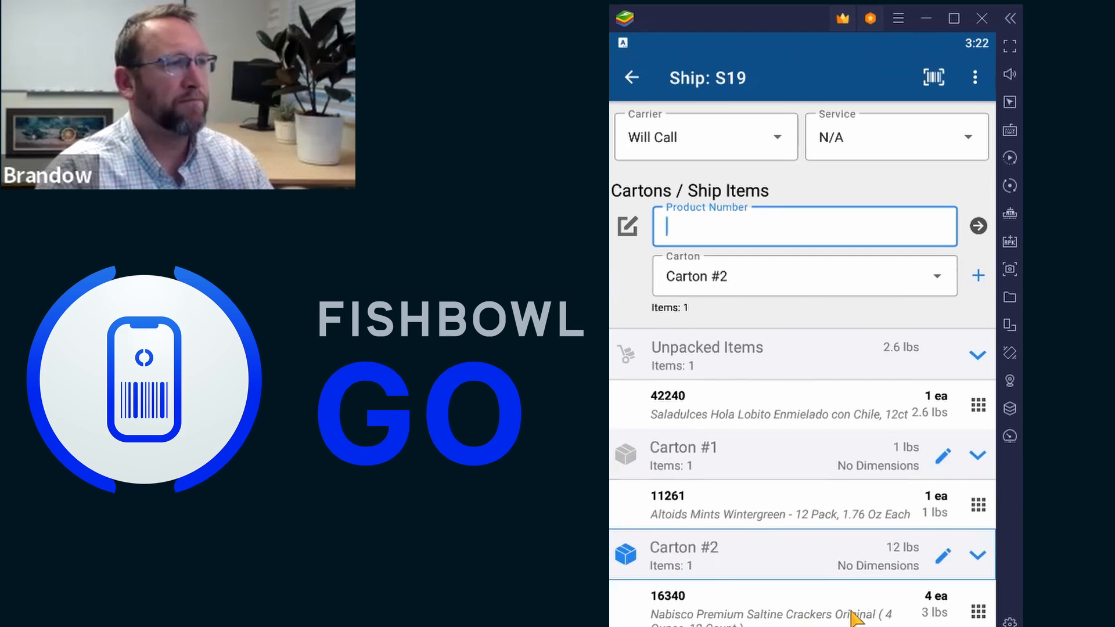
pyautogui.moveTo(804, 418)
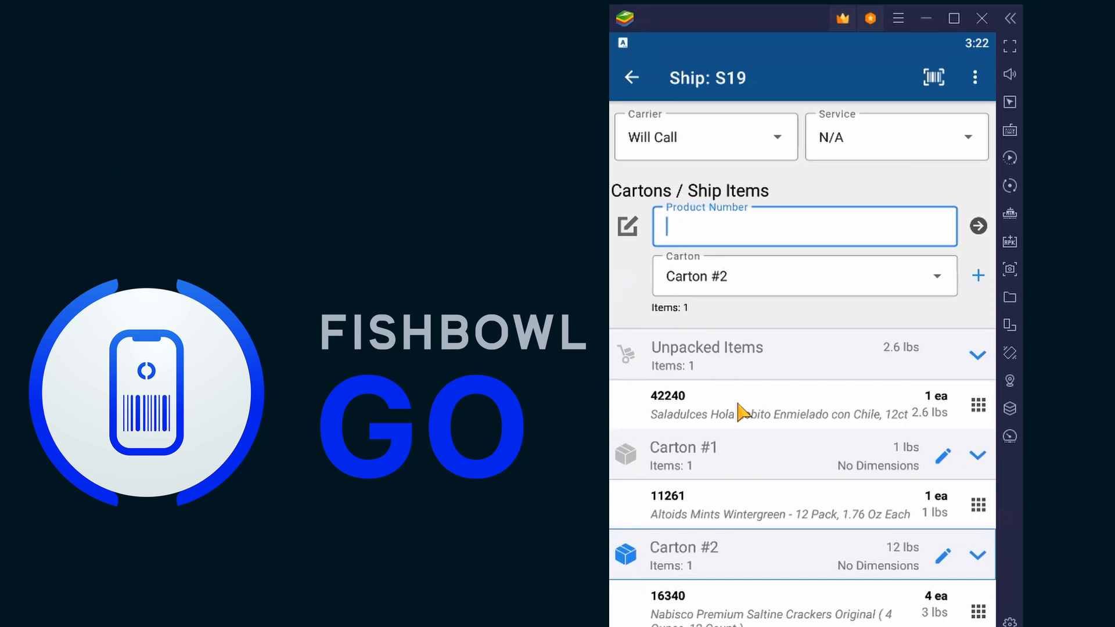
# - Pack Saladulces Hola Lobito (42240) into Carton #2, leaving no unpacked items
pyautogui.write('42240')
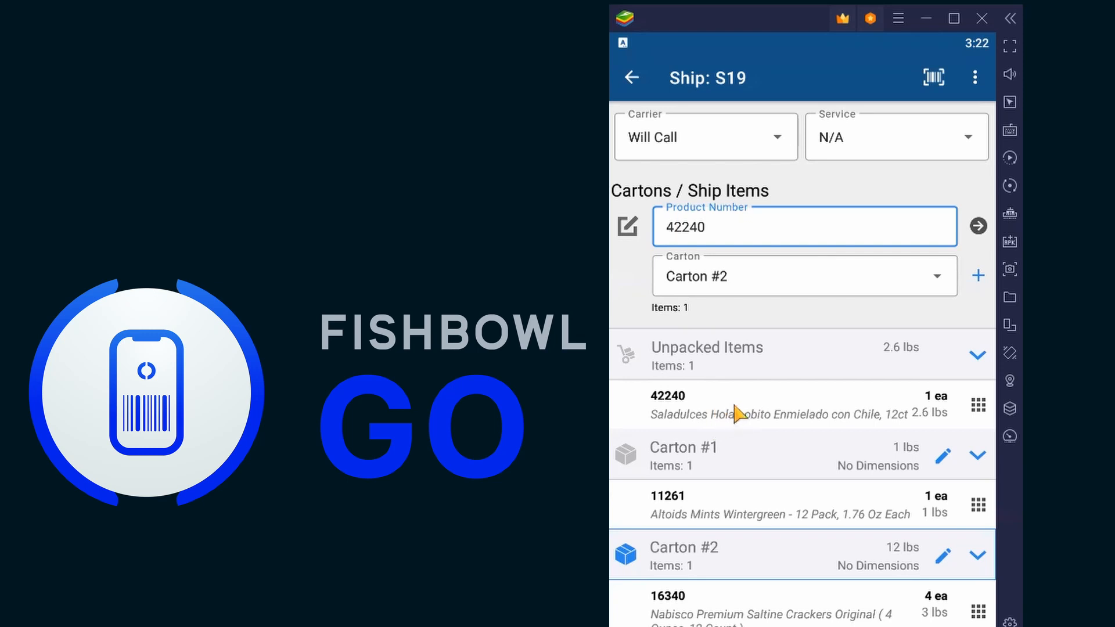
pyautogui.moveTo(881, 284)
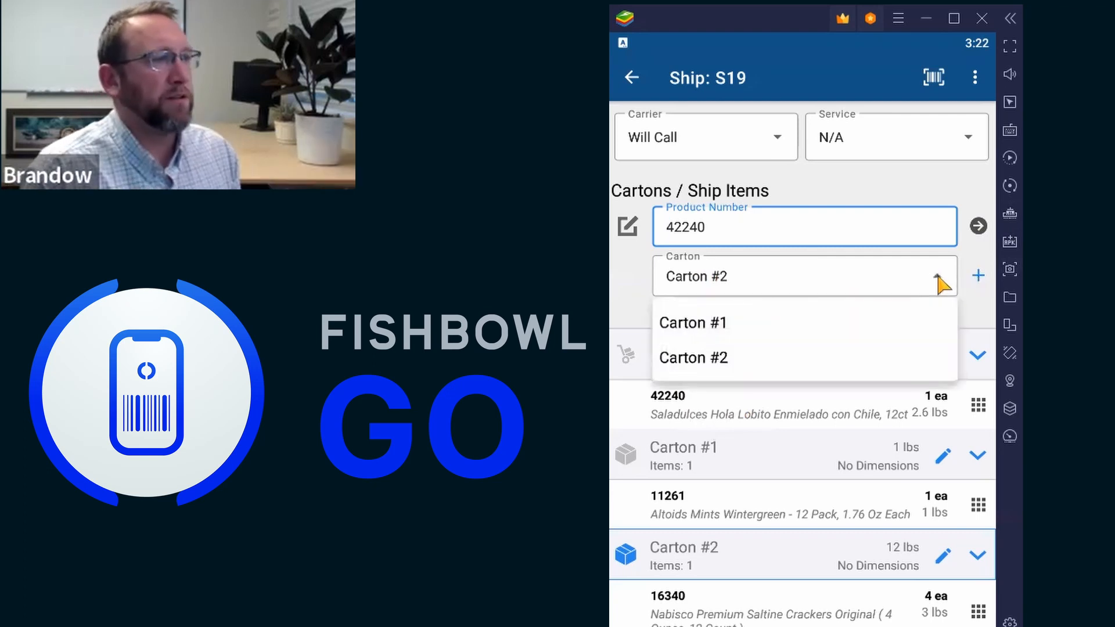
pyautogui.click(693, 357)
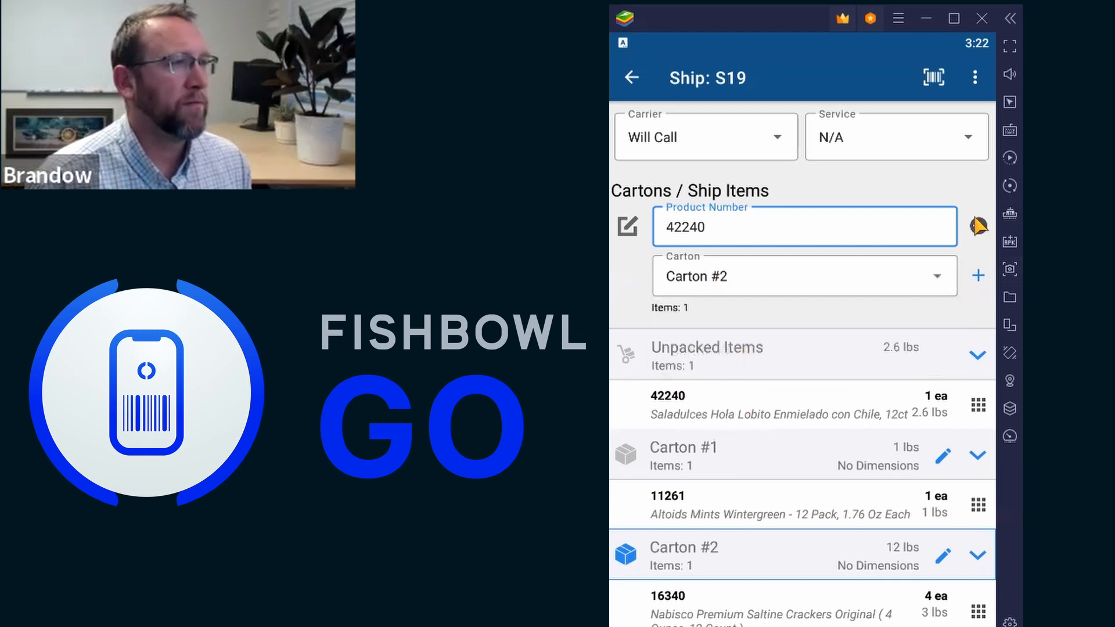
pyautogui.click(978, 225)
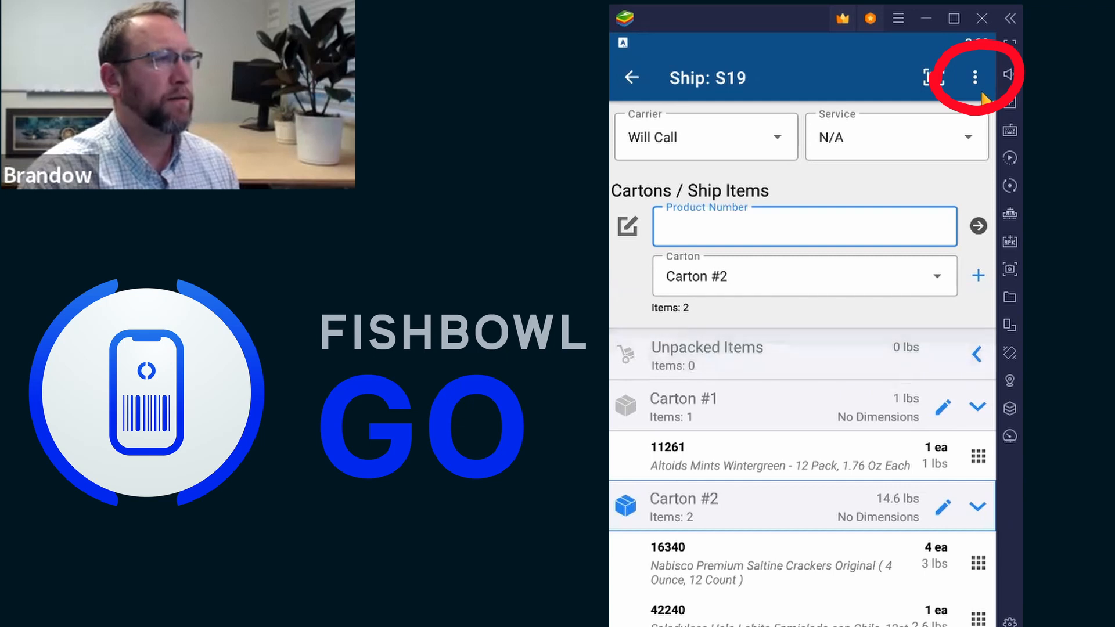
# - Save order S19's packed cartons from the three-dot menu
pyautogui.click(974, 77)
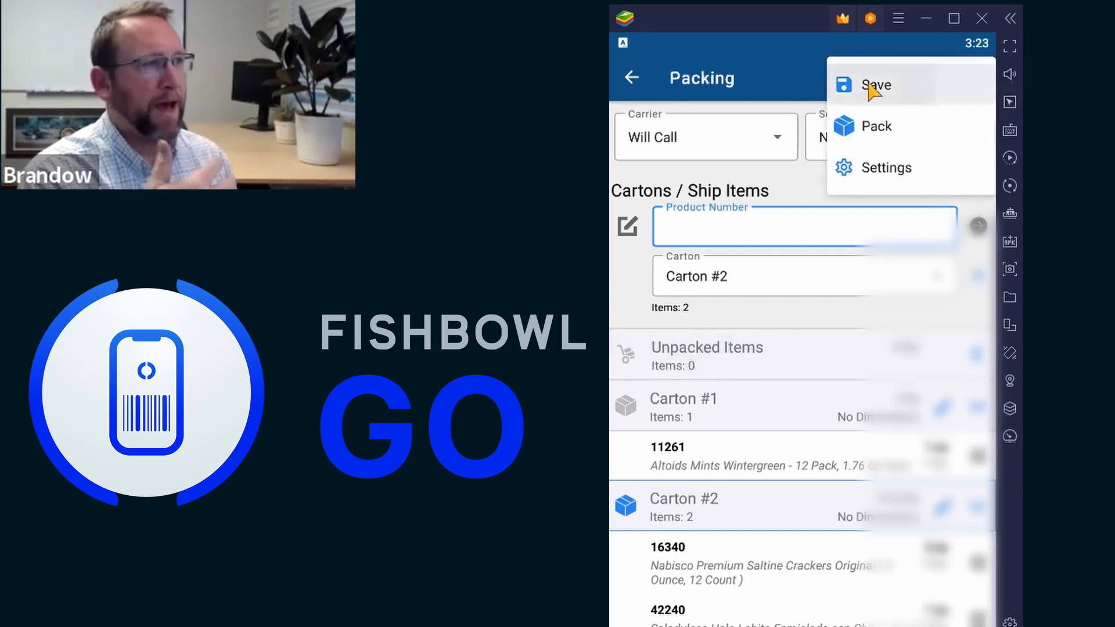
pyautogui.click(876, 85)
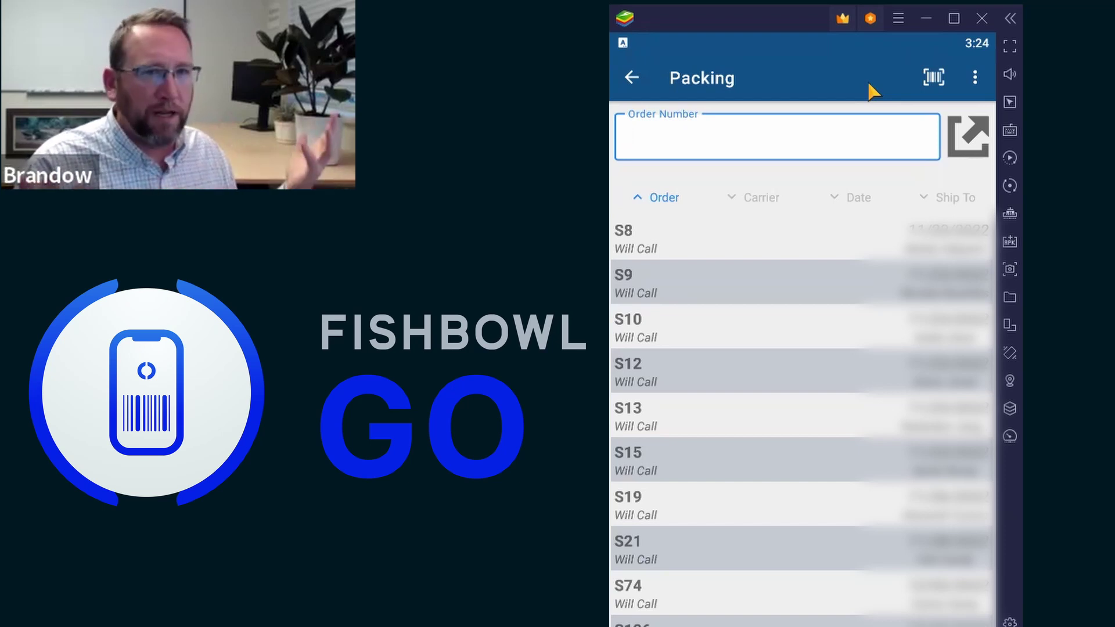
# - View S19's cartons in Fishbowl Client's Ship module
pyautogui.click(775, 136)
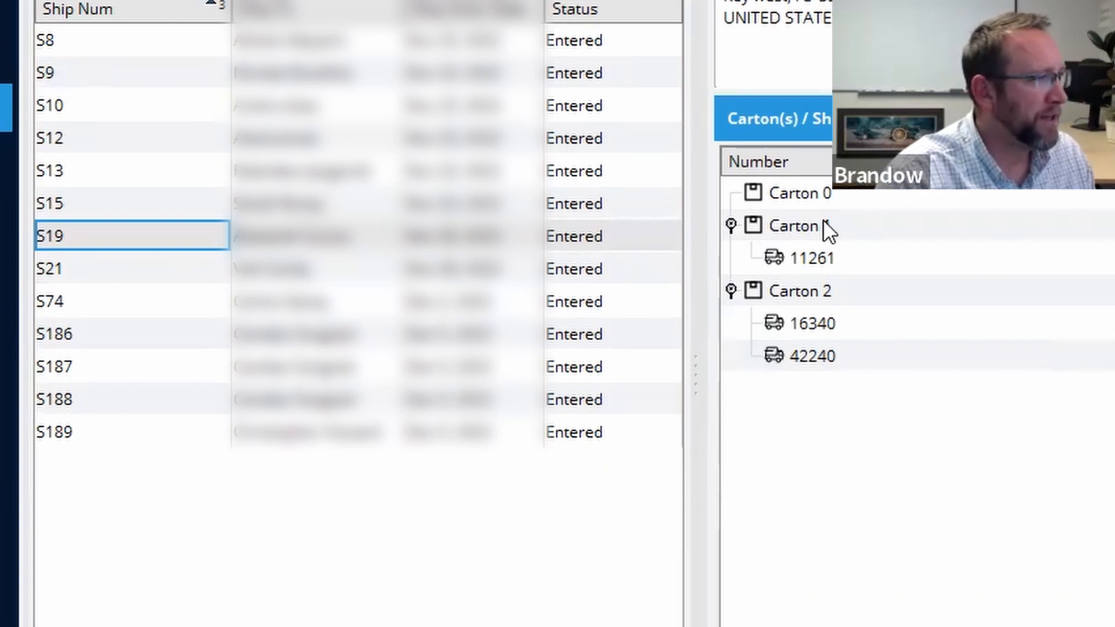
# - Choose the test 2 carton type in the Add Carton dialog
pyautogui.click(796, 226)
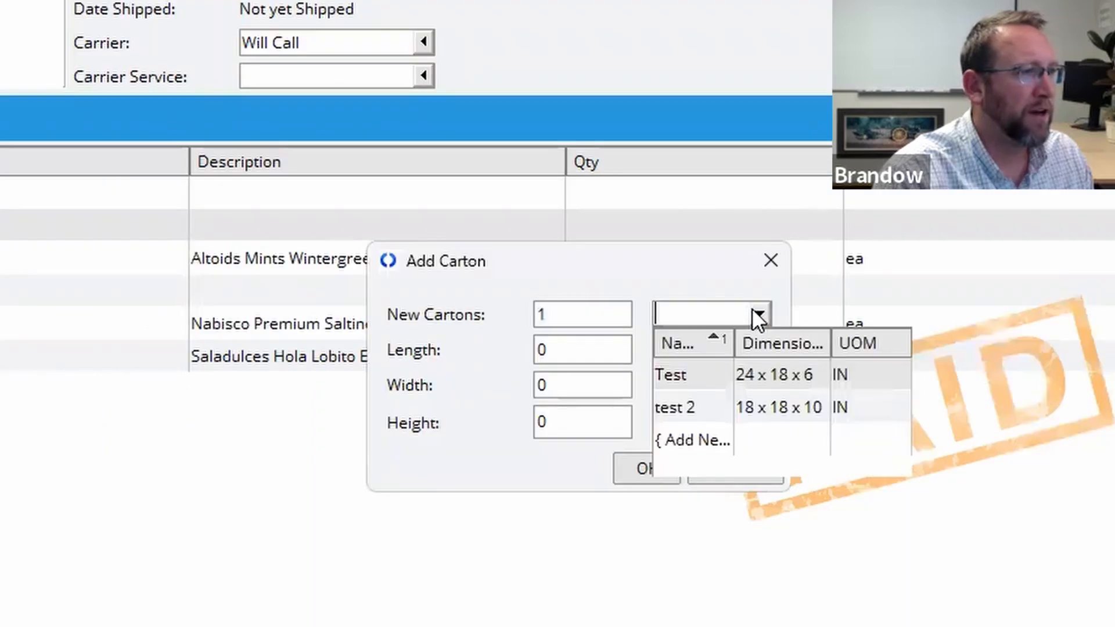
pyautogui.moveTo(679, 412)
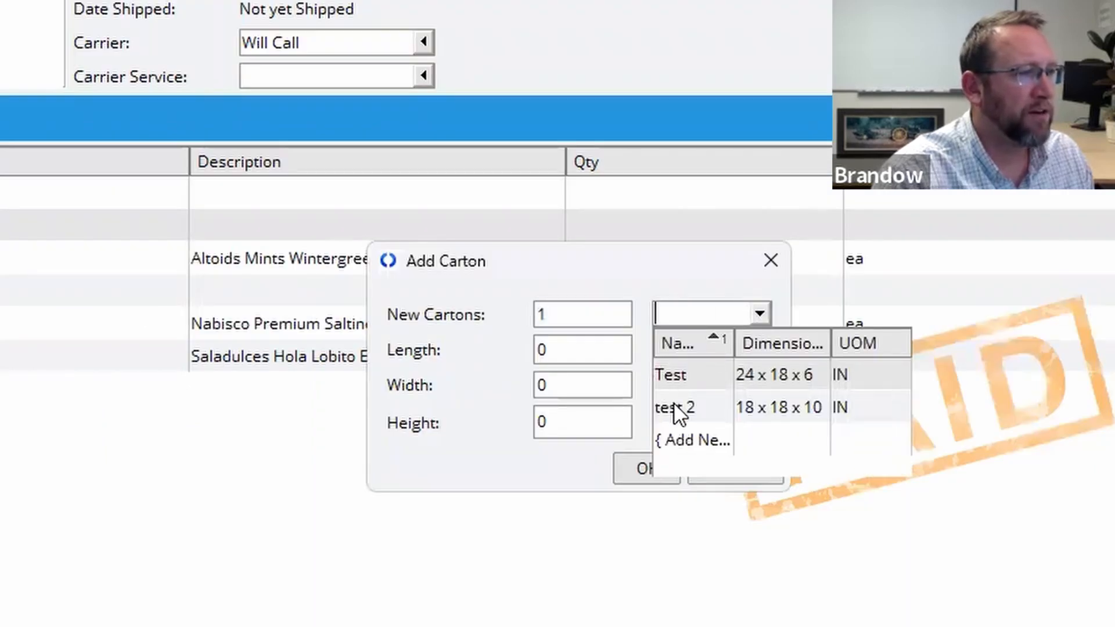
pyautogui.click(675, 407)
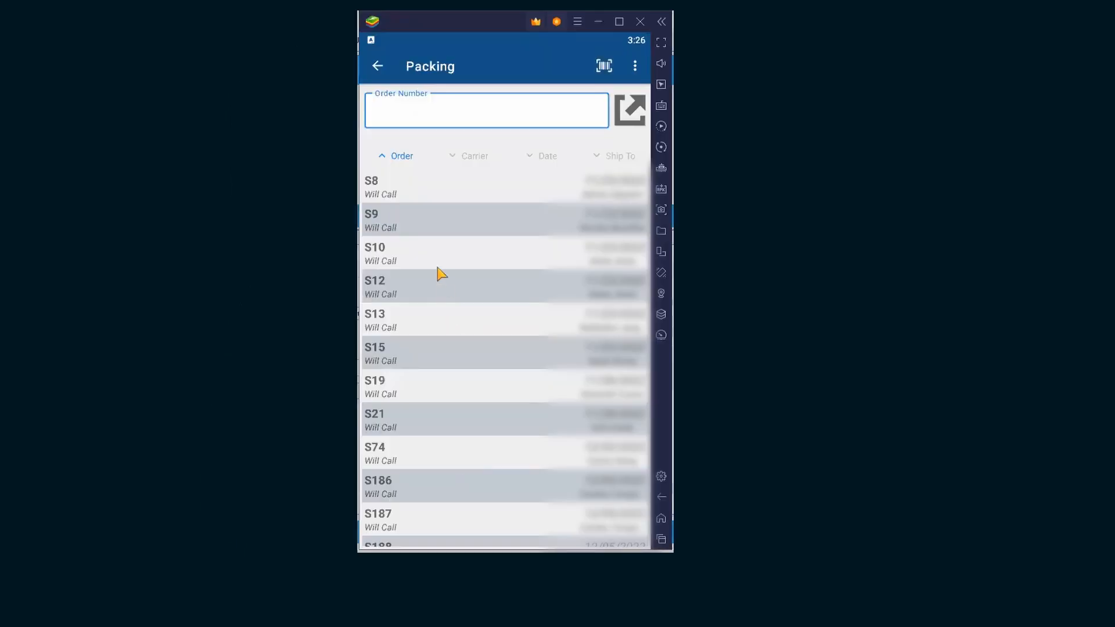
# - Open shipment S13, add an empty Carton #4, and review carton choices, keeping Carton #2
pyautogui.write('S13')
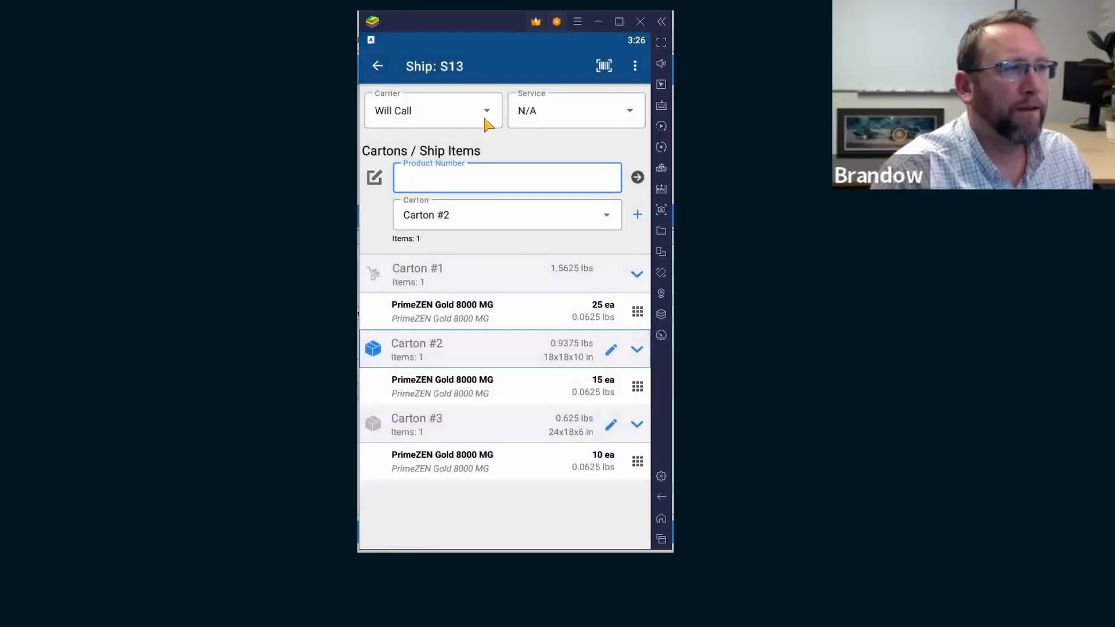
pyautogui.moveTo(507, 222)
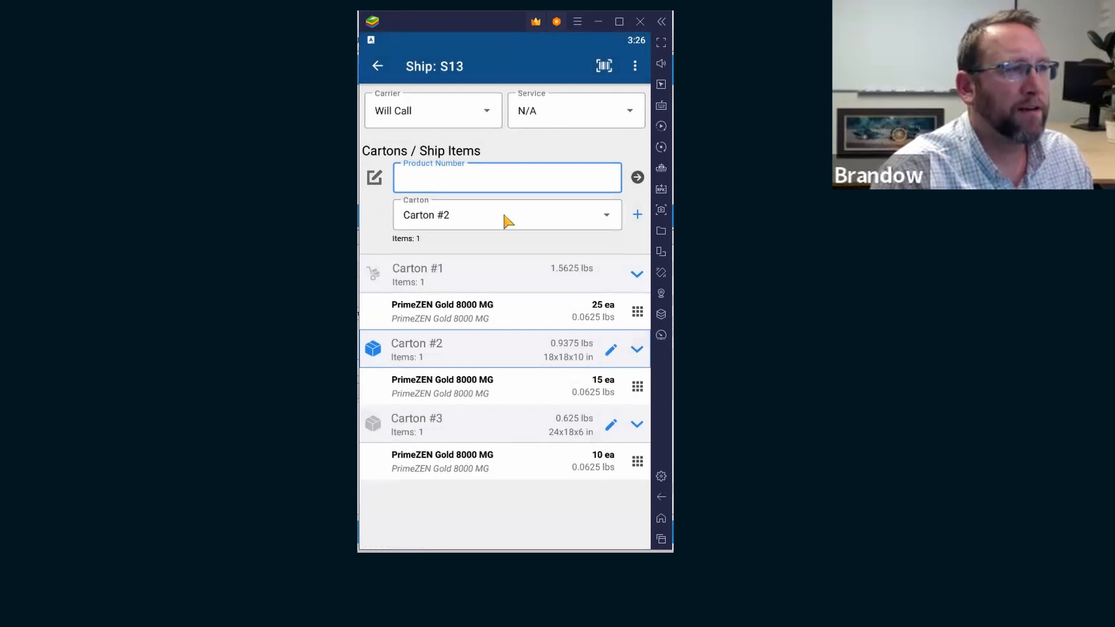
pyautogui.moveTo(601, 237)
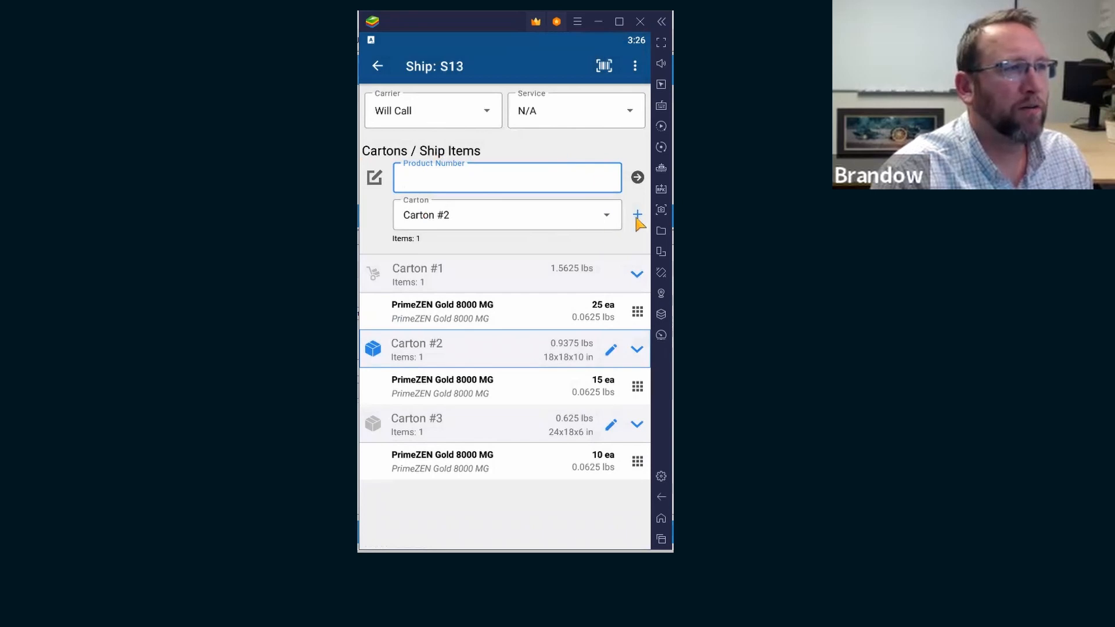
pyautogui.click(637, 214)
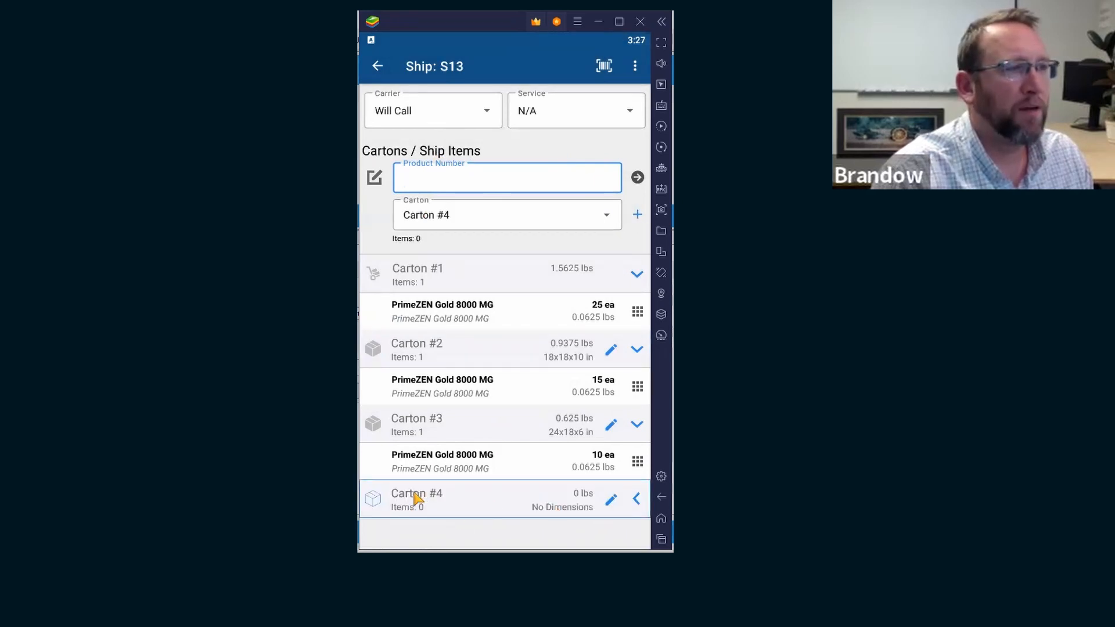
pyautogui.click(636, 386)
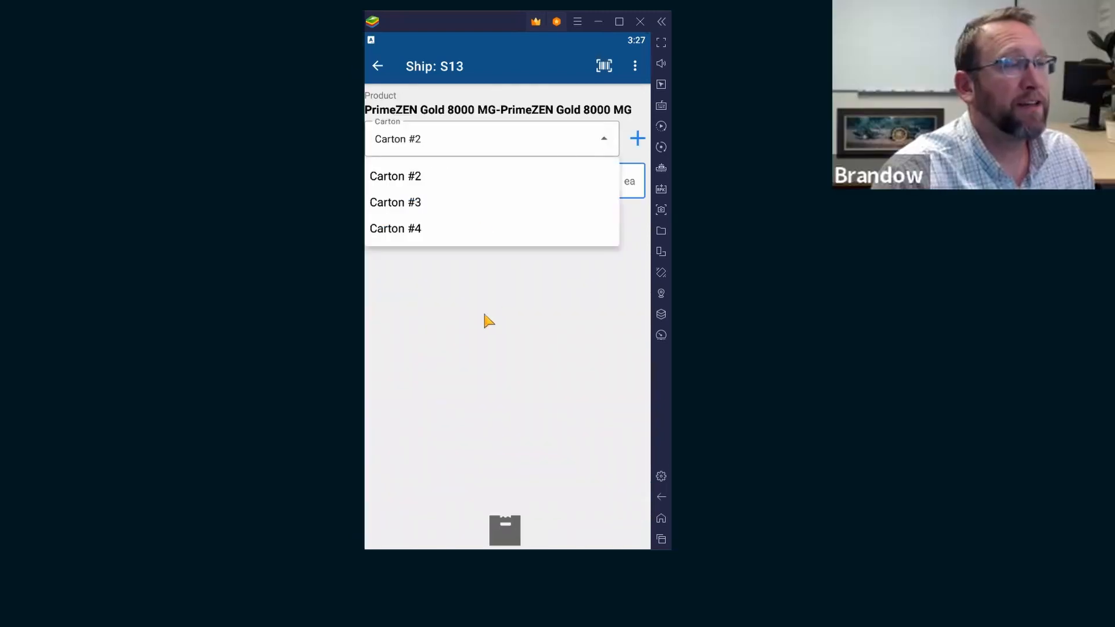
pyautogui.click(395, 176)
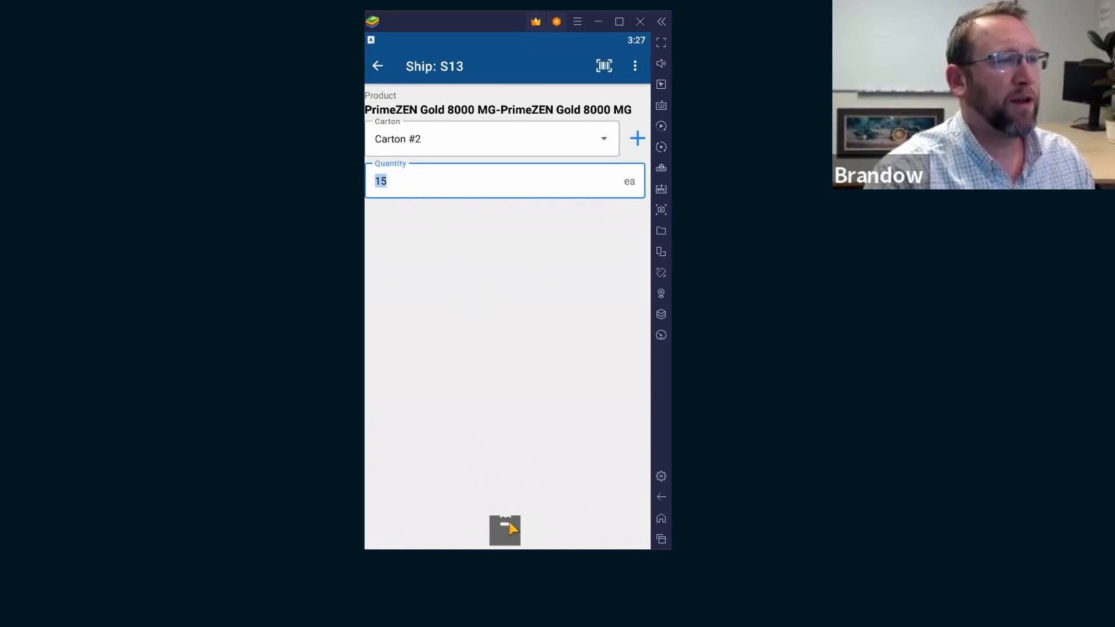
pyautogui.click(504, 530)
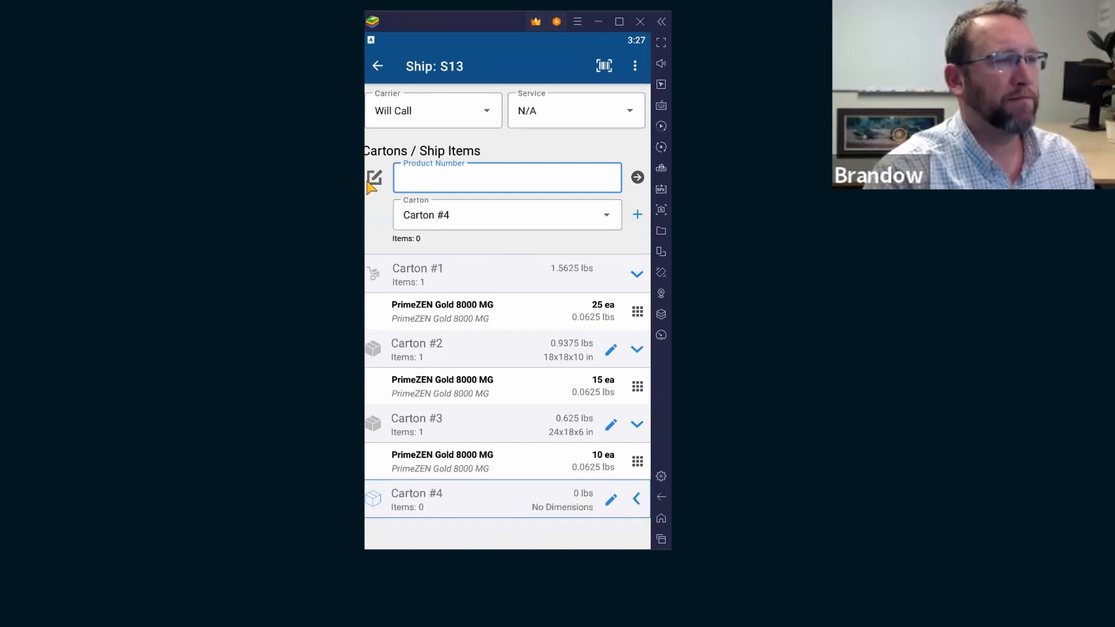
pyautogui.moveTo(374, 183)
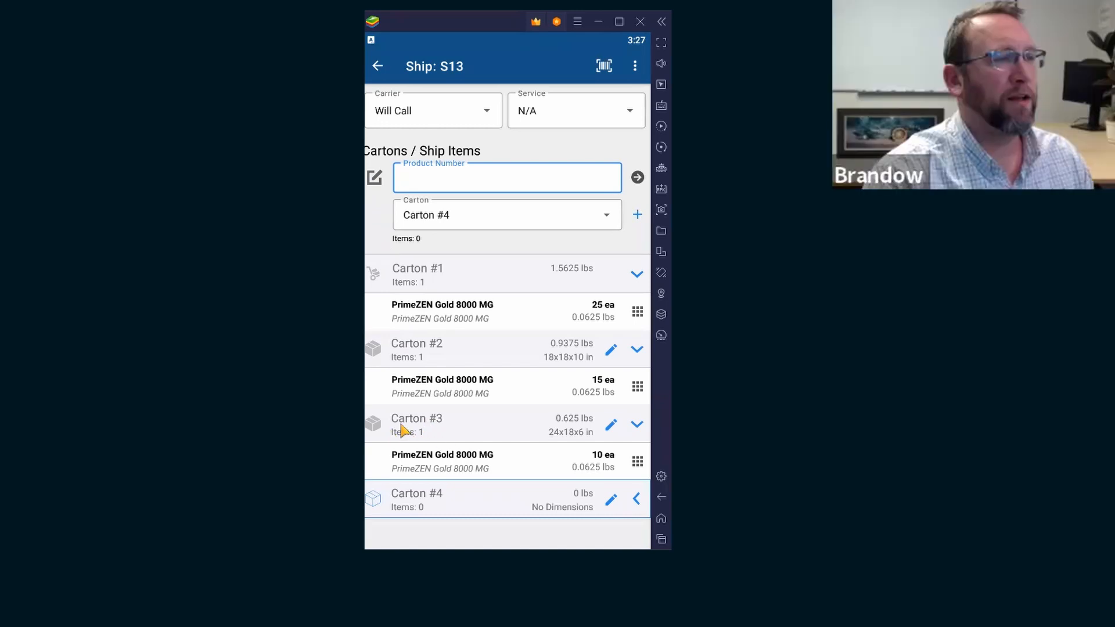
pyautogui.moveTo(605, 219)
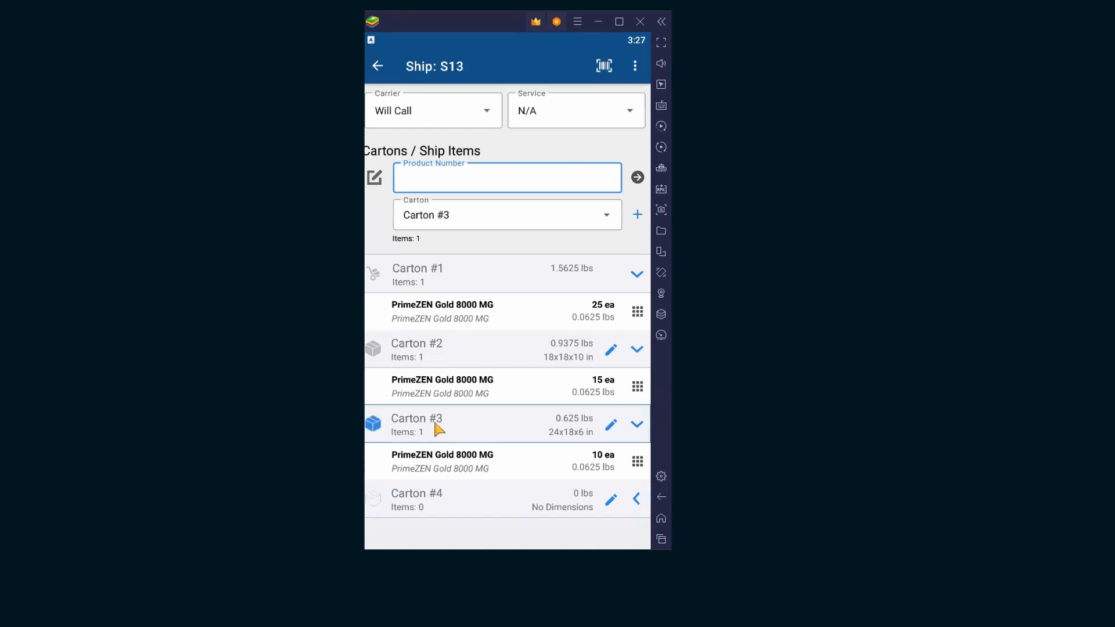
pyautogui.click(507, 215)
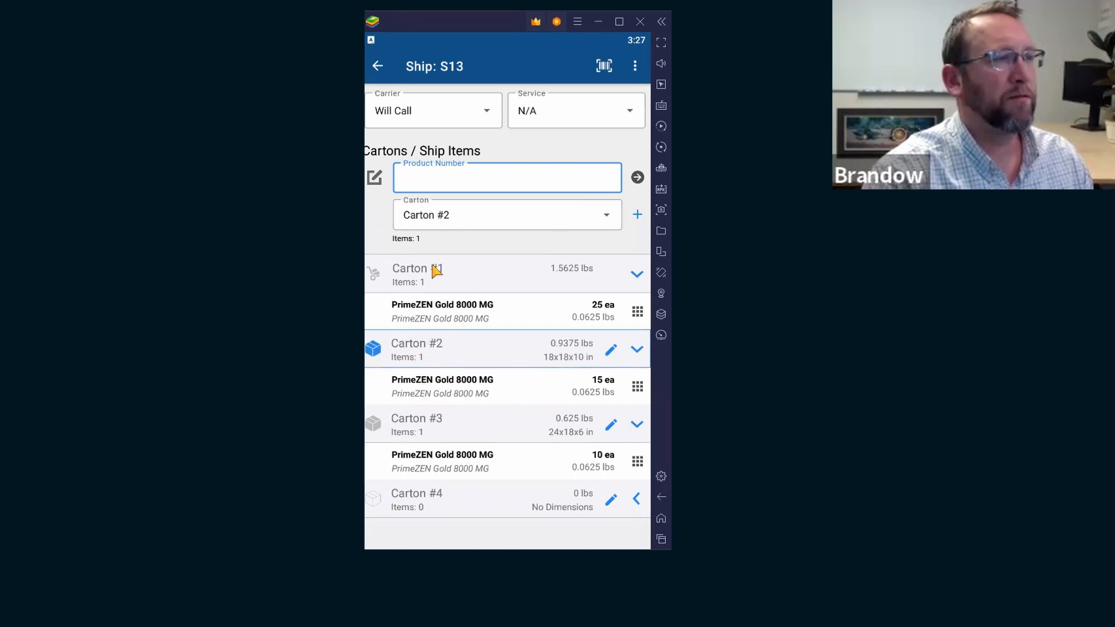
pyautogui.moveTo(439, 359)
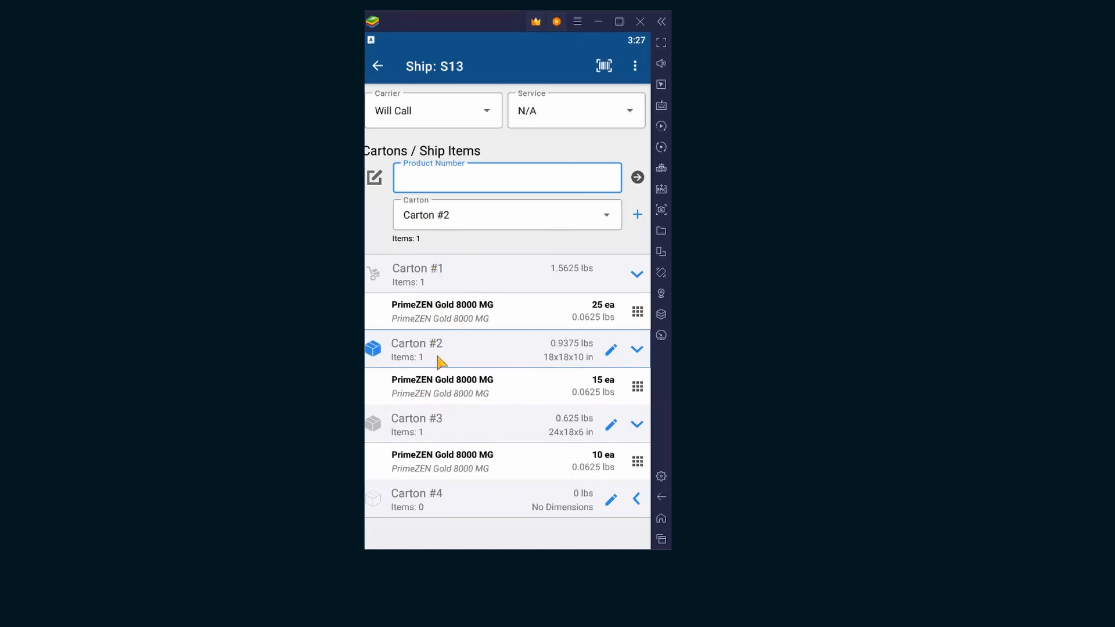
pyautogui.moveTo(533, 256)
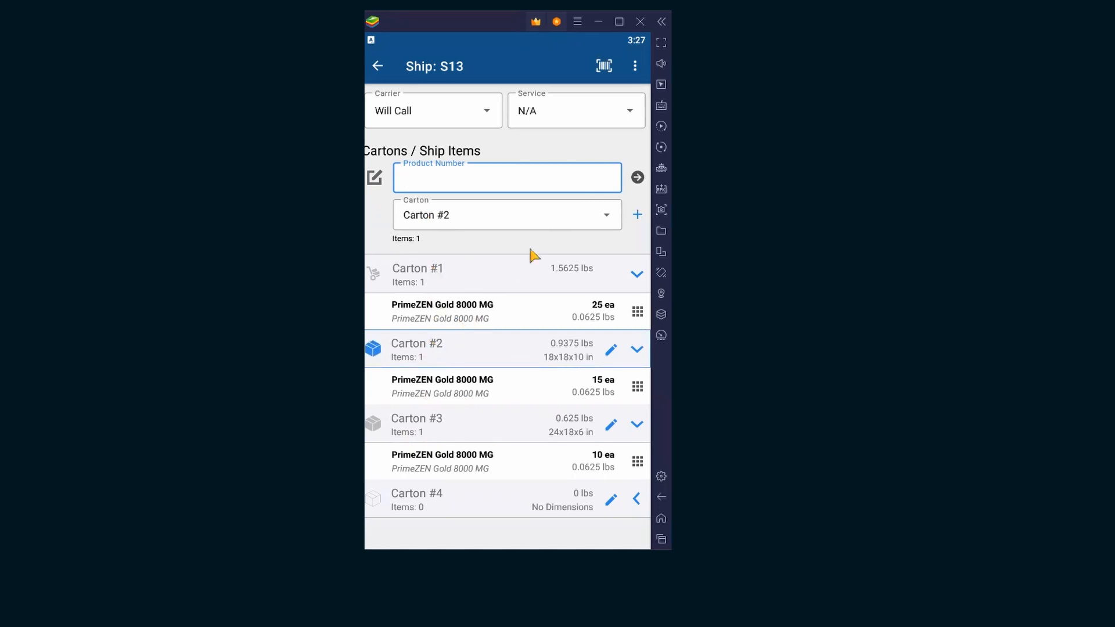
pyautogui.click(506, 215)
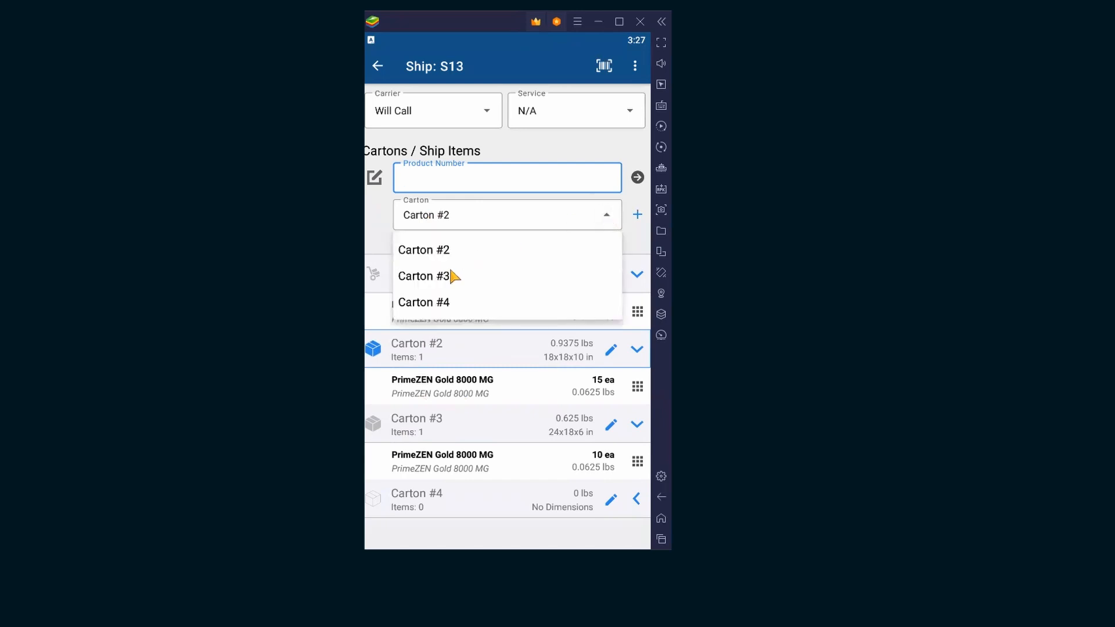
pyautogui.click(424, 249)
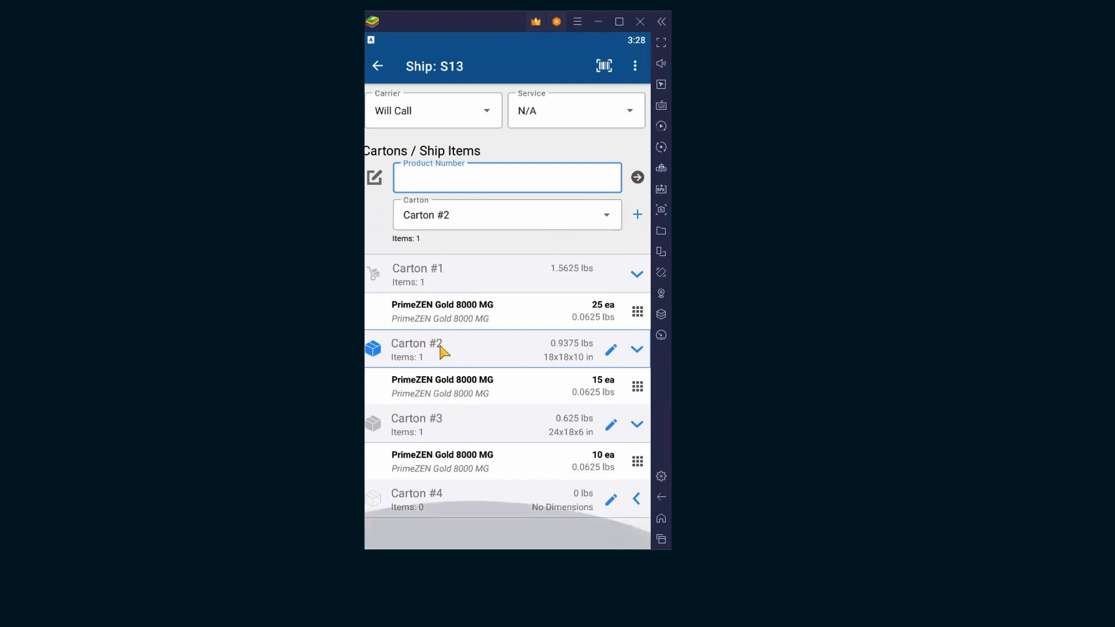
# - Pack shipment S13, accept printing the packing list, and dismiss the report error
pyautogui.click(633, 65)
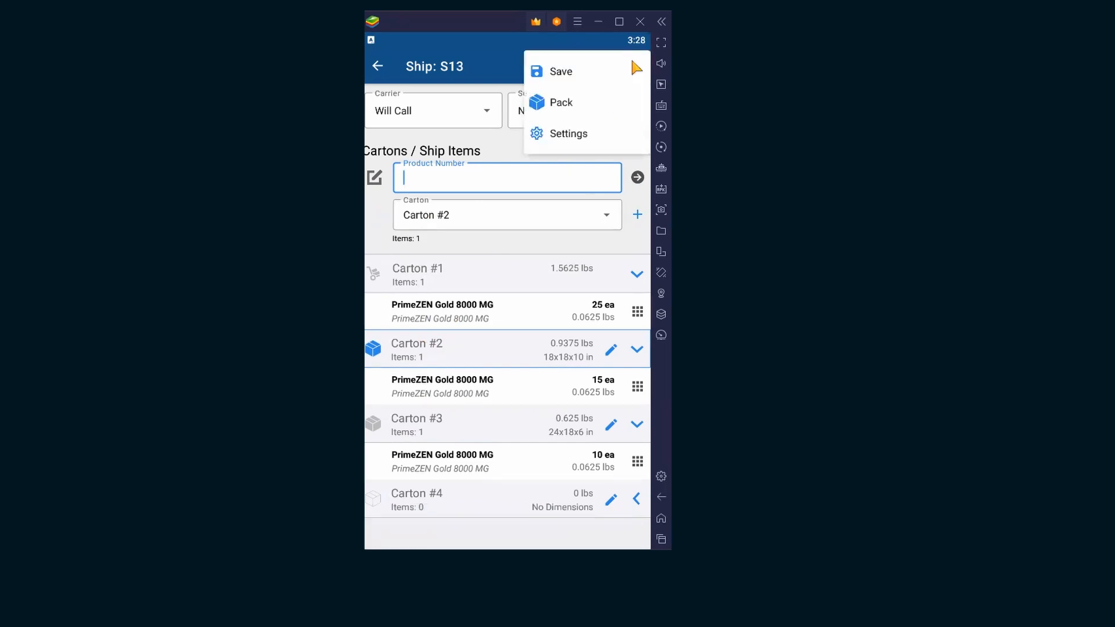
pyautogui.moveTo(556, 112)
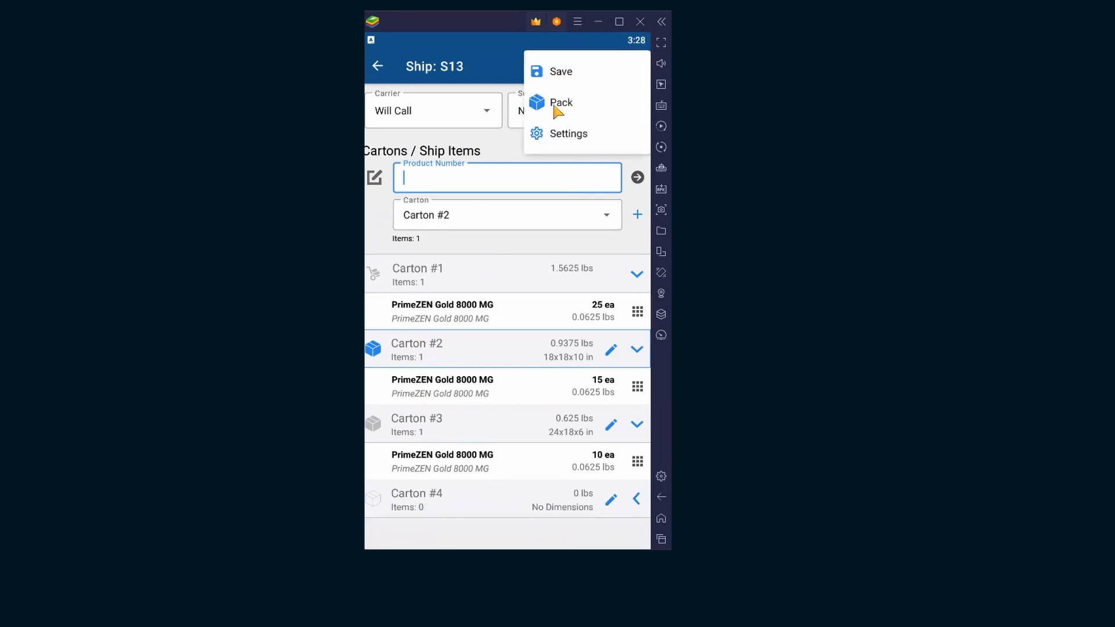
pyautogui.click(561, 101)
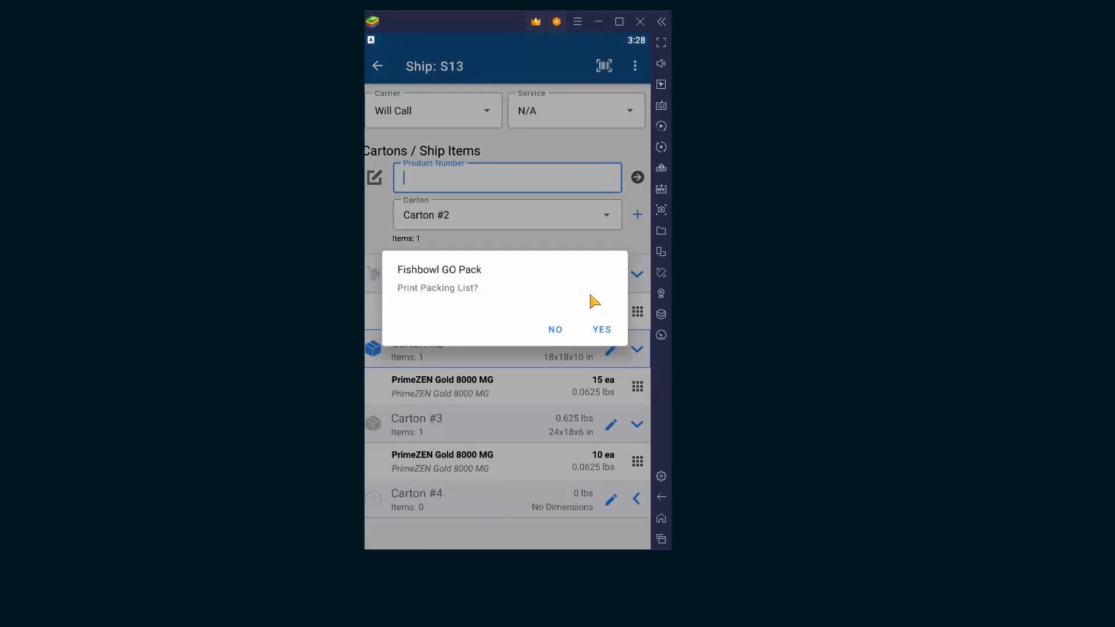
pyautogui.moveTo(488, 307)
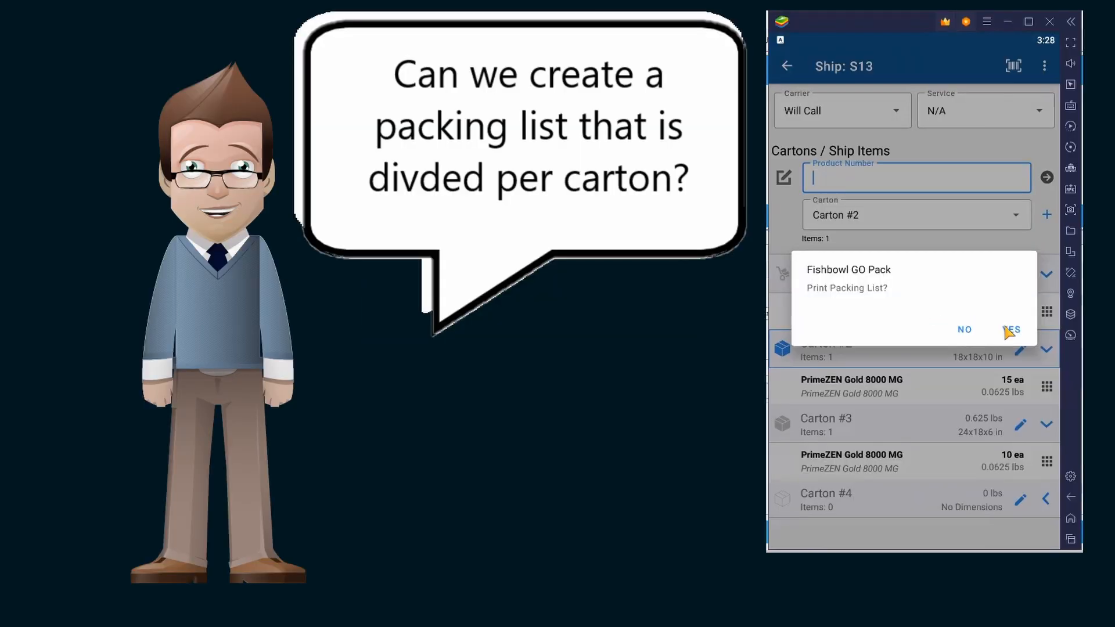
pyautogui.click(1012, 329)
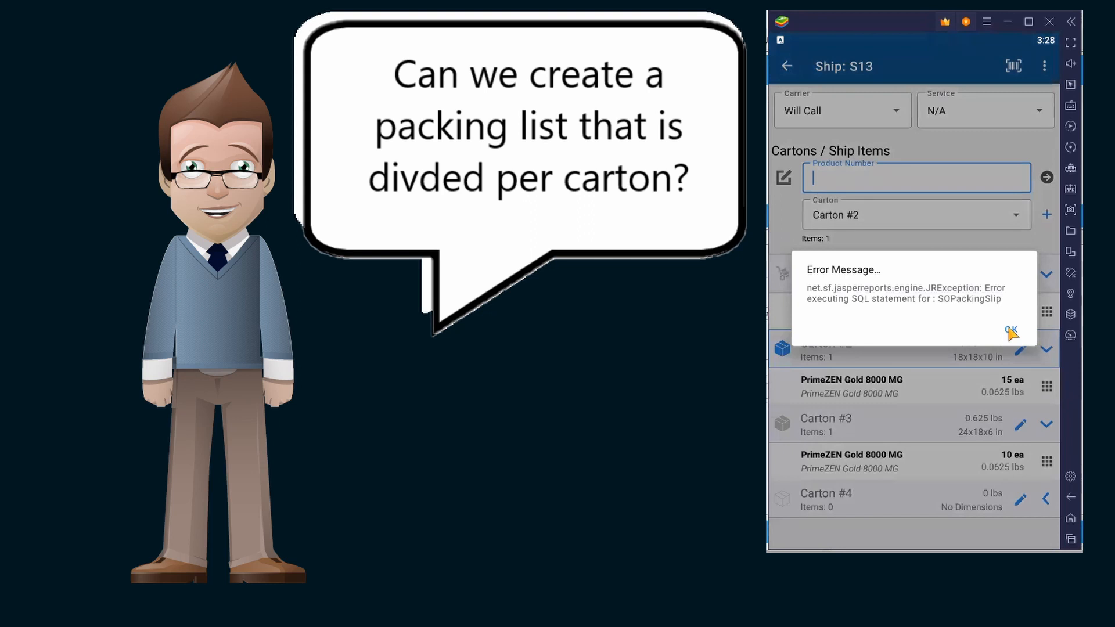
pyautogui.click(1010, 331)
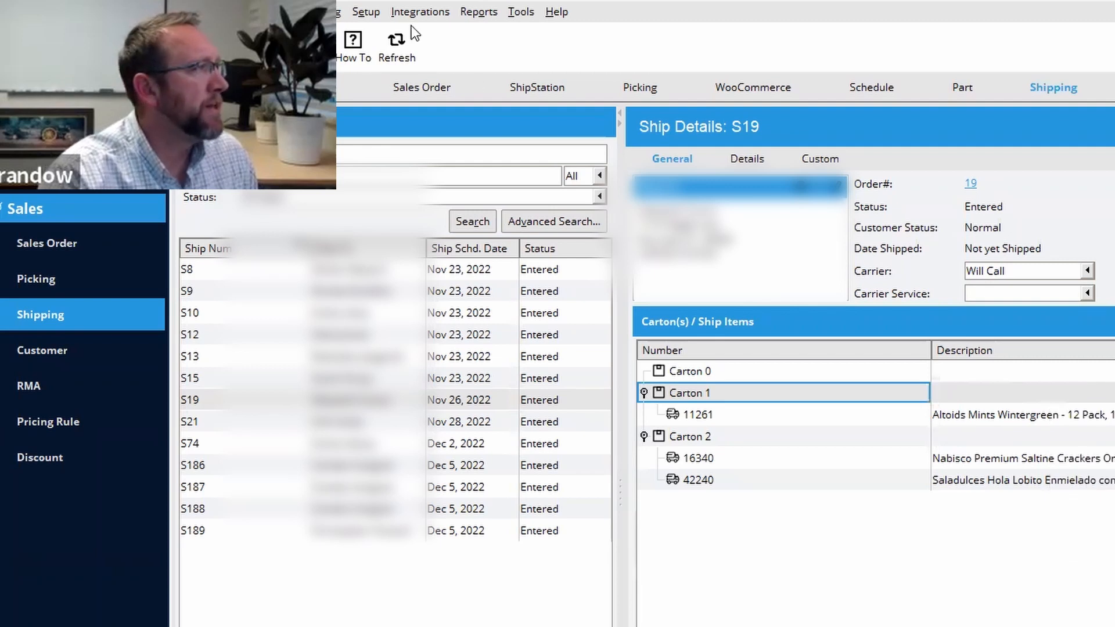
# - Preview the Packing List report and set its Optional Layout Format to By Carton
pyautogui.click(478, 12)
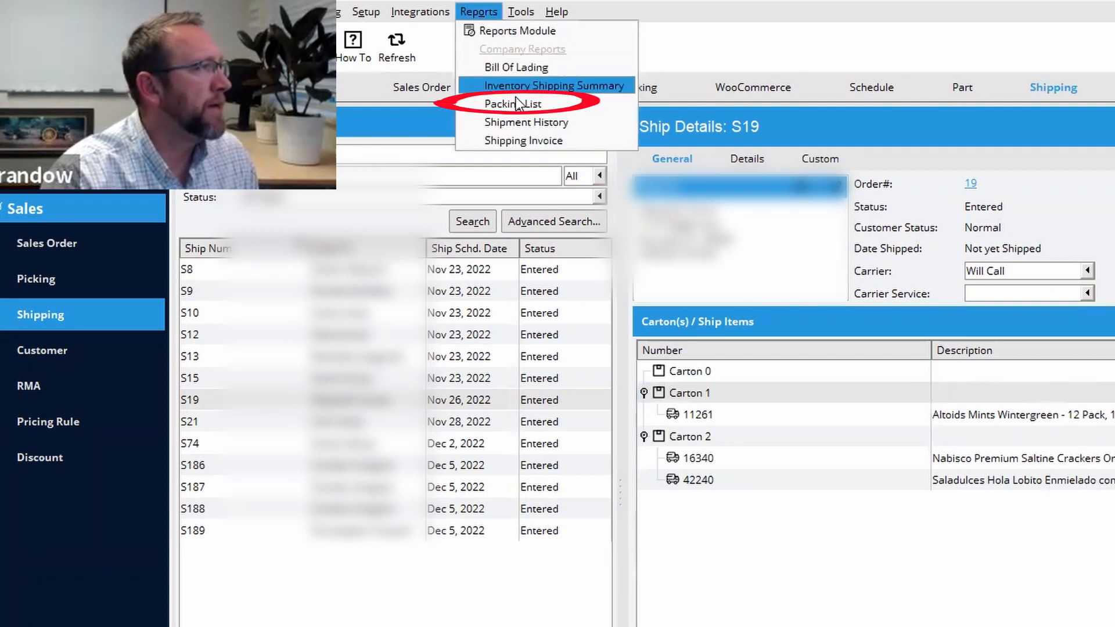
pyautogui.click(511, 104)
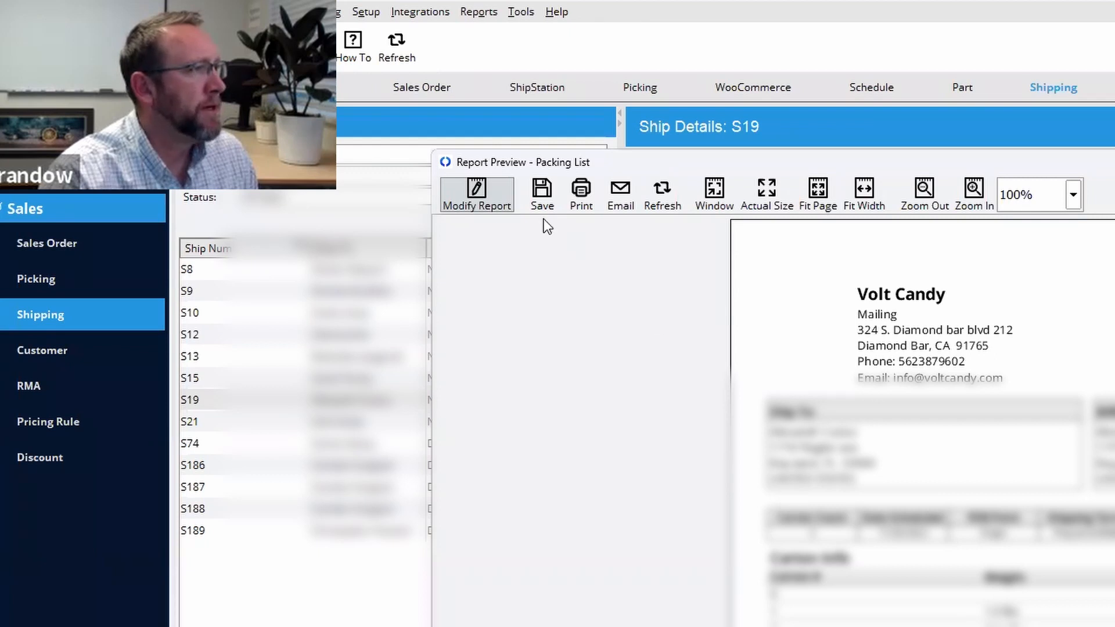
pyautogui.moveTo(488, 207)
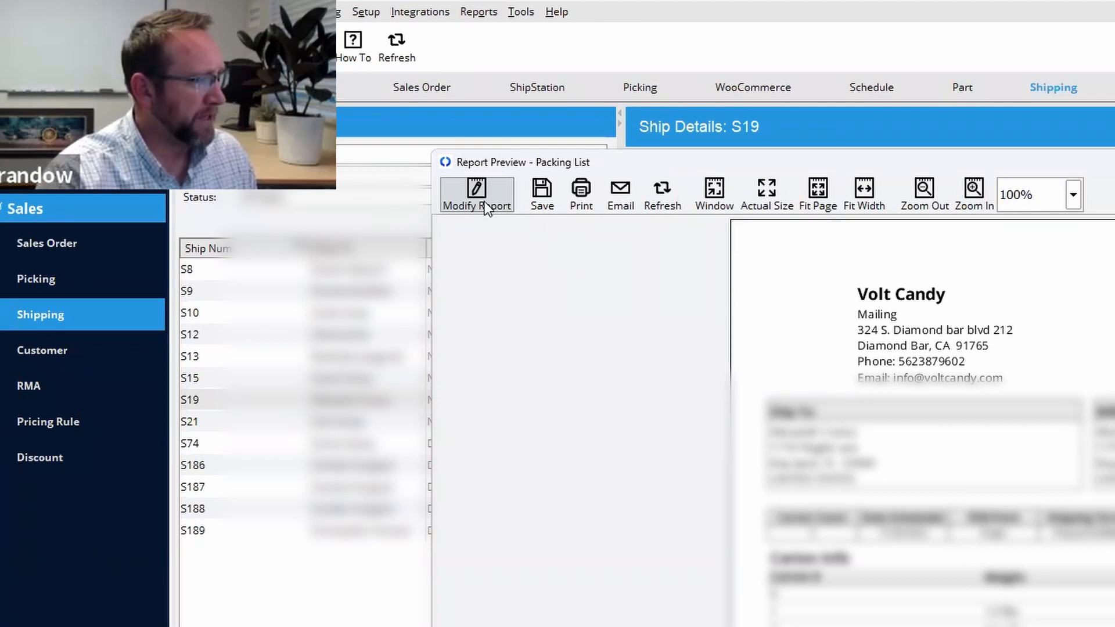
pyautogui.click(476, 193)
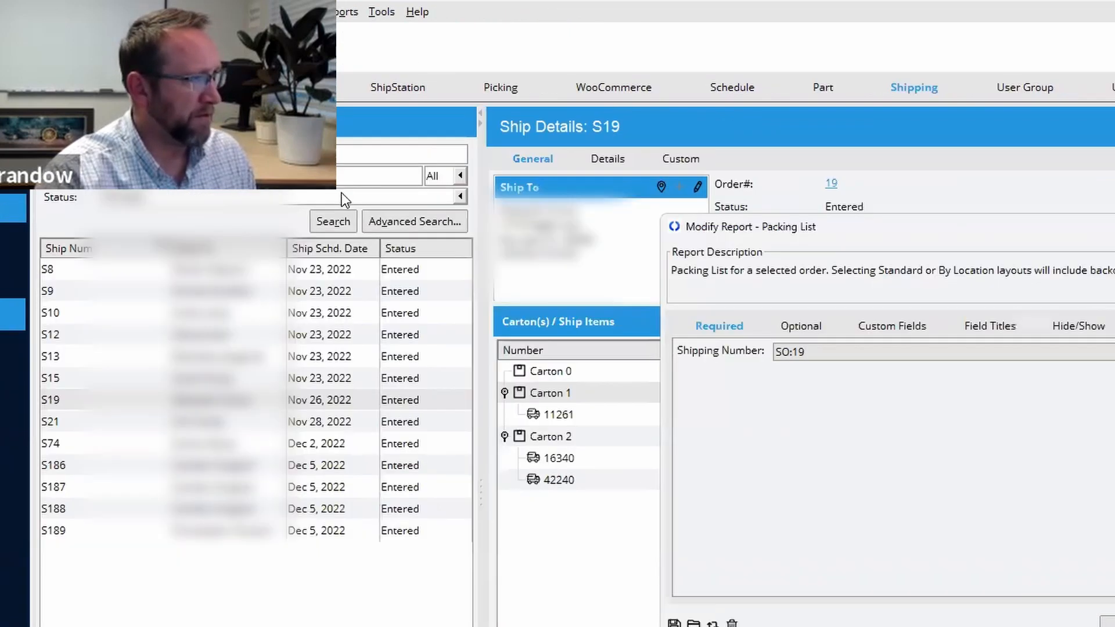
pyautogui.click(799, 326)
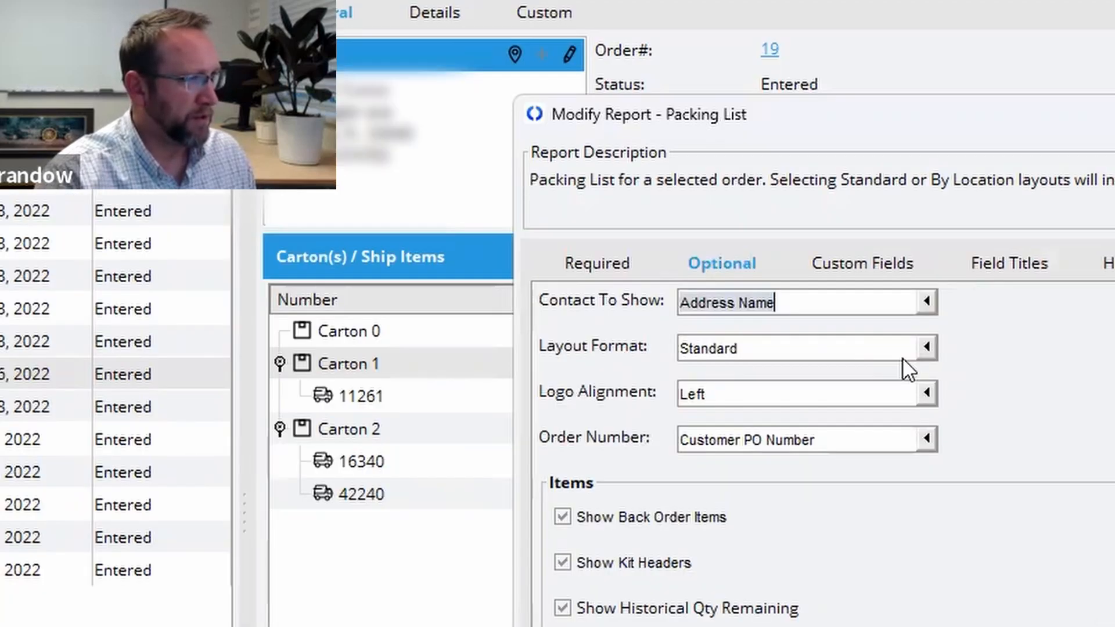
pyautogui.click(925, 348)
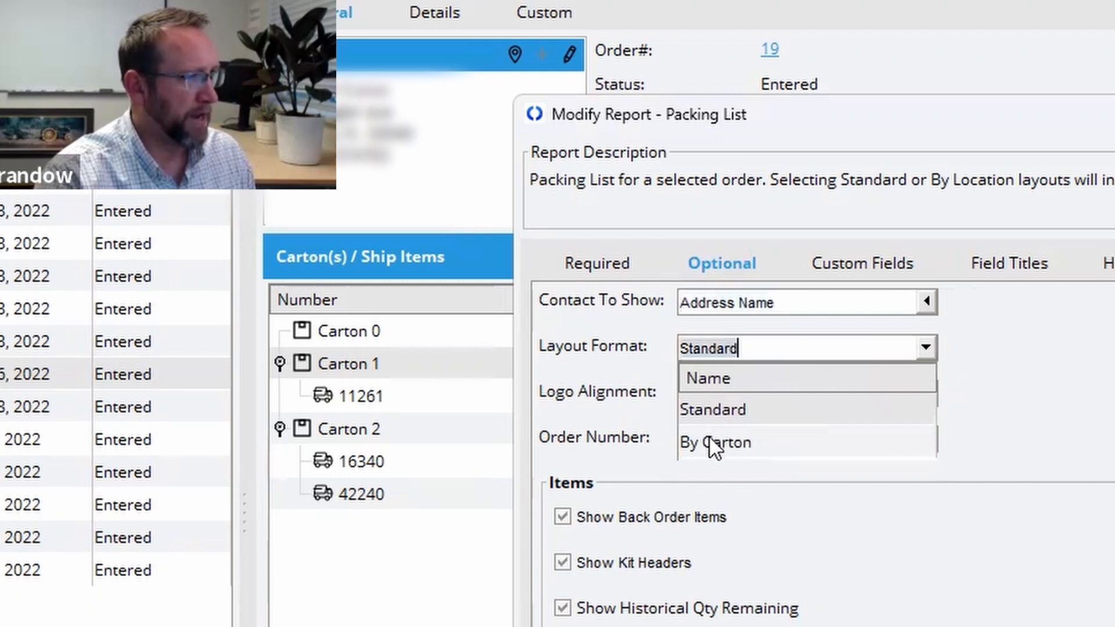
pyautogui.click(715, 443)
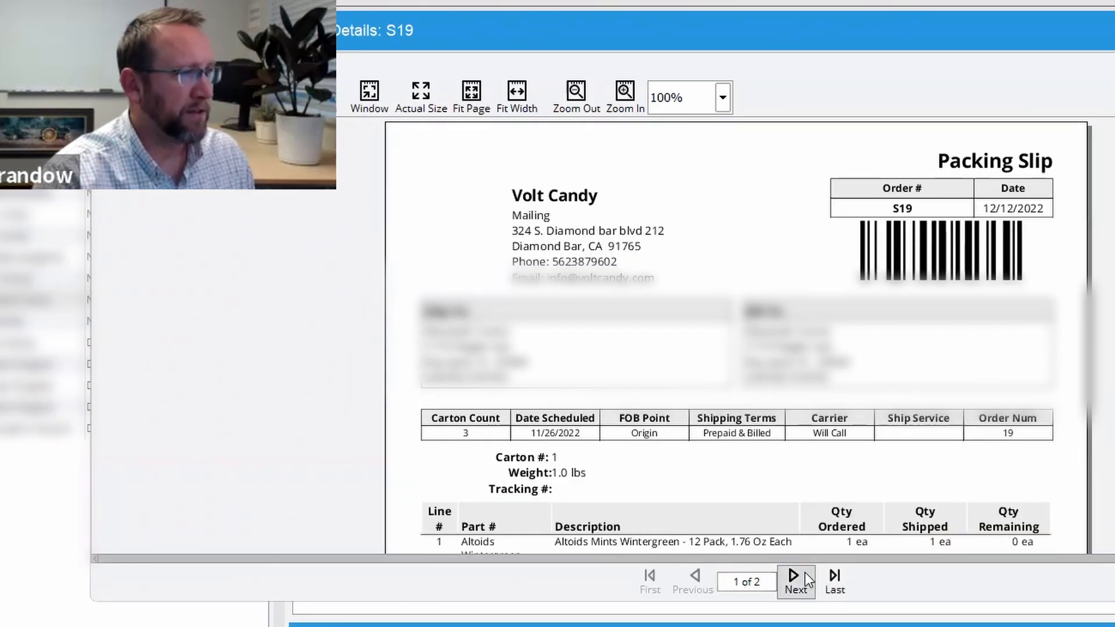
pyautogui.moveTo(717, 569)
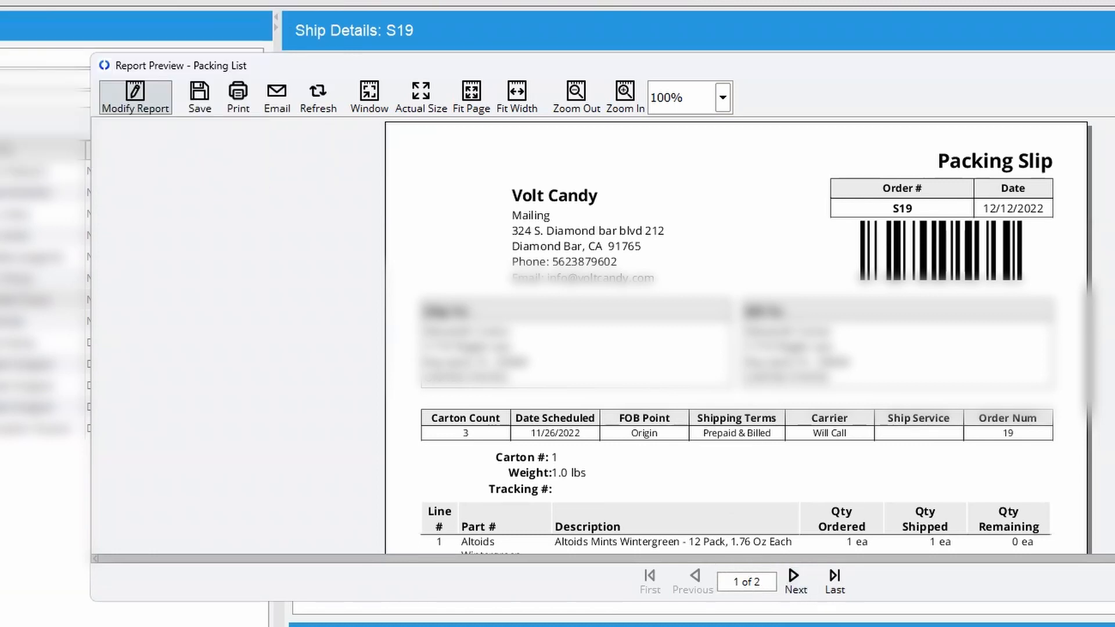
pyautogui.scroll(-3)
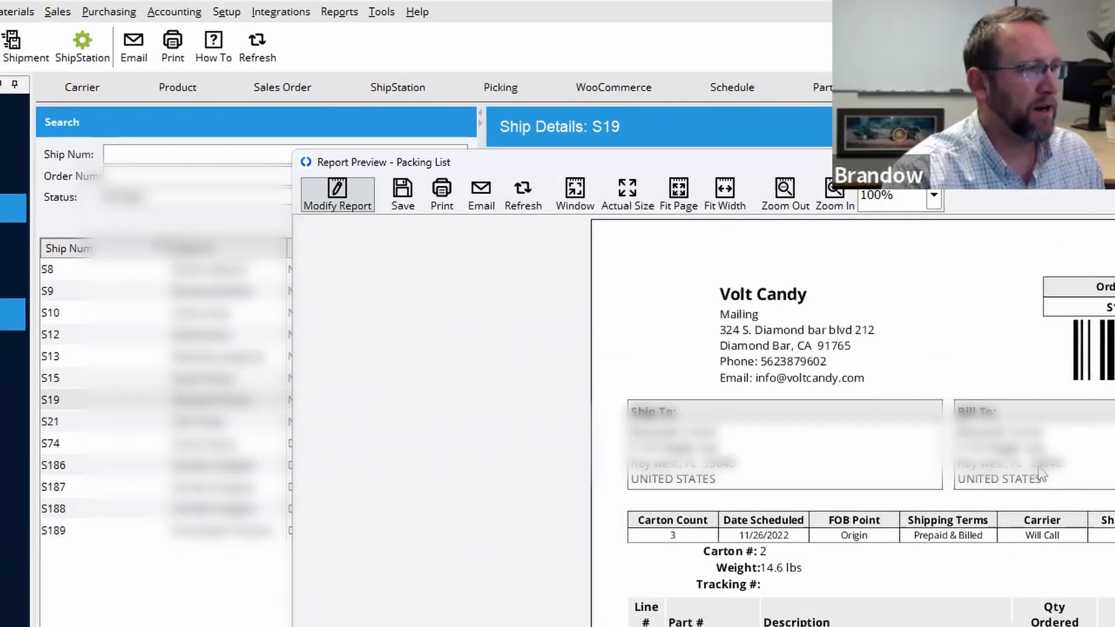
pyautogui.scroll(-3)
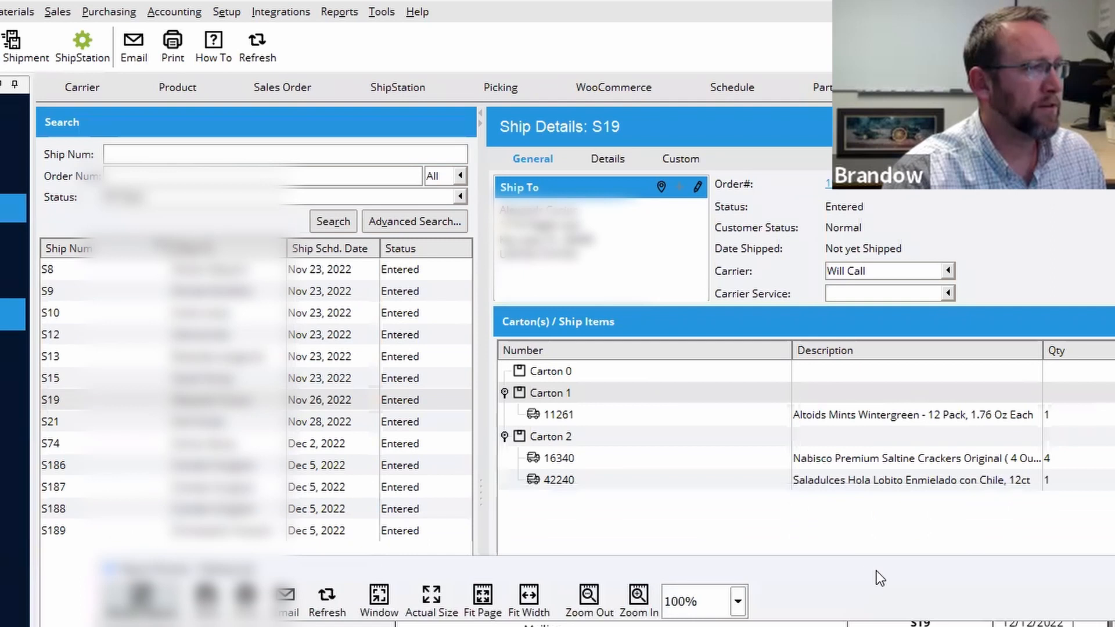
pyautogui.moveTo(872, 545)
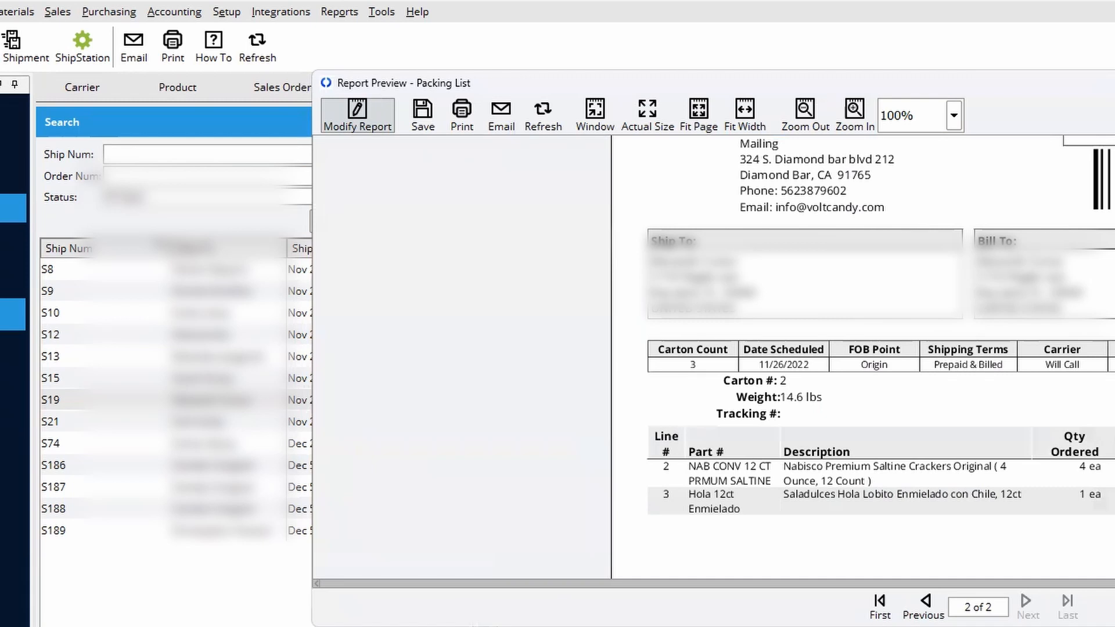
pyautogui.scroll(3)
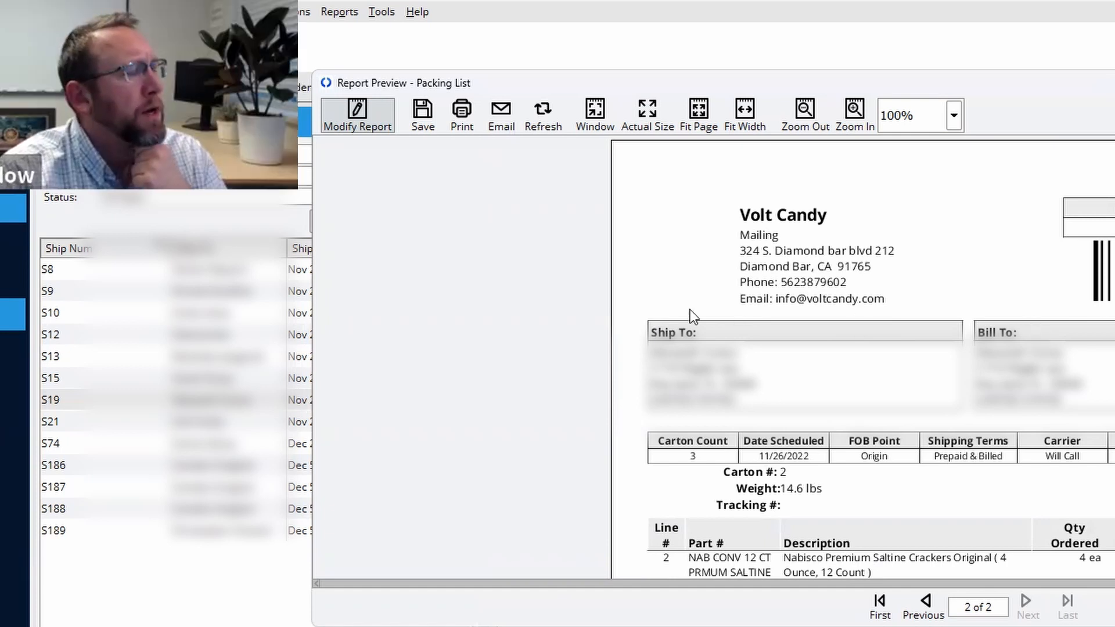
pyautogui.moveTo(532, 323)
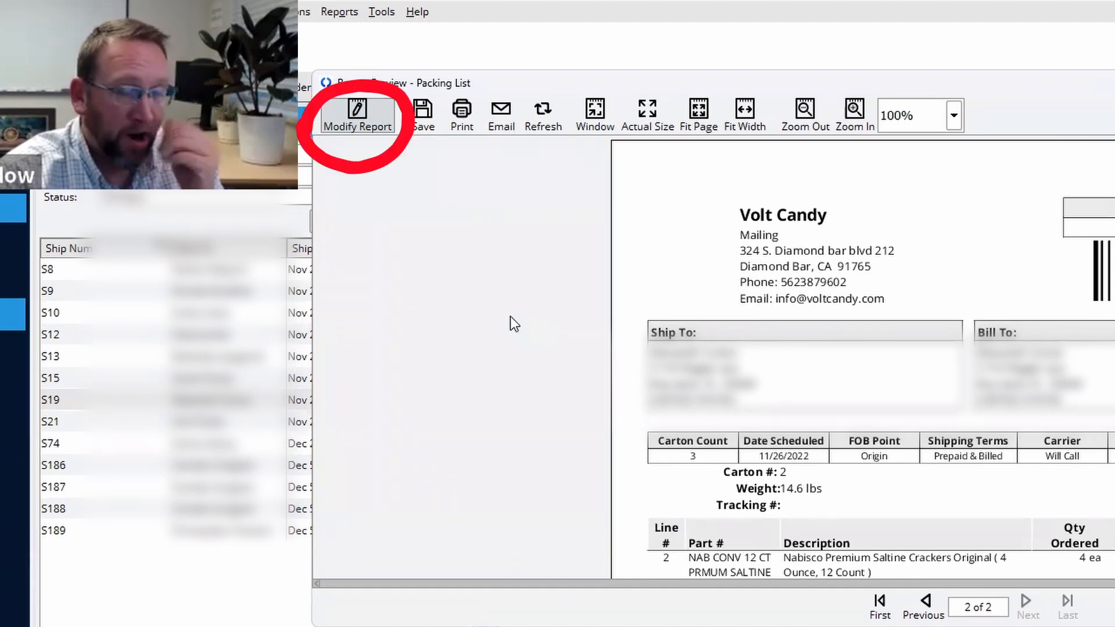
pyautogui.moveTo(359, 124)
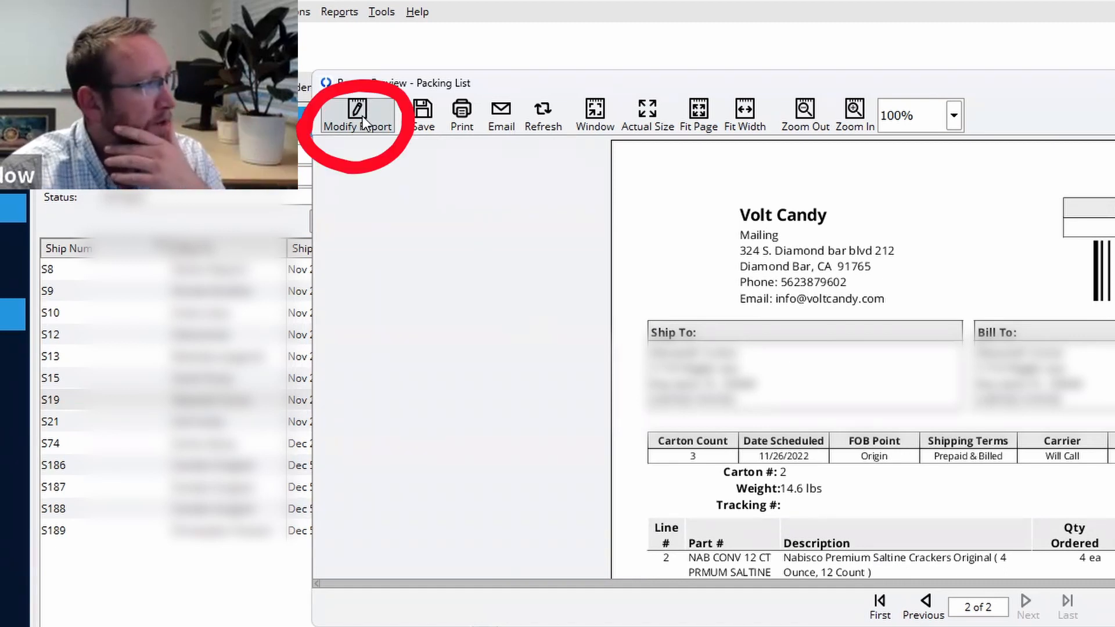
# - Review the packing list report's Custom Fields, Required and Optional tabs for S19, then cancel
pyautogui.click(358, 115)
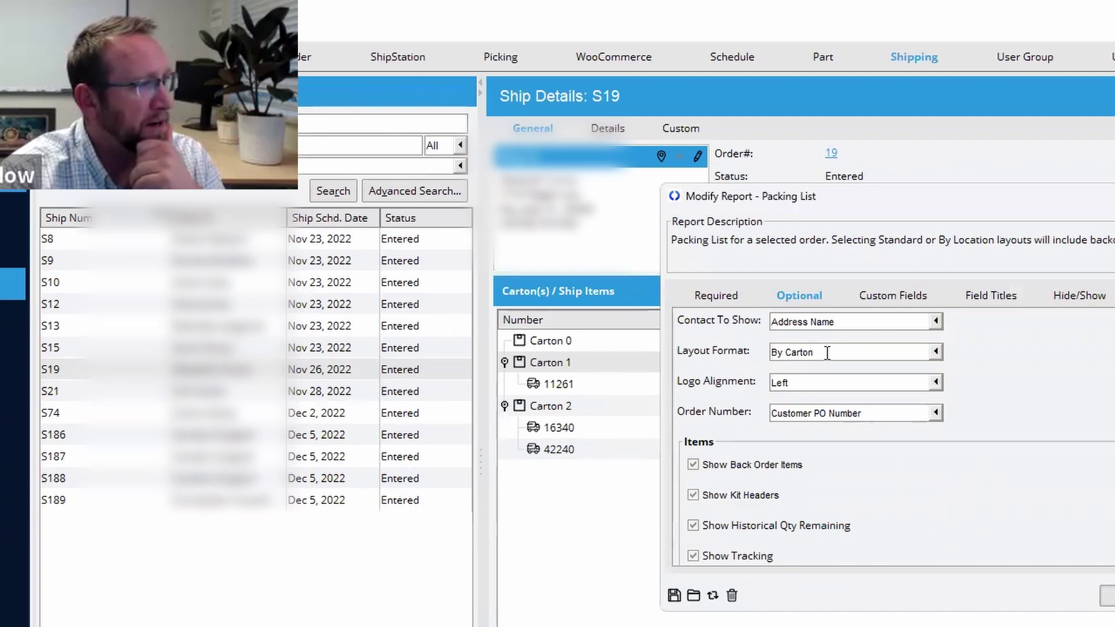
pyautogui.moveTo(979, 416)
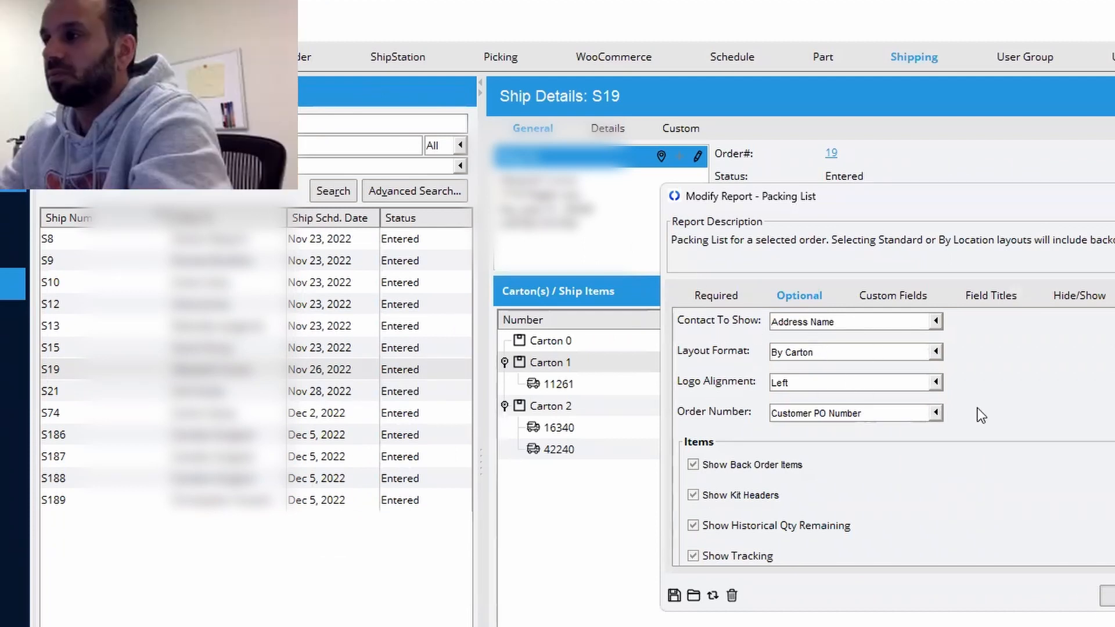
pyautogui.moveTo(934, 533)
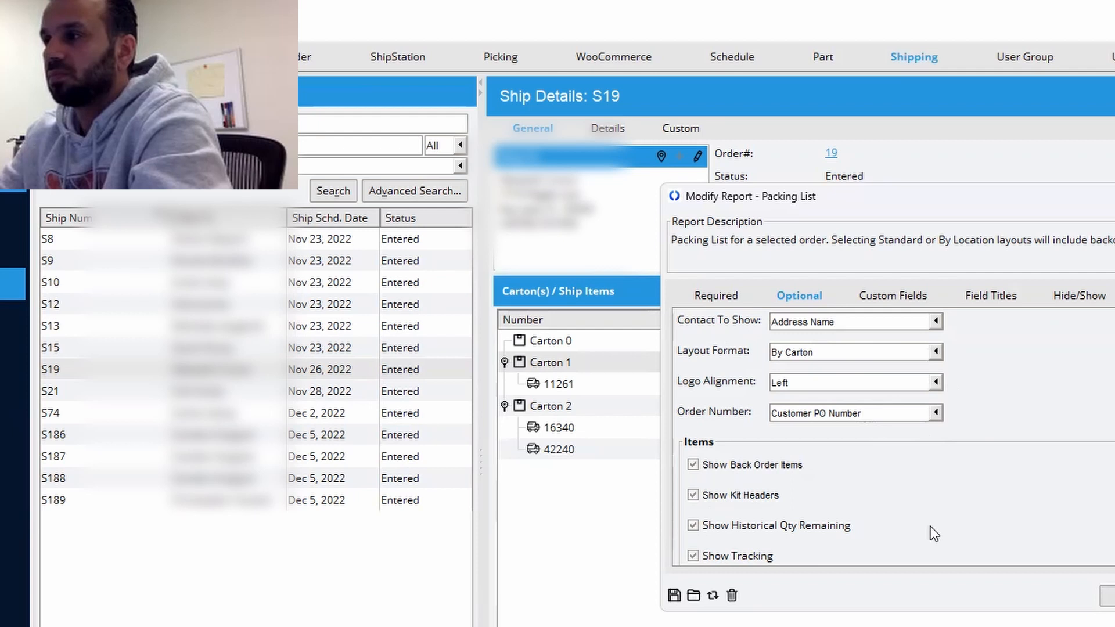
pyautogui.moveTo(855, 472)
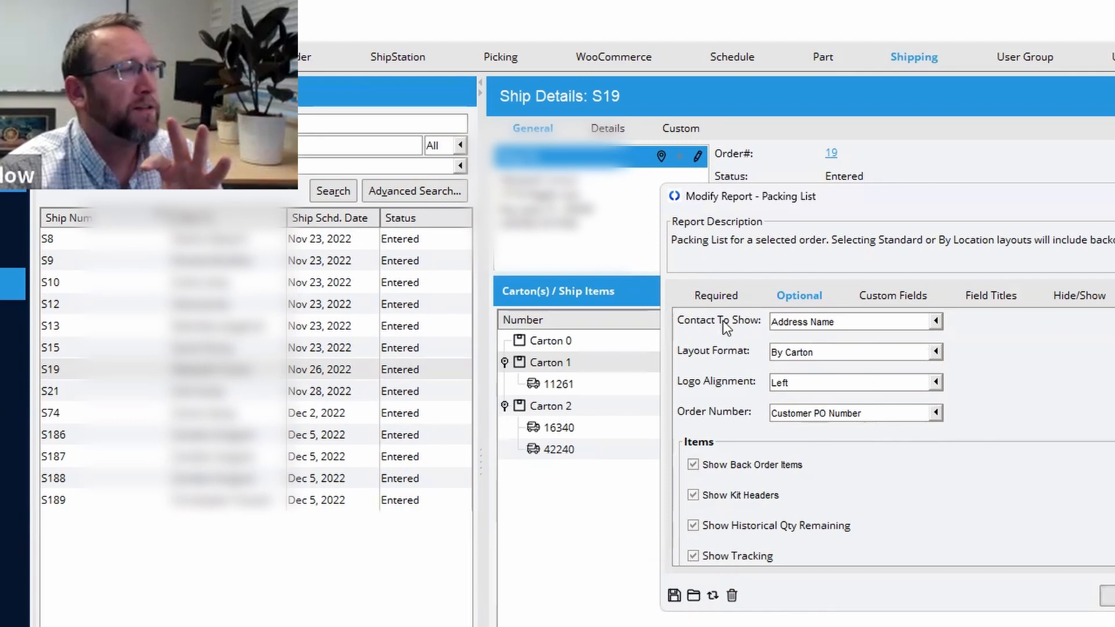
pyautogui.click(891, 295)
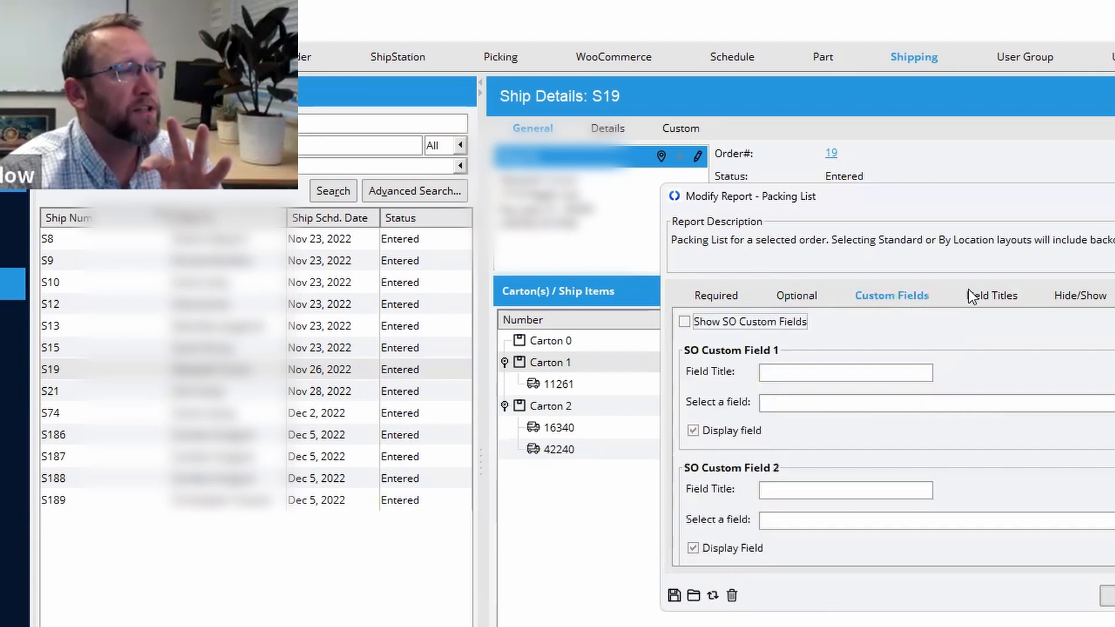
pyautogui.click(714, 295)
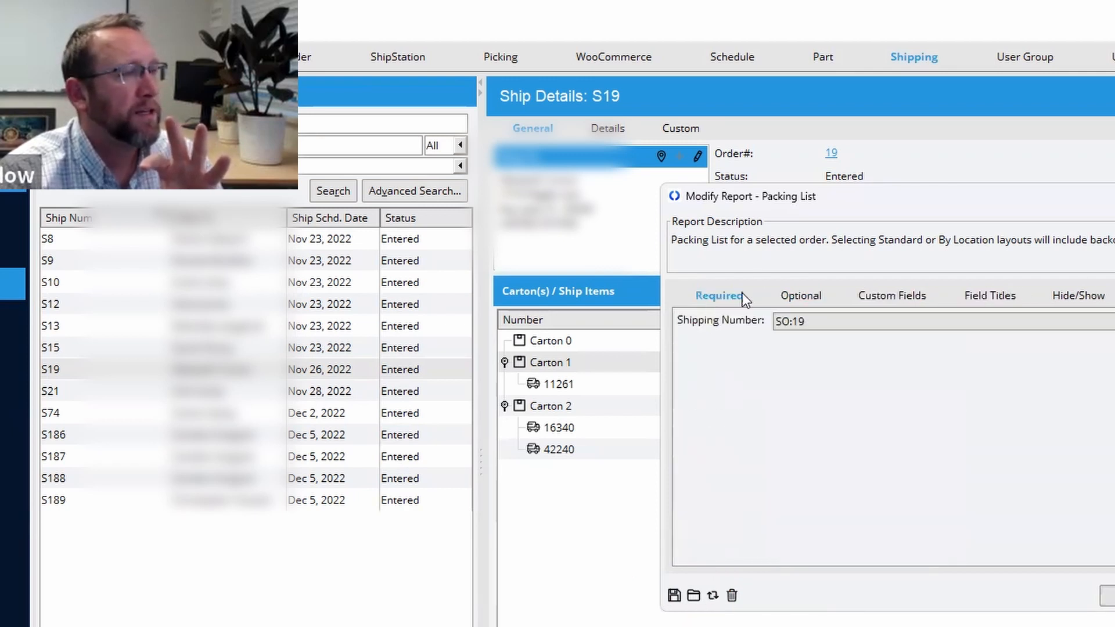
pyautogui.moveTo(885, 443)
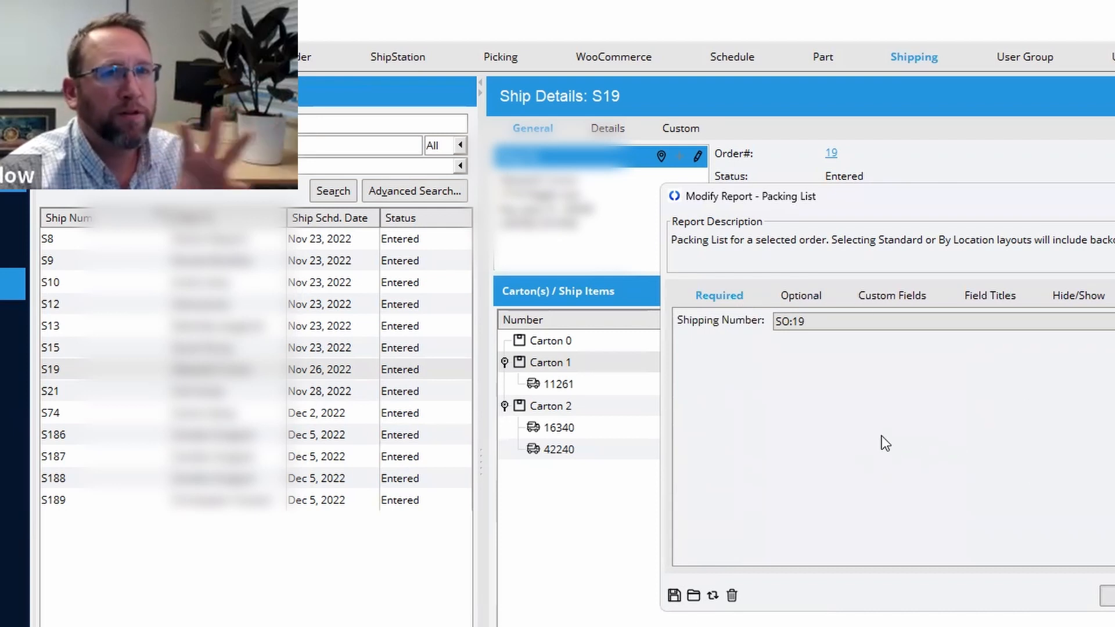
pyautogui.moveTo(913, 468)
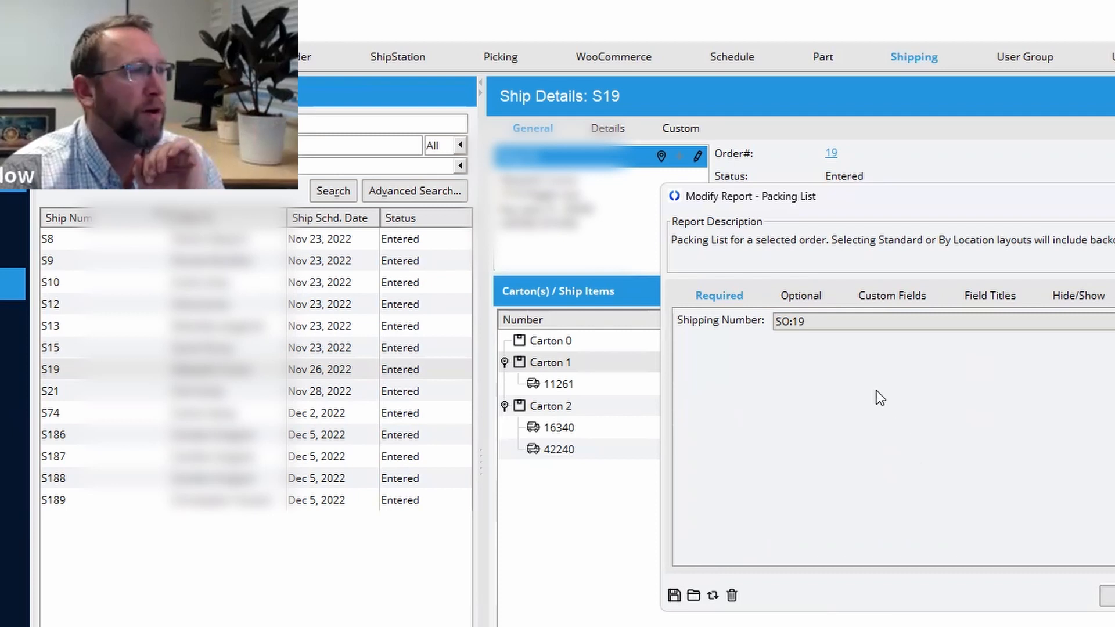
pyautogui.click(799, 295)
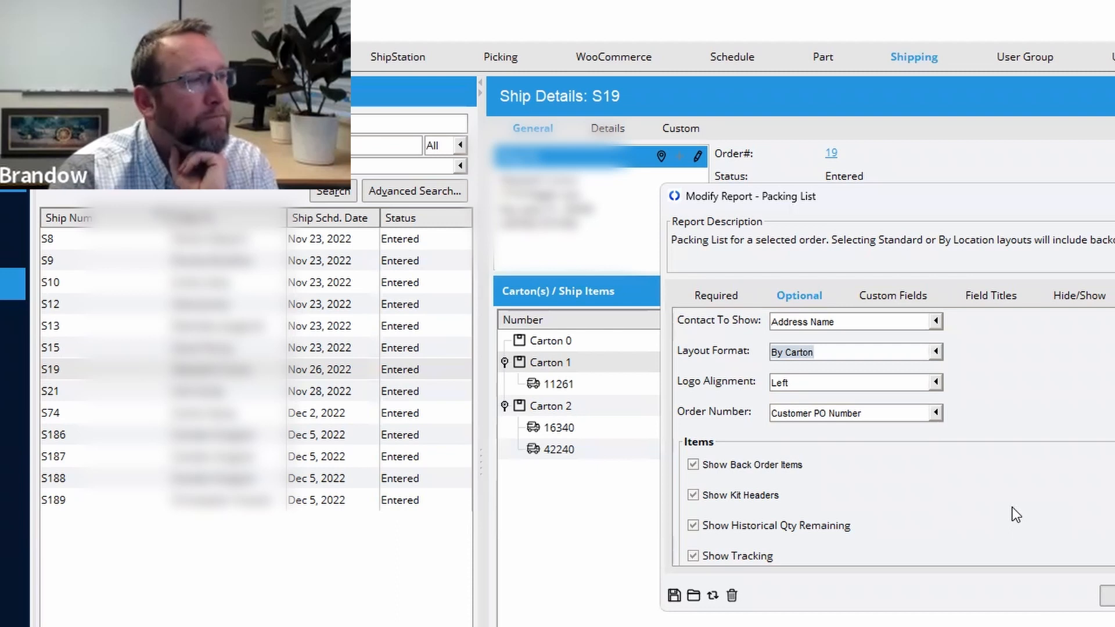
pyautogui.click(719, 295)
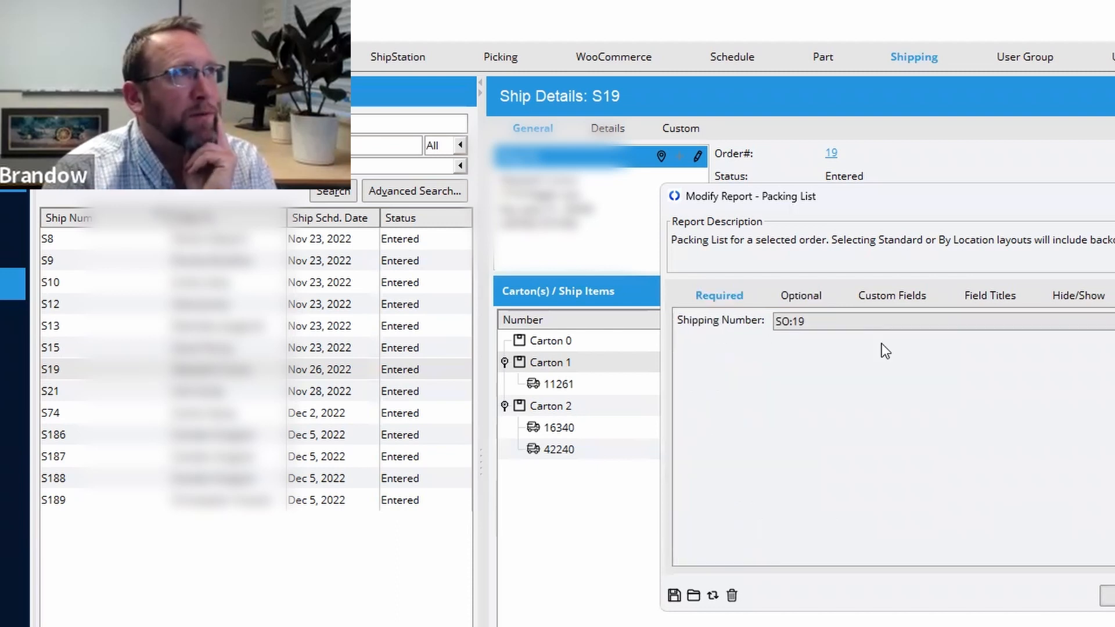
pyautogui.click(195, 53)
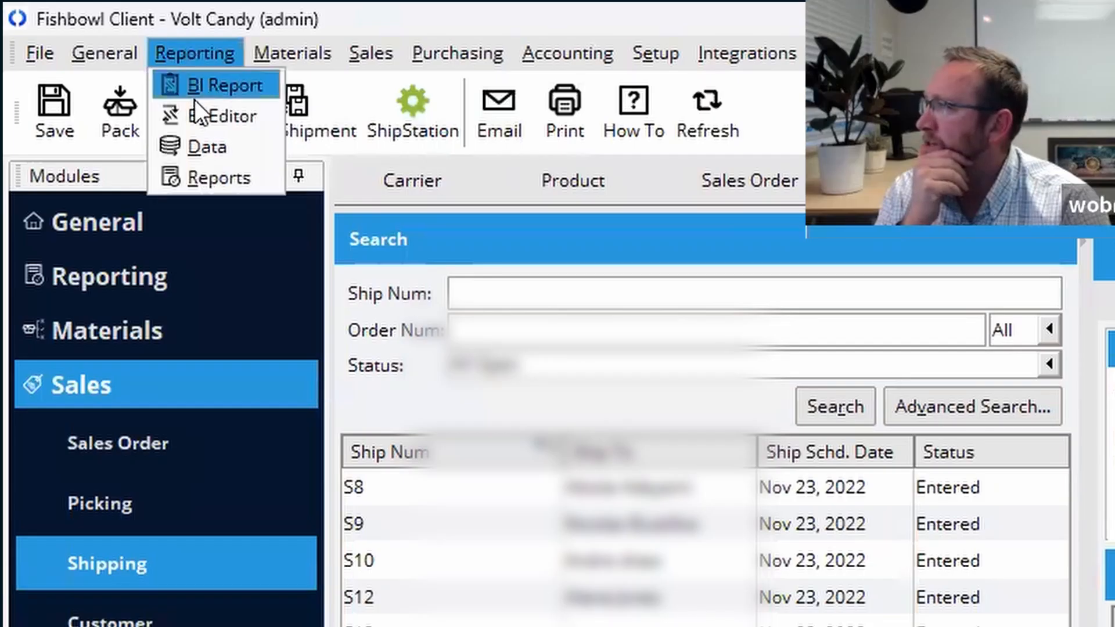
# - Search reports for 'pack' and open Modify Report for Ship > Packing List
pyautogui.click(223, 177)
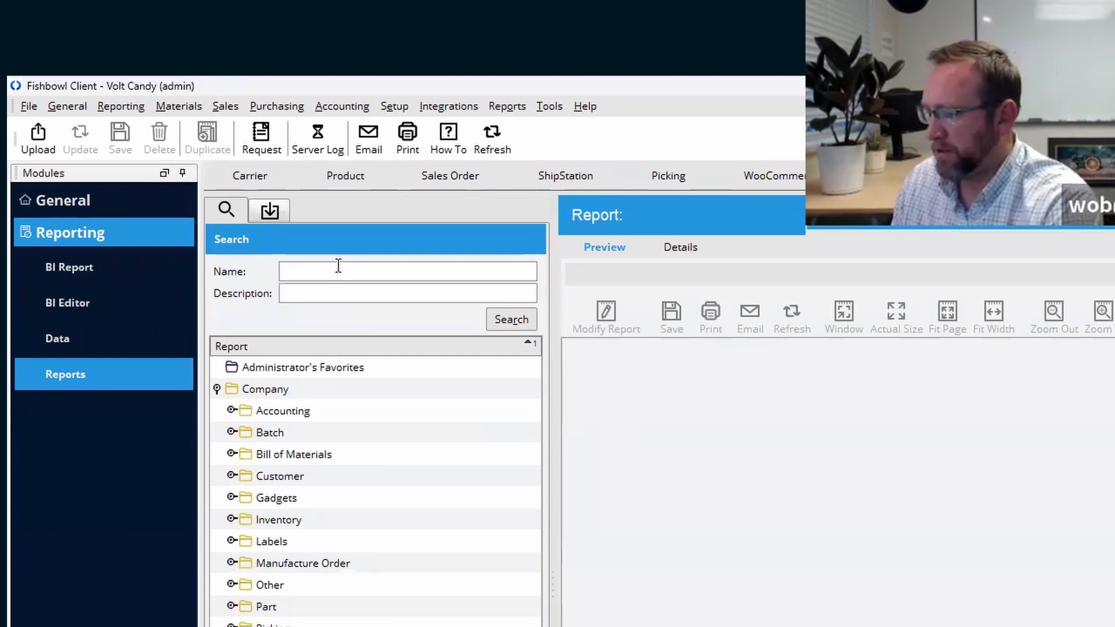
pyautogui.write('pack')
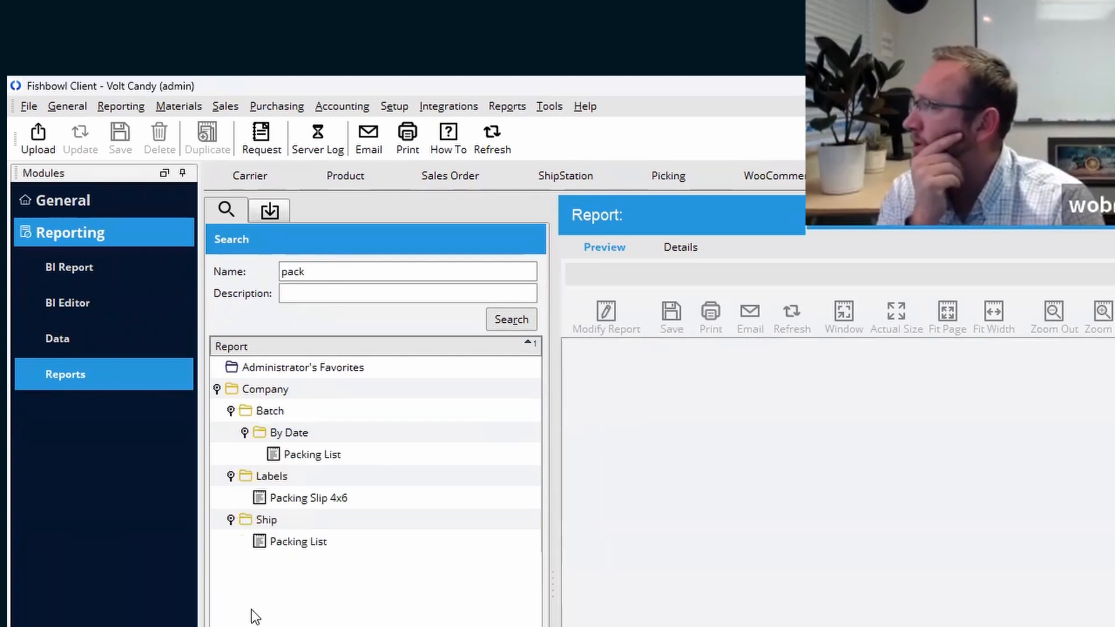
pyautogui.click(298, 541)
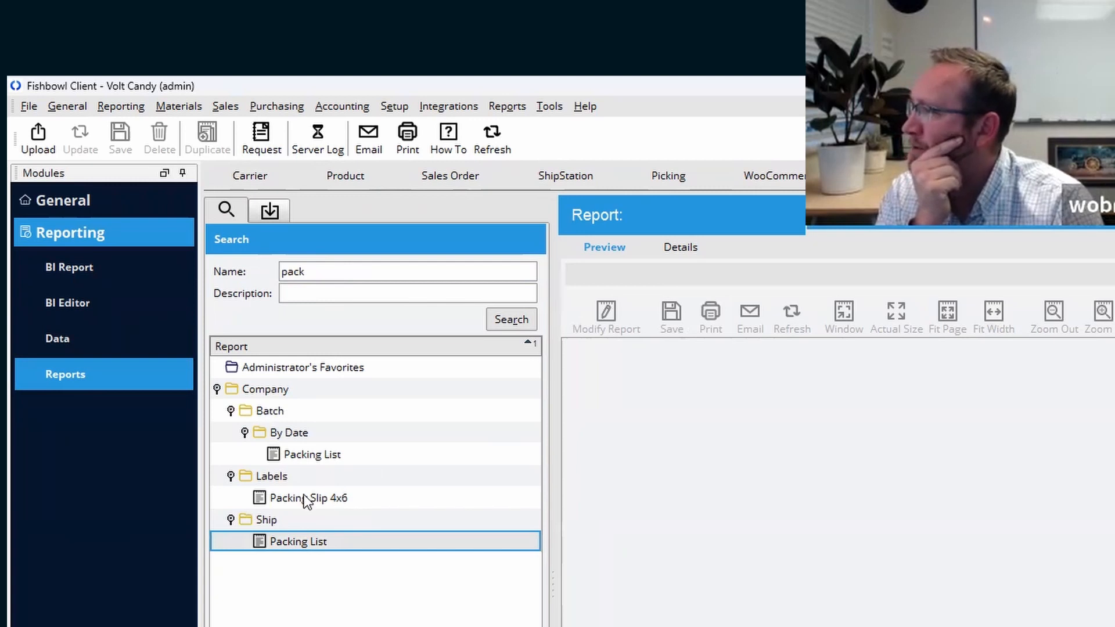
pyautogui.moveTo(330, 506)
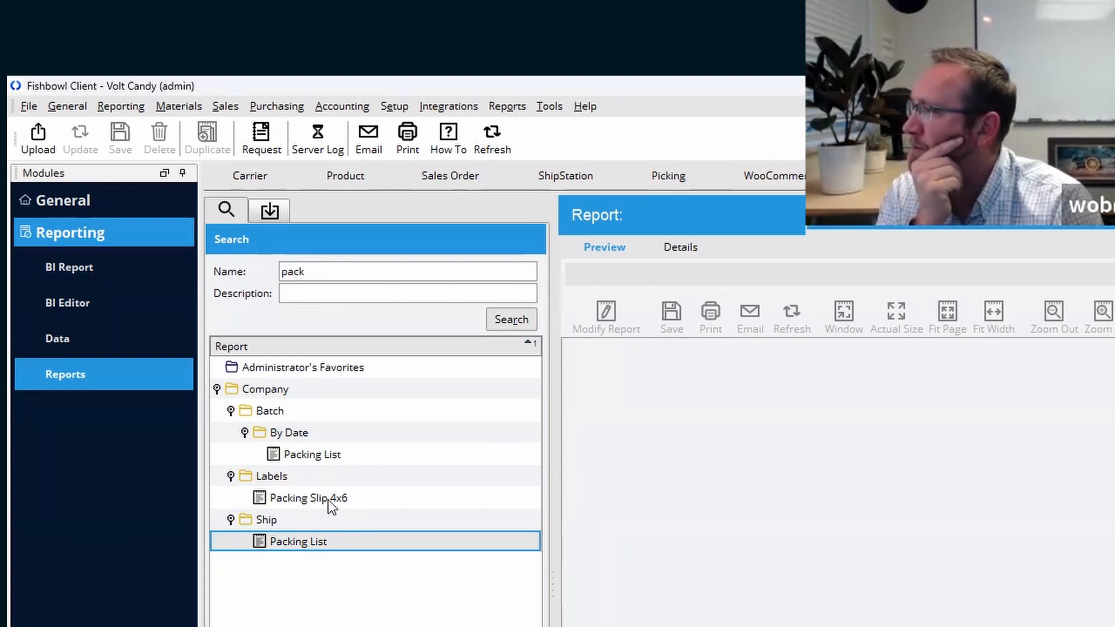
pyautogui.click(605, 316)
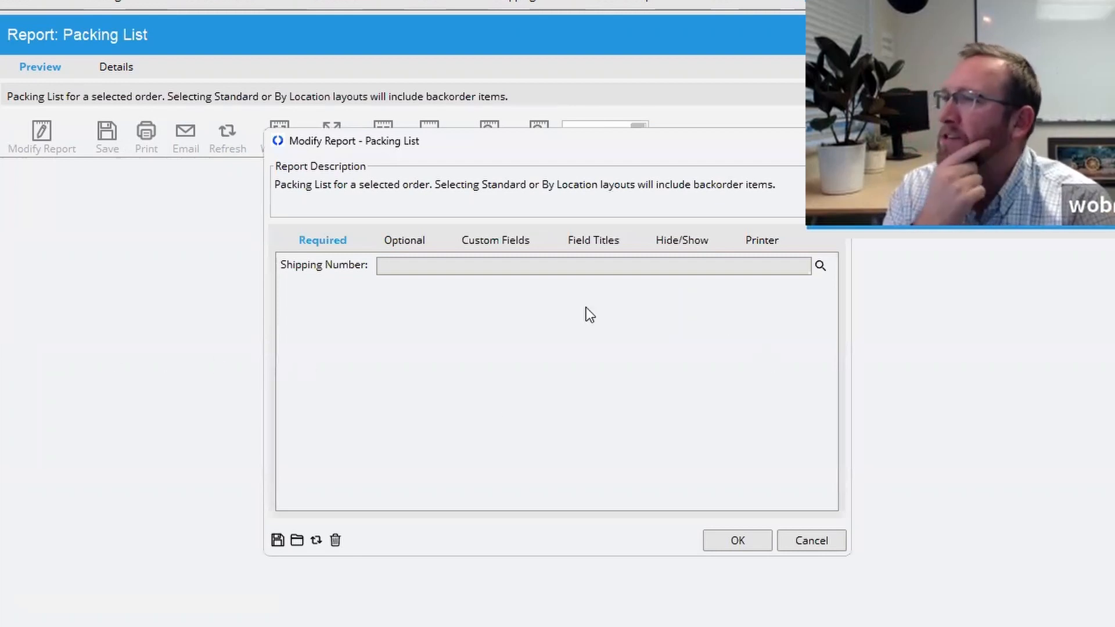
pyautogui.moveTo(403, 272)
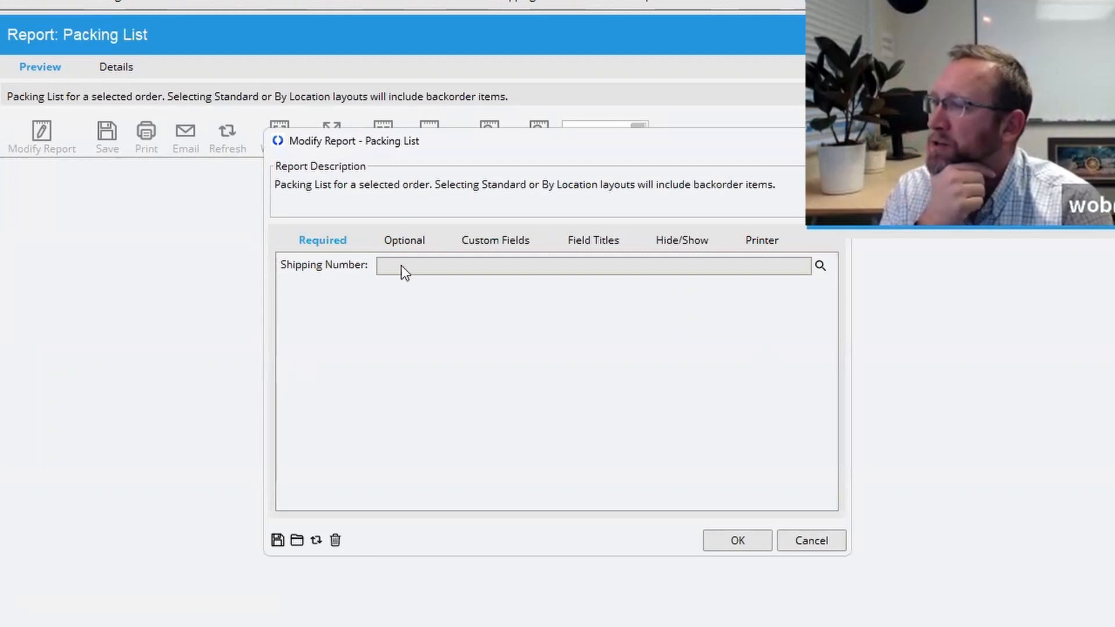
# - Check the Required tab, then settle on the Optional tab showing the By Carton layout
pyautogui.click(403, 240)
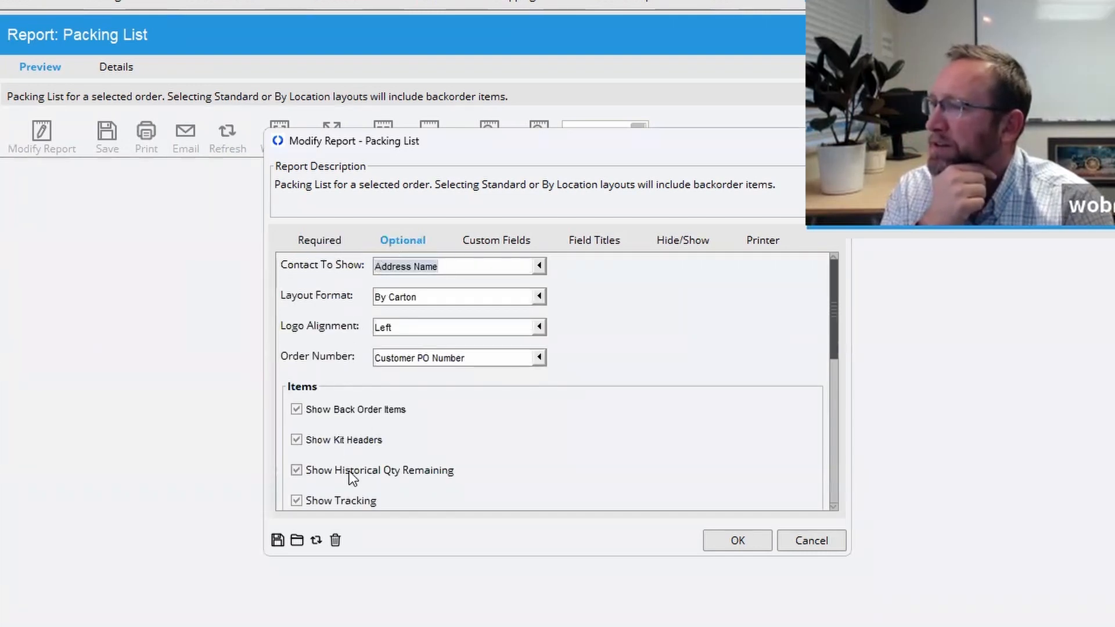
pyautogui.click(322, 240)
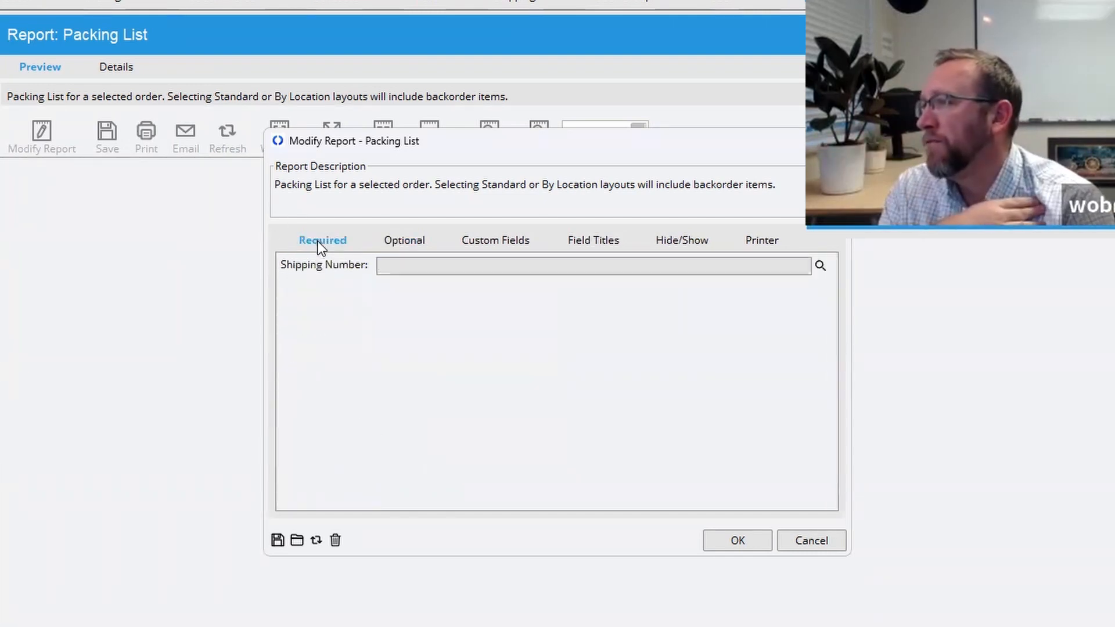
pyautogui.moveTo(424, 276)
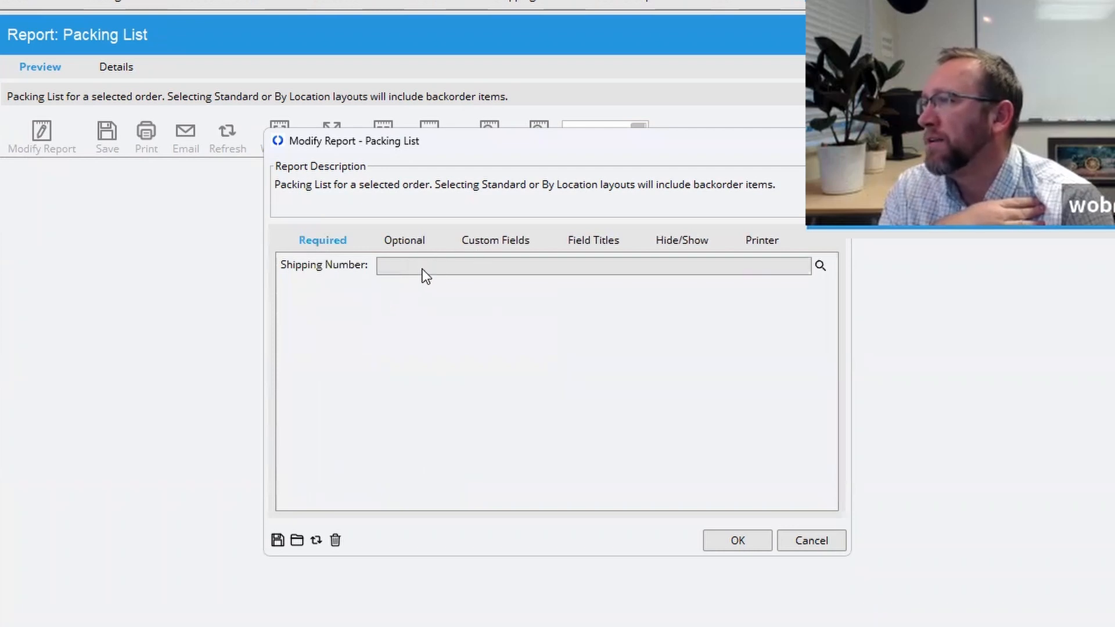
pyautogui.moveTo(450, 425)
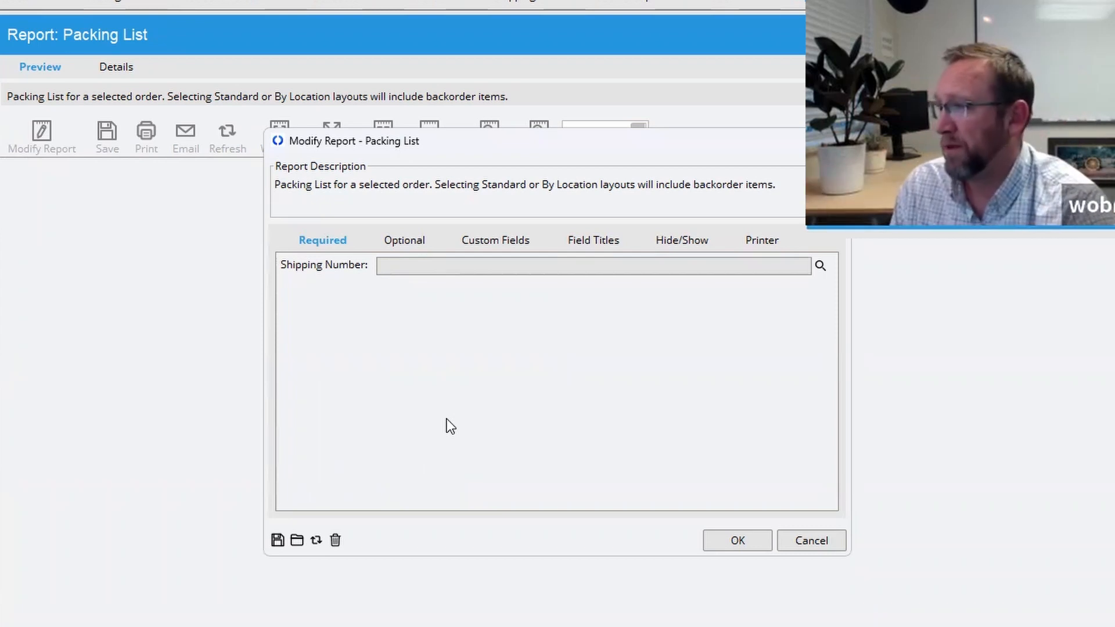
pyautogui.click(403, 240)
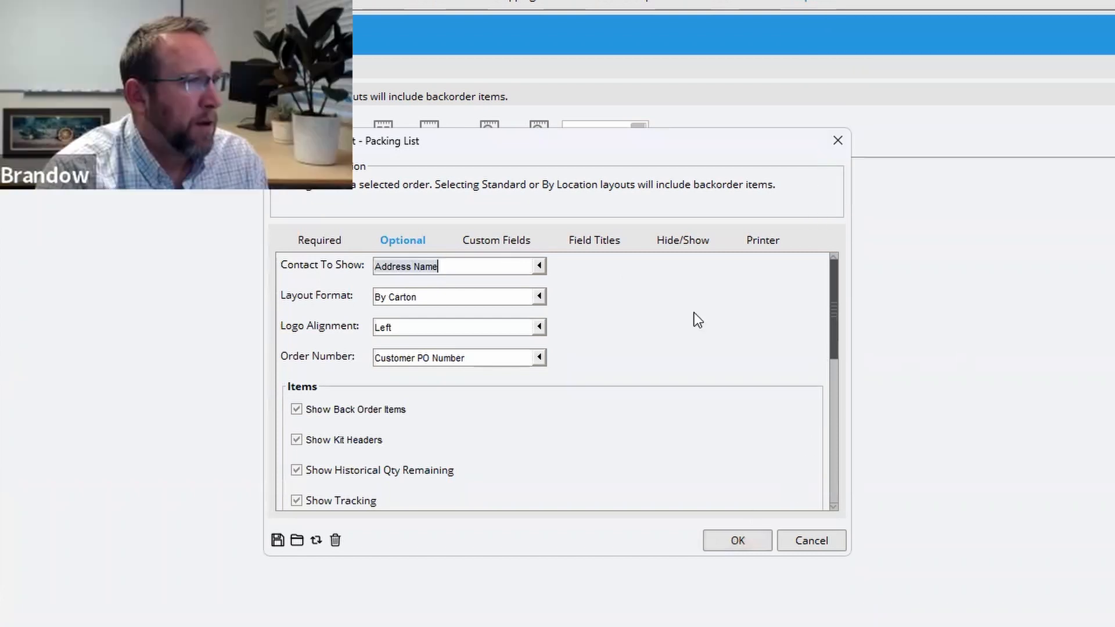
# - Set the Packing List printer for the main location to Use Default and save
pyautogui.click(759, 240)
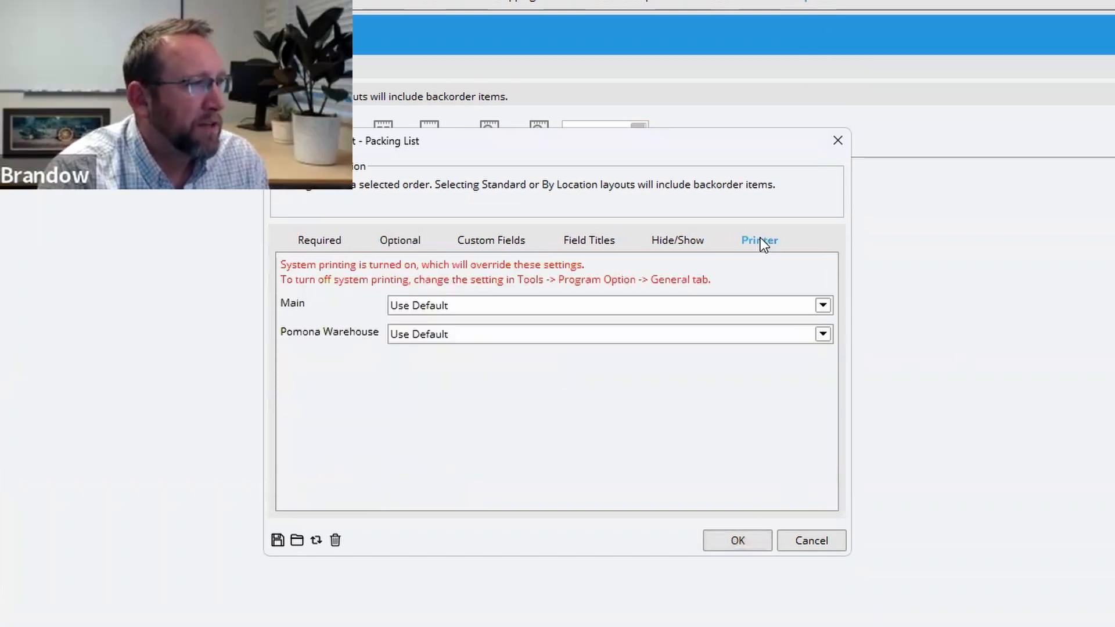
pyautogui.moveTo(744, 266)
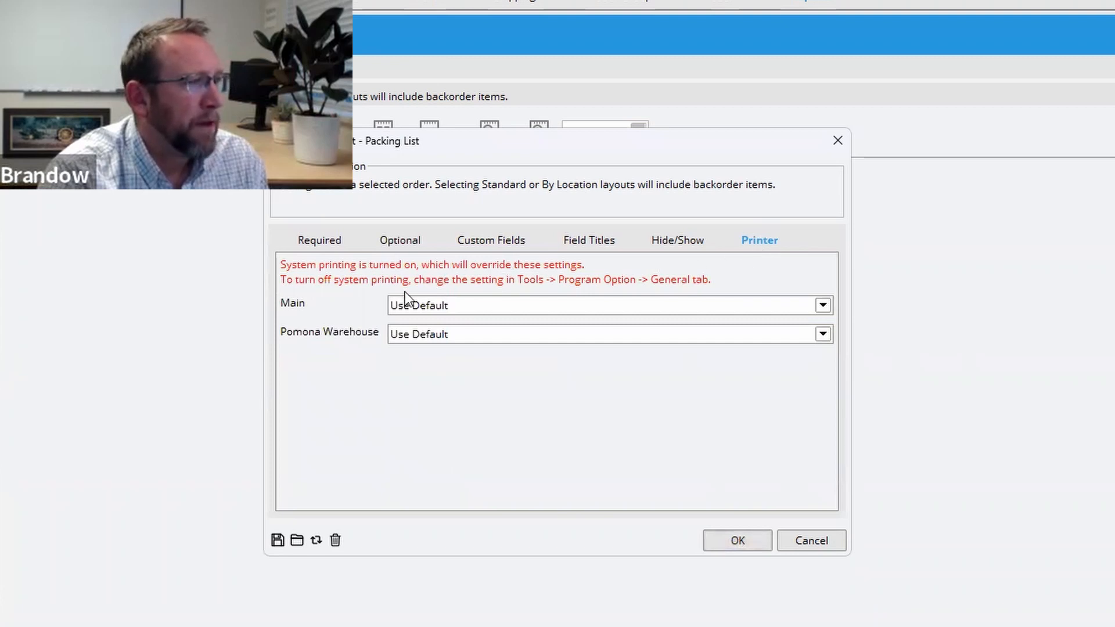
pyautogui.moveTo(309, 306)
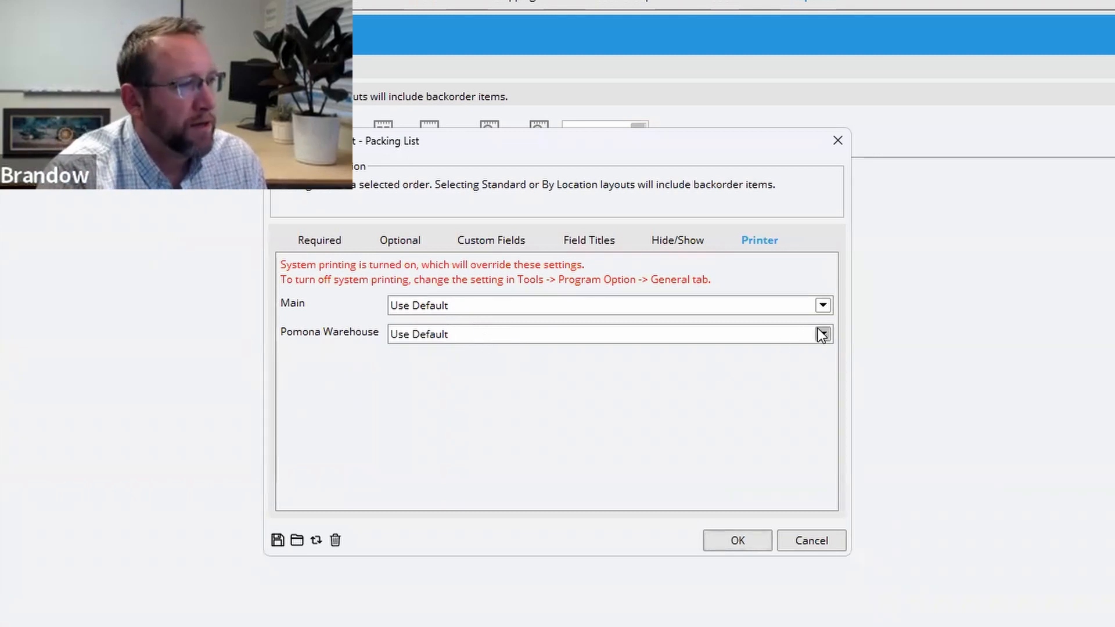
pyautogui.click(822, 333)
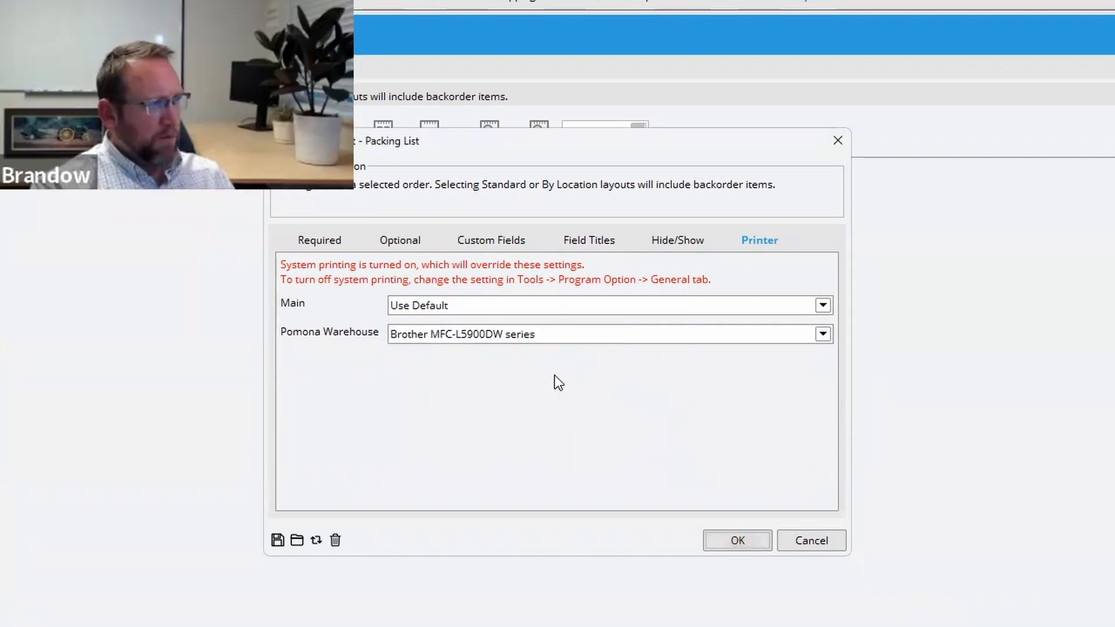
pyautogui.moveTo(278, 541)
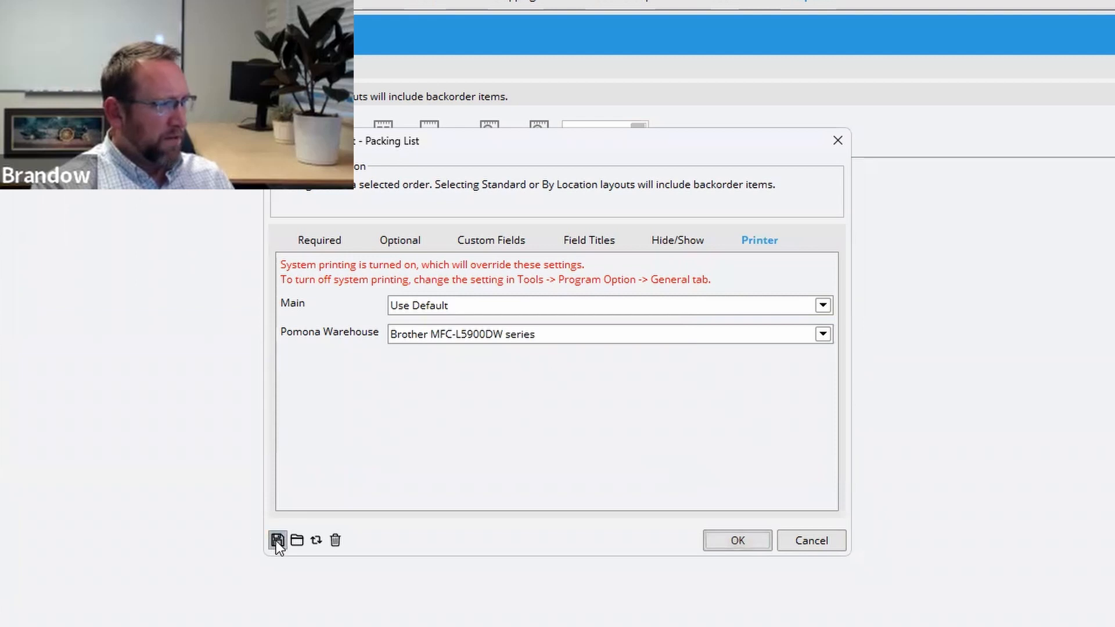
pyautogui.moveTo(695, 516)
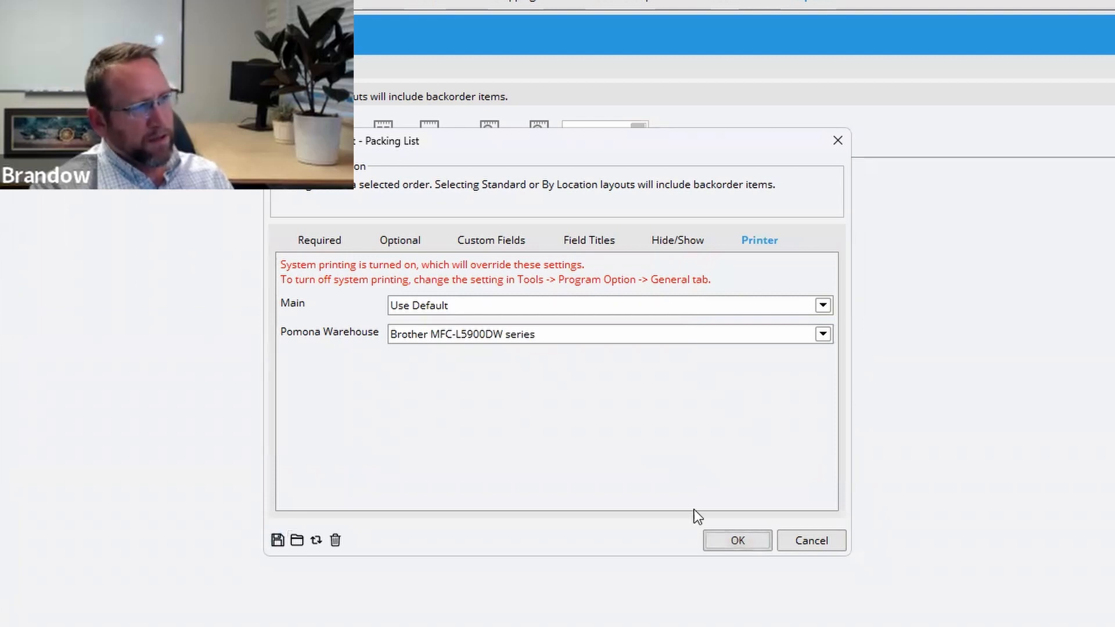
pyautogui.click(735, 540)
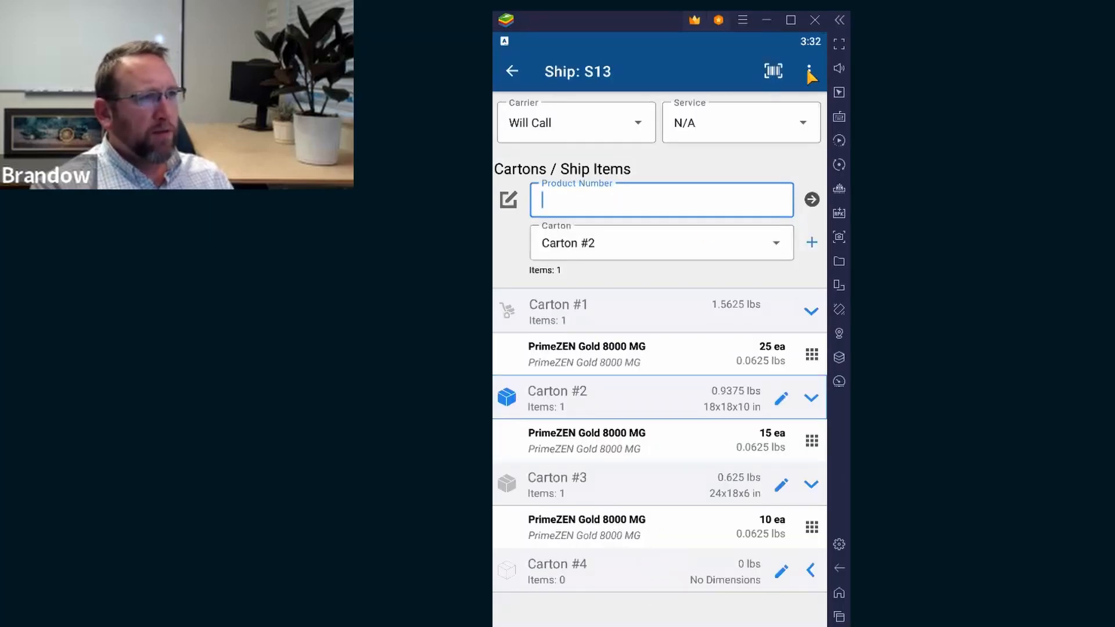
pyautogui.moveTo(810, 72)
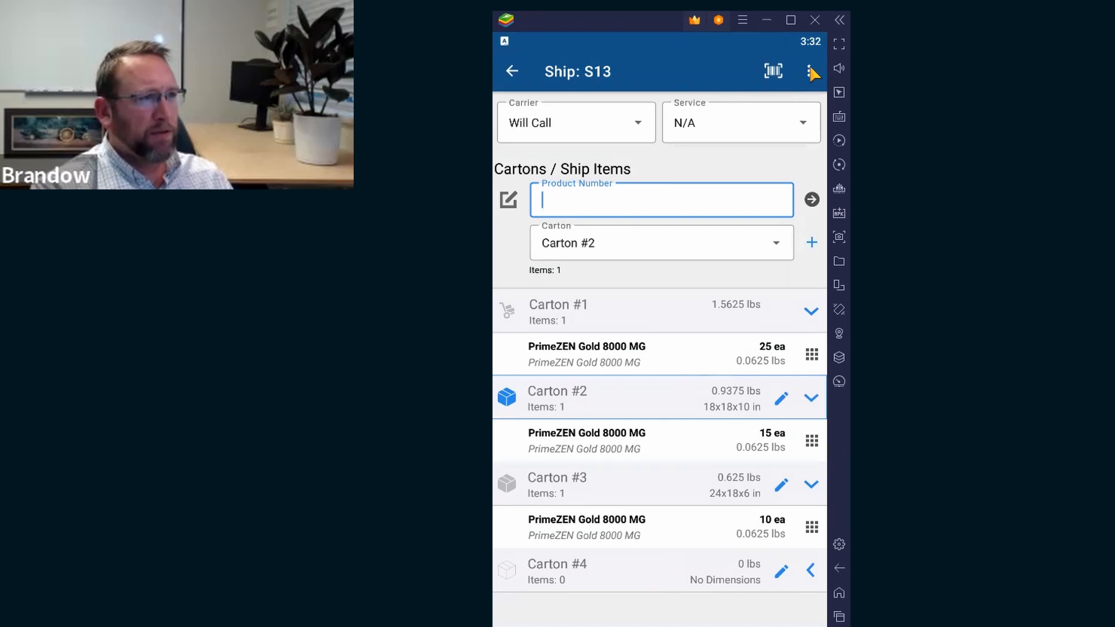
# - Return to the Packing list and open sales order S187
pyautogui.click(511, 71)
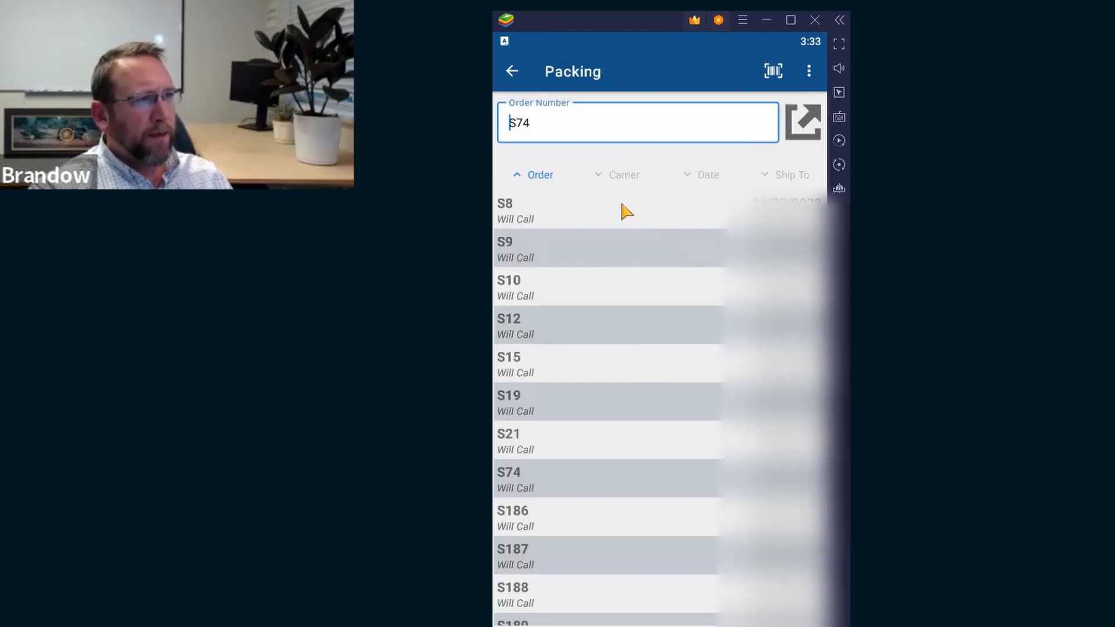
pyautogui.moveTo(621, 181)
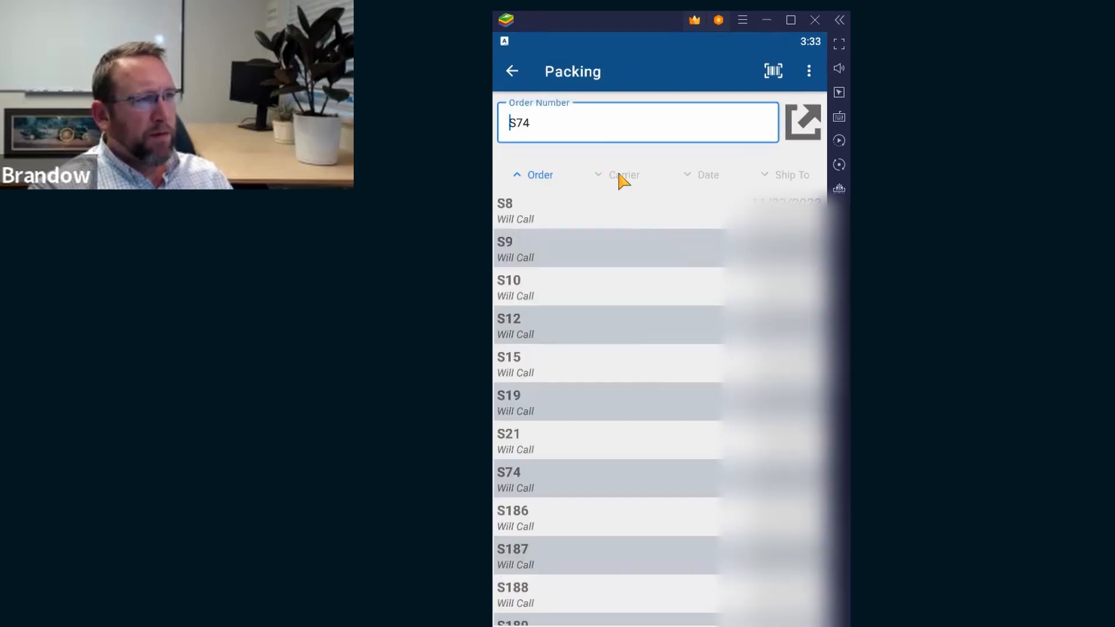
pyautogui.moveTo(771, 199)
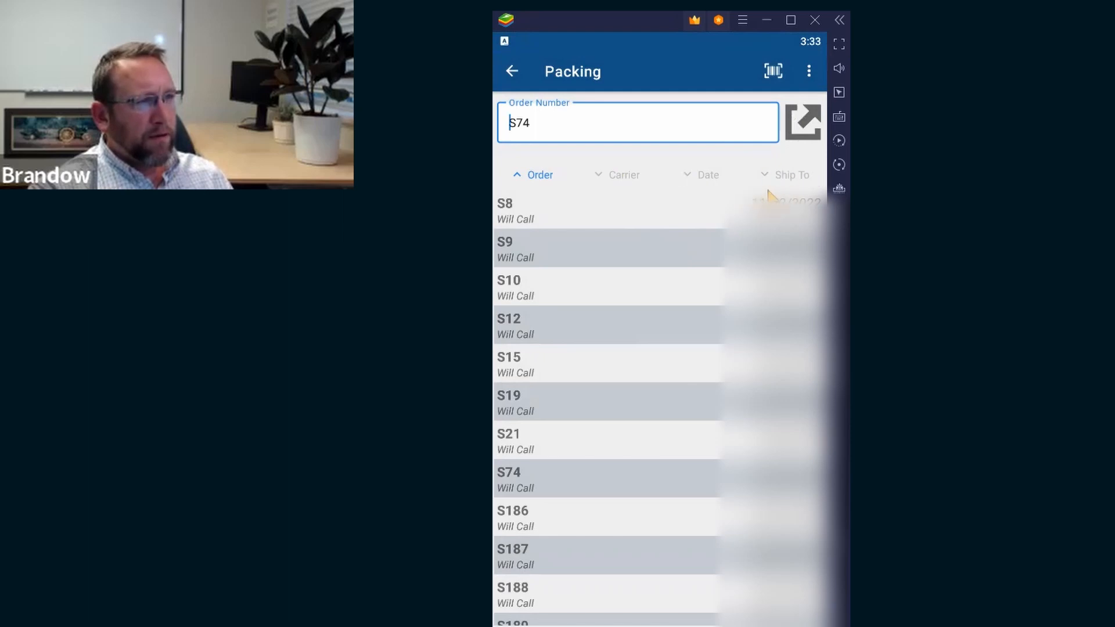
pyautogui.click(791, 174)
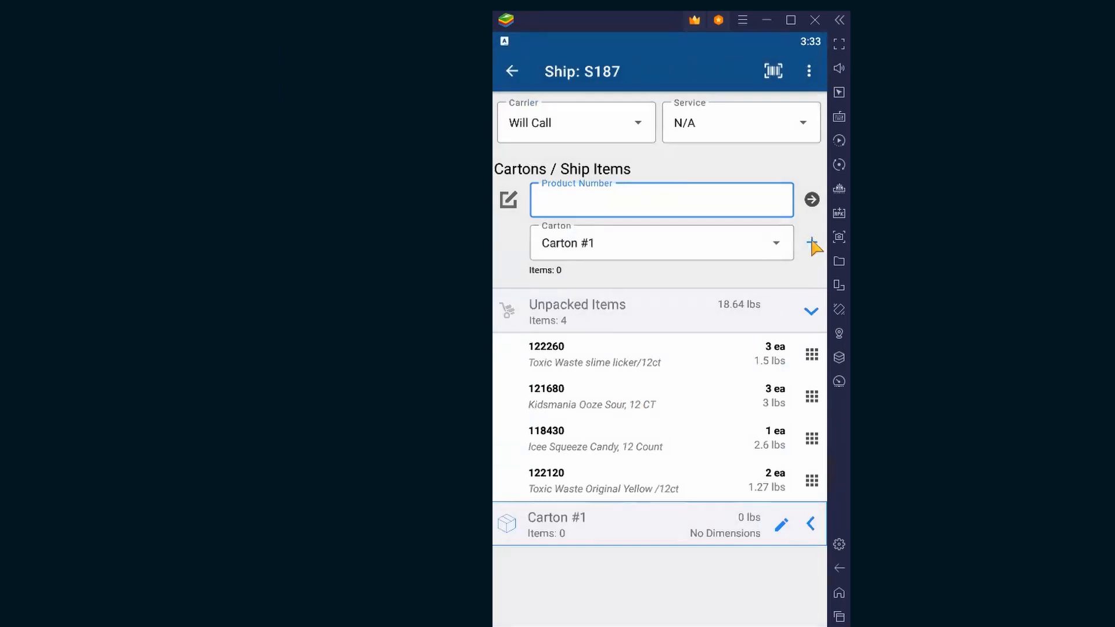
# - Pack 122120 into carton 1, 121680 and 118430 into carton 2, 122260 into carton 3
pyautogui.click(810, 245)
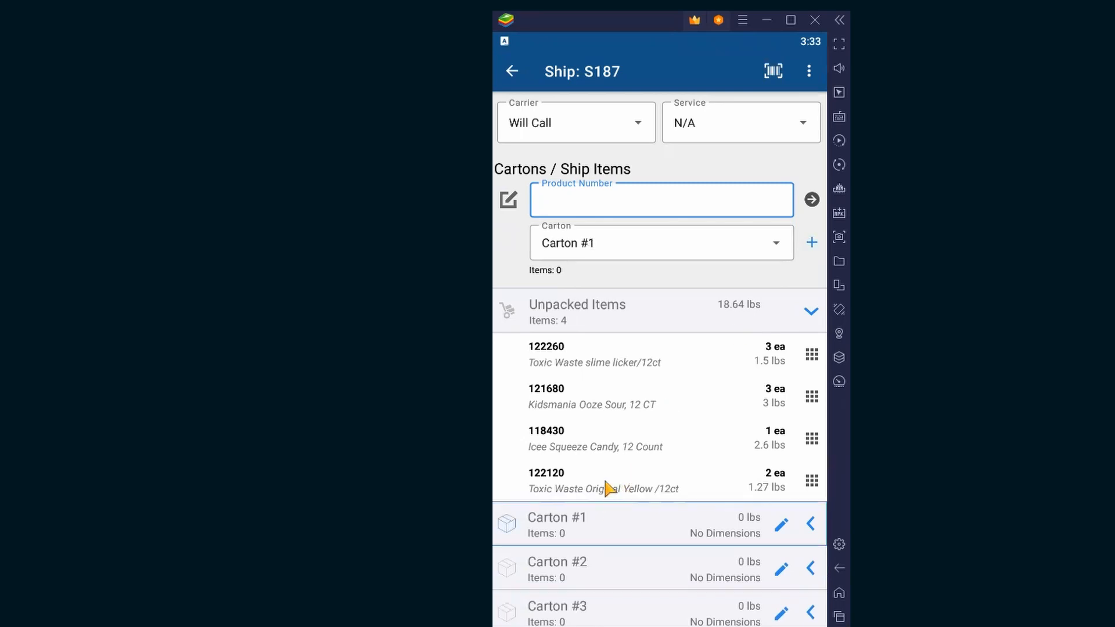
pyautogui.write('122120')
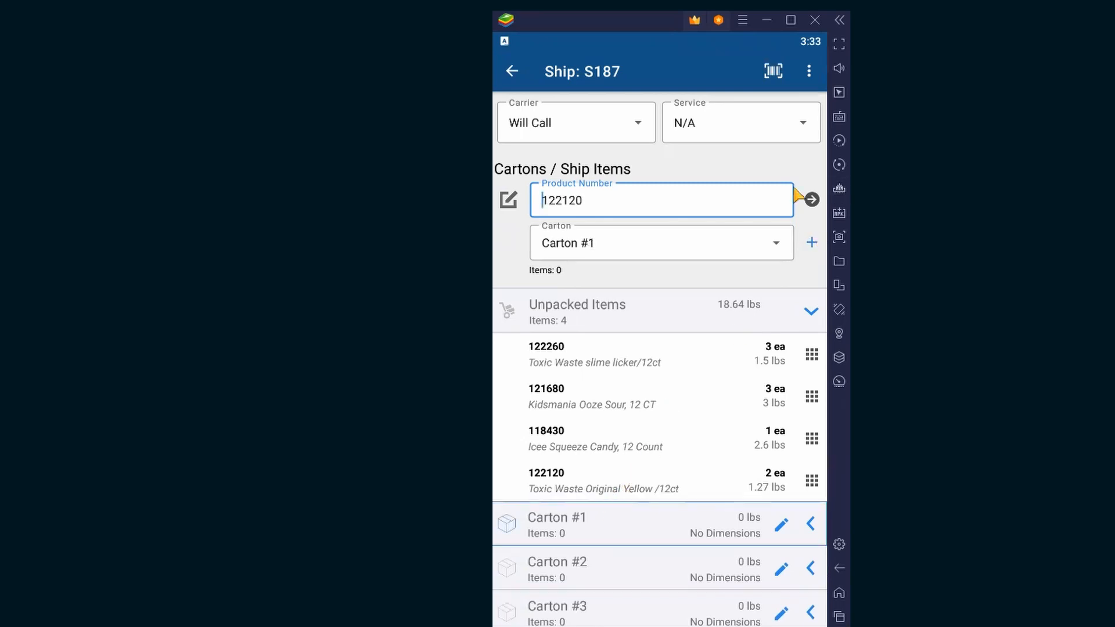
pyautogui.click(810, 199)
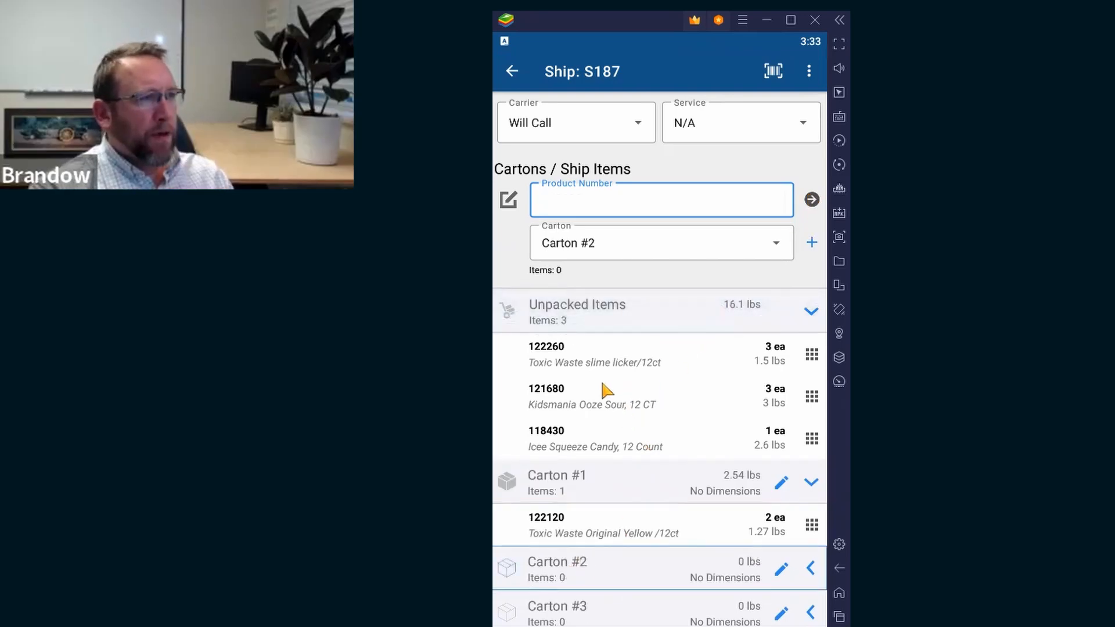
pyautogui.click(811, 396)
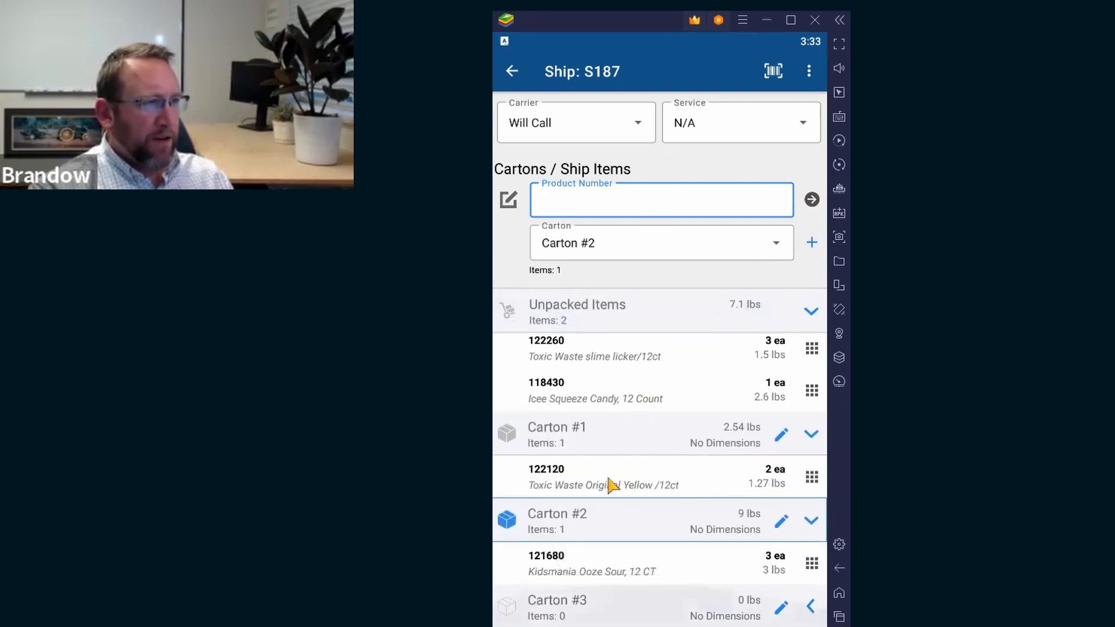
pyautogui.moveTo(638, 234)
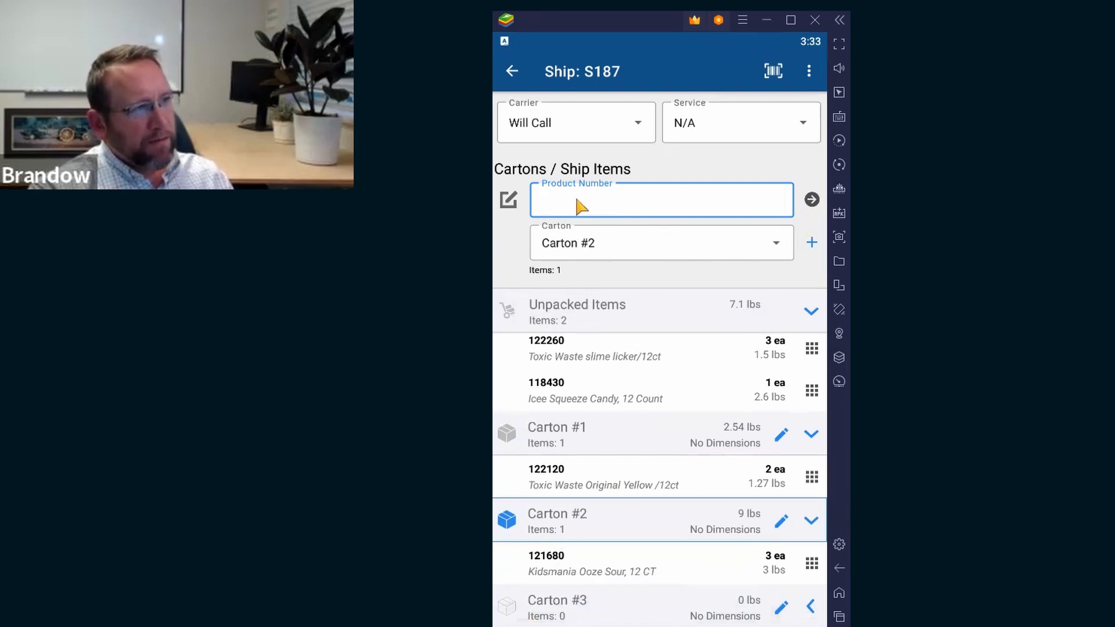
pyautogui.moveTo(601, 359)
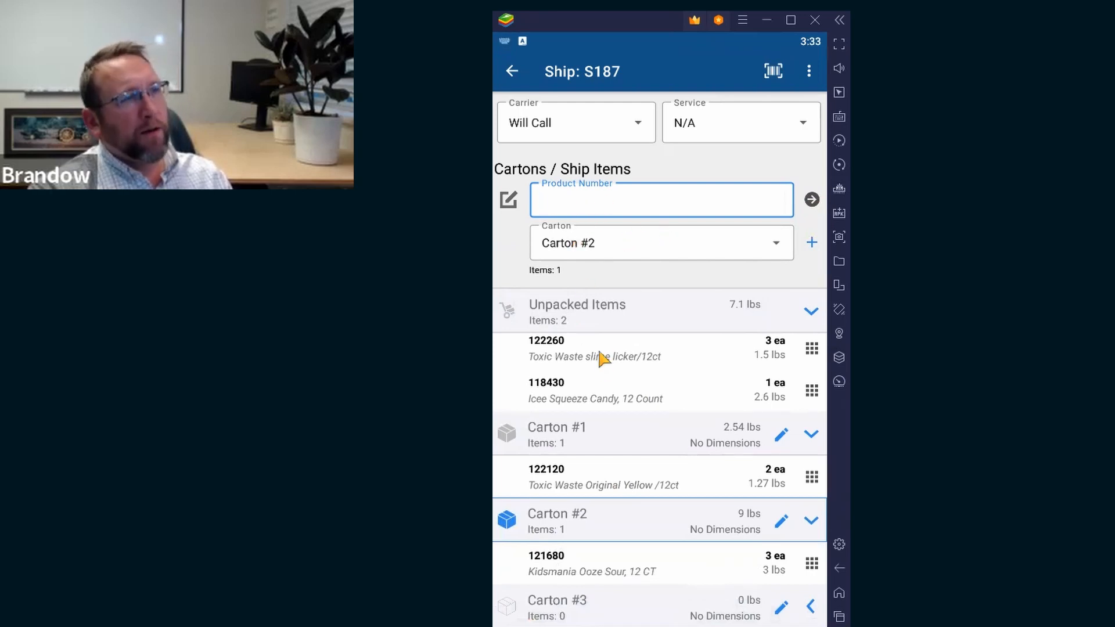
pyautogui.write('122260')
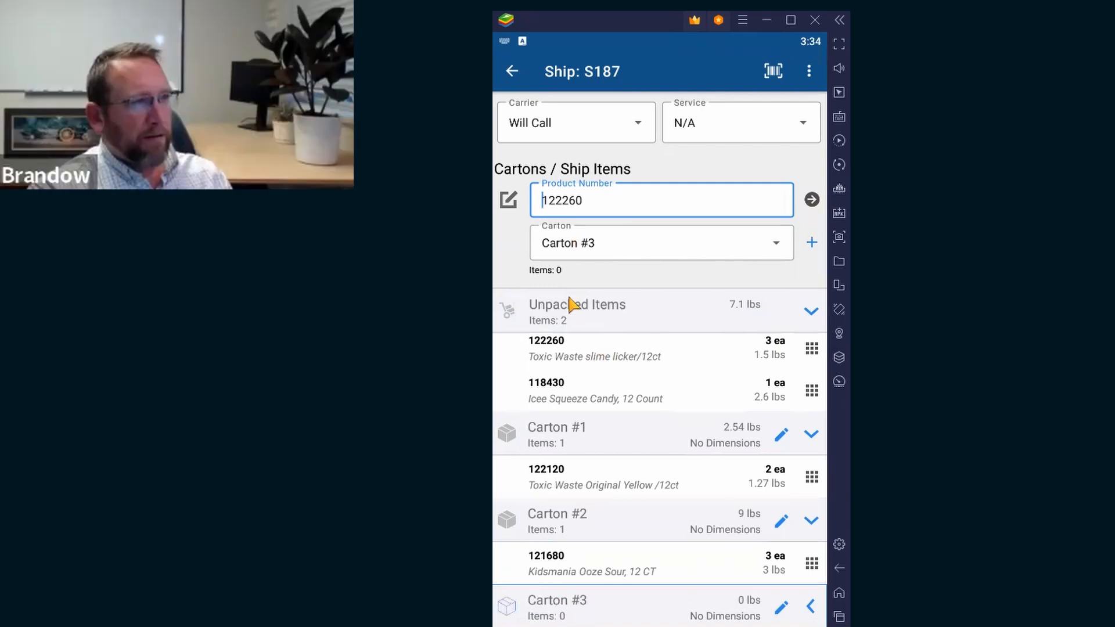
pyautogui.moveTo(745, 254)
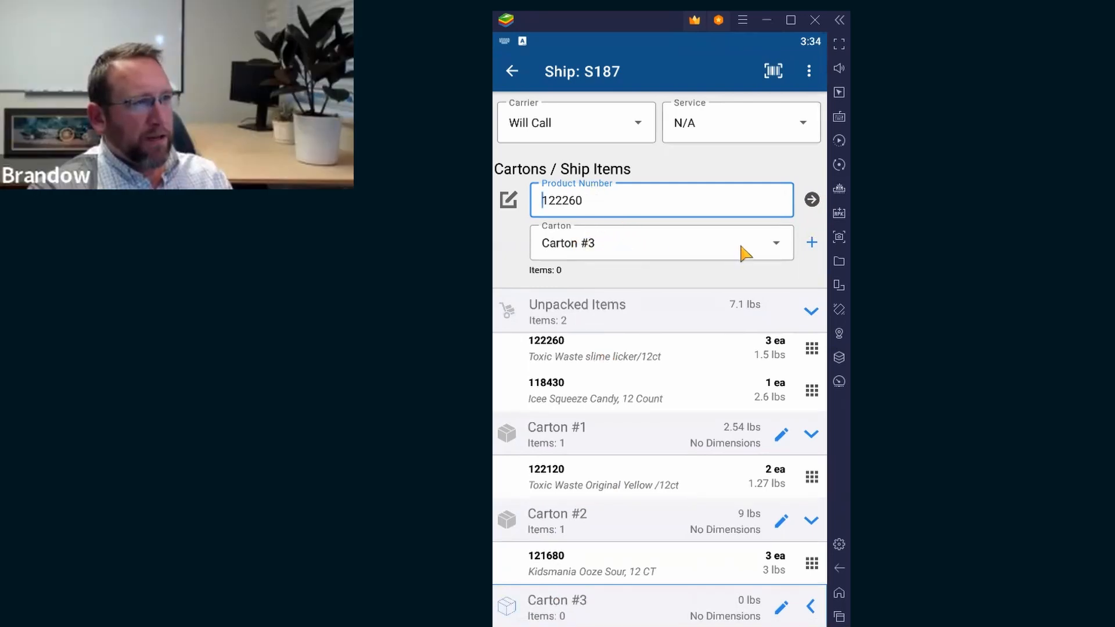
pyautogui.moveTo(823, 205)
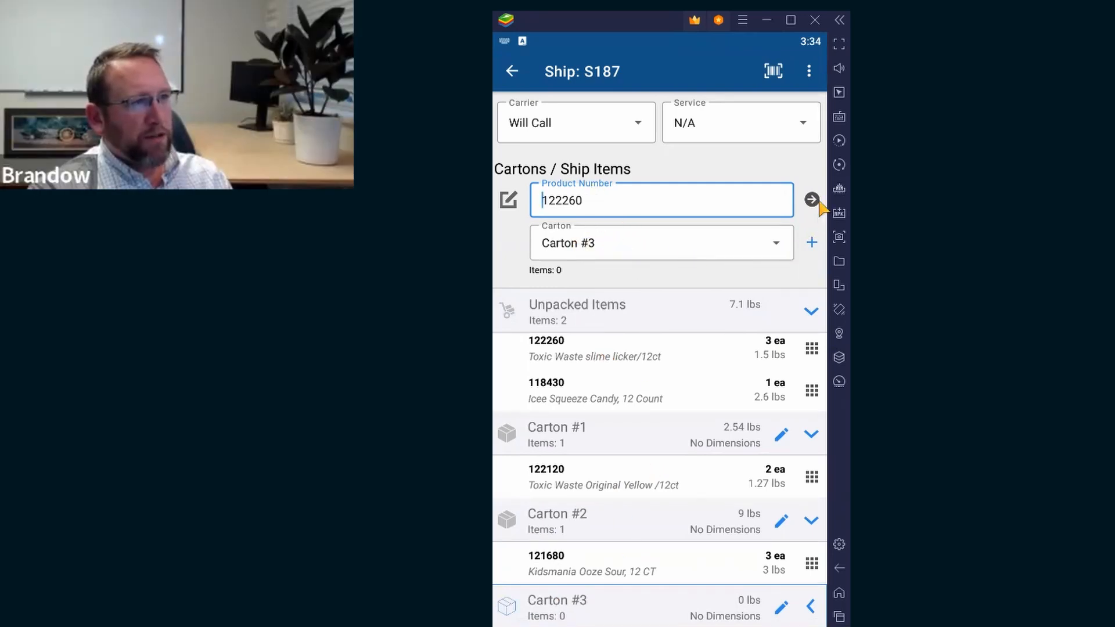
pyautogui.click(811, 200)
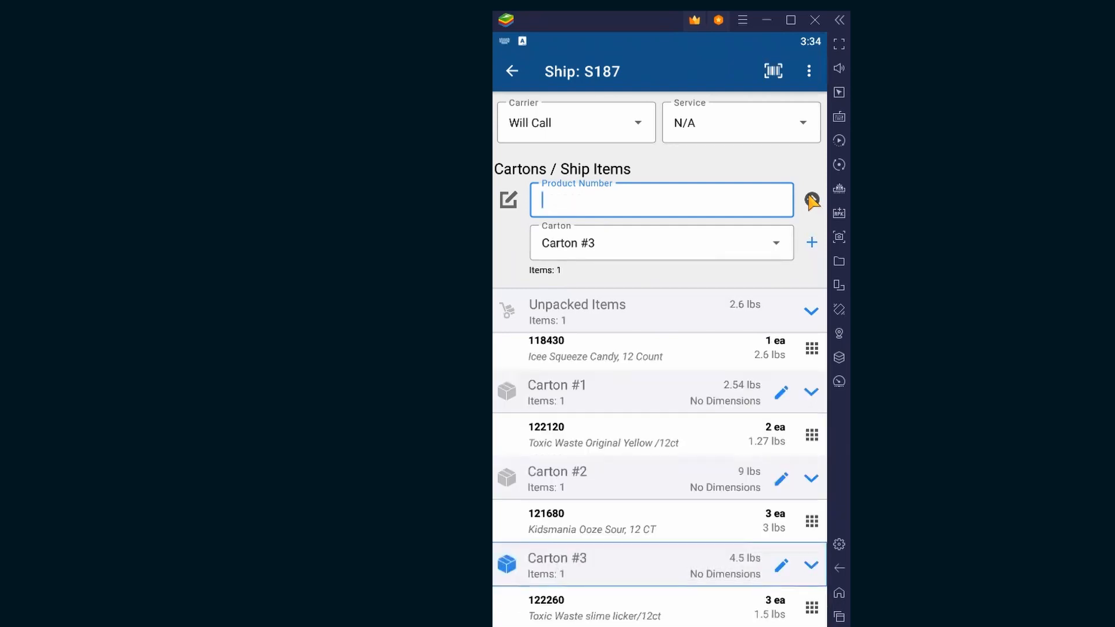
pyautogui.write('118430')
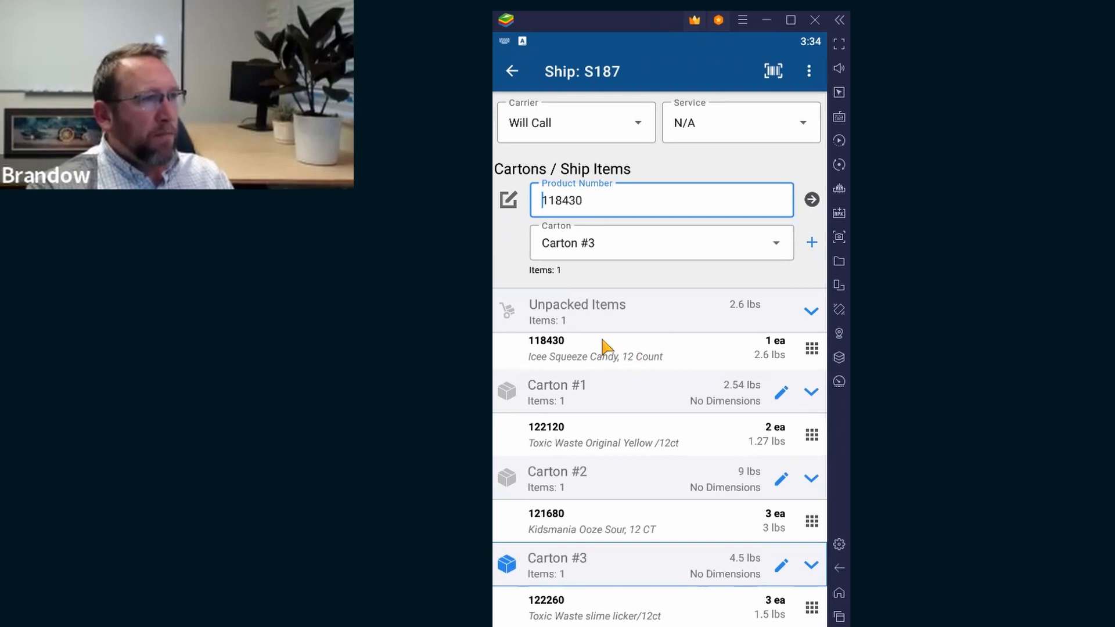
pyautogui.moveTo(613, 393)
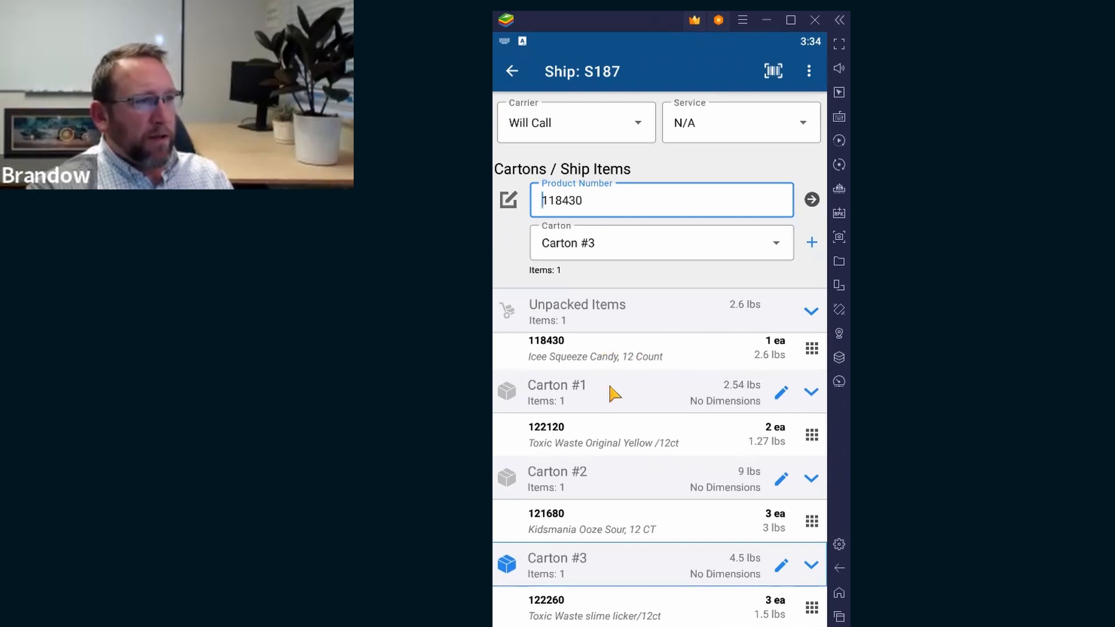
pyautogui.moveTo(621, 565)
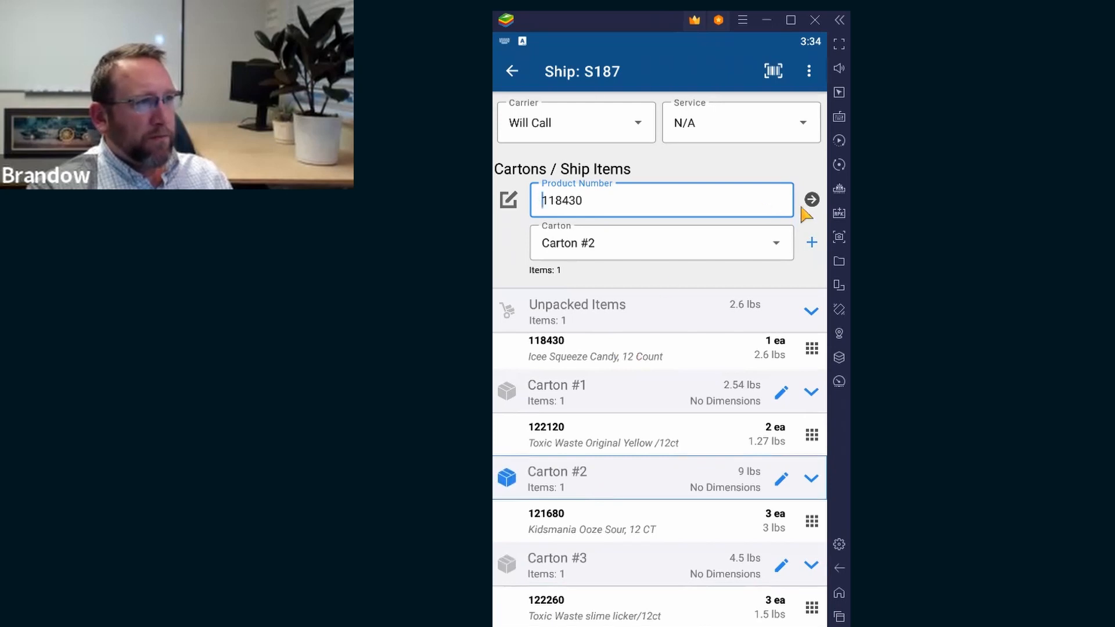
pyautogui.click(810, 199)
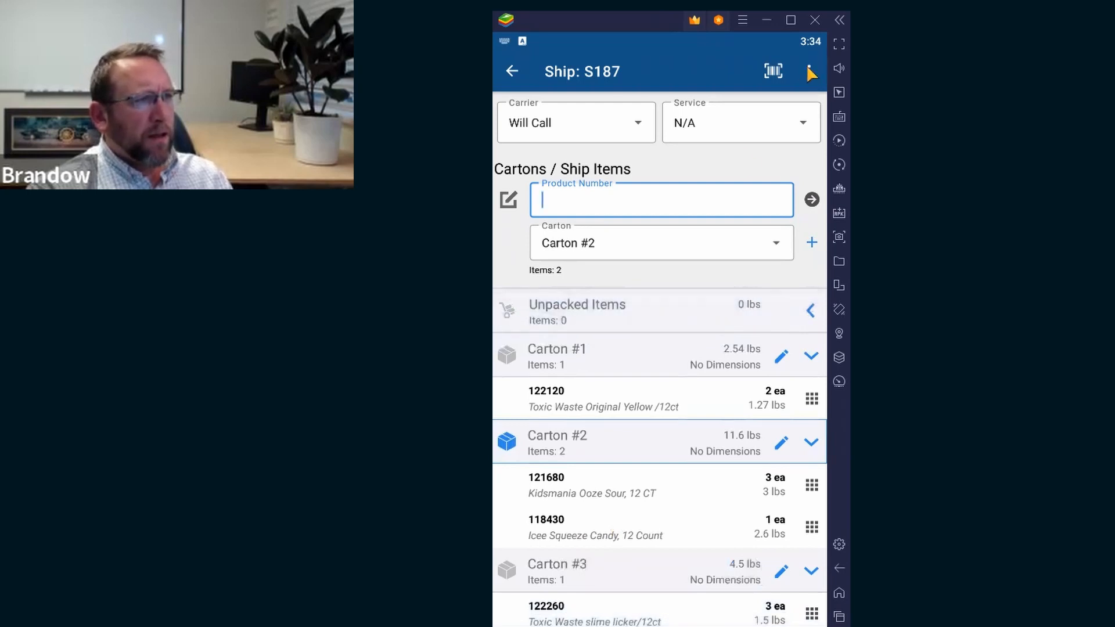
# - Mark order S187 as Packed and confirm printing its packing list
pyautogui.click(808, 70)
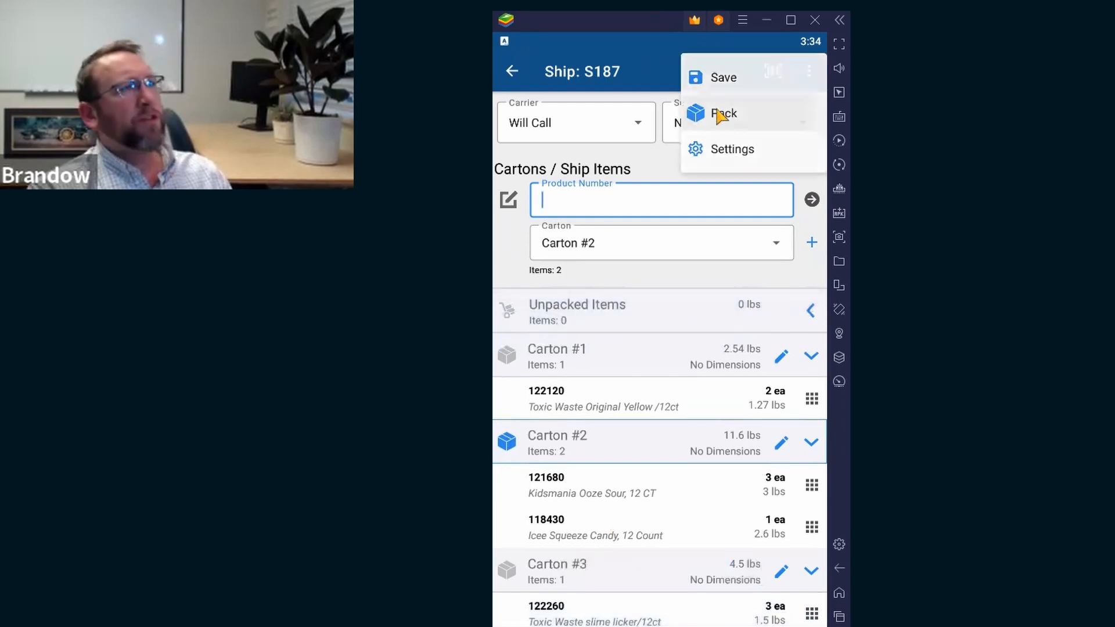
pyautogui.click(724, 114)
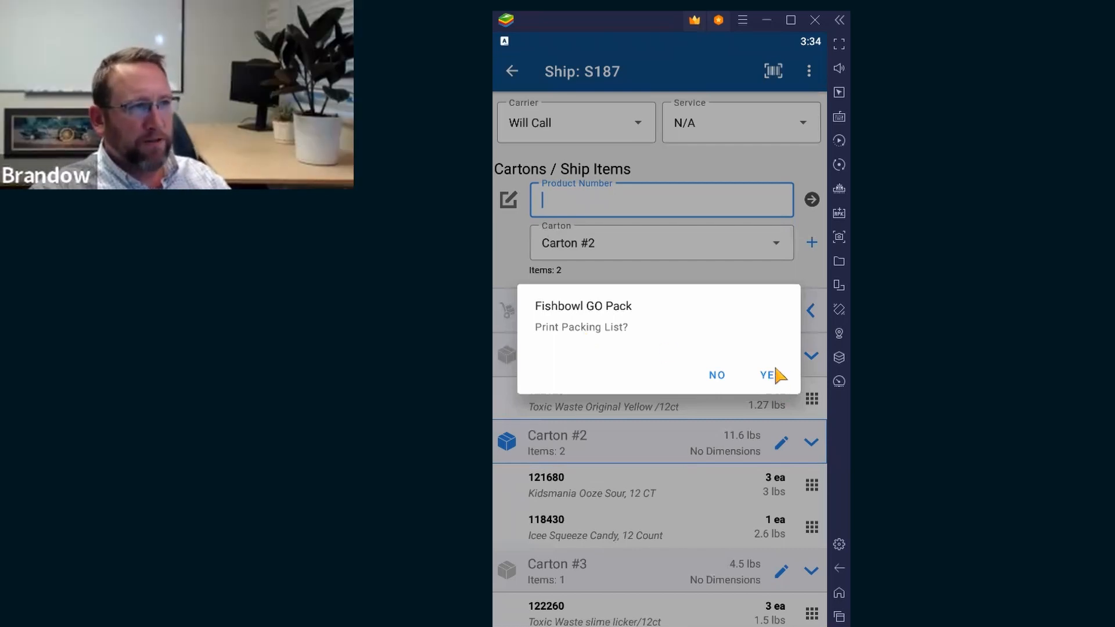
pyautogui.click(768, 374)
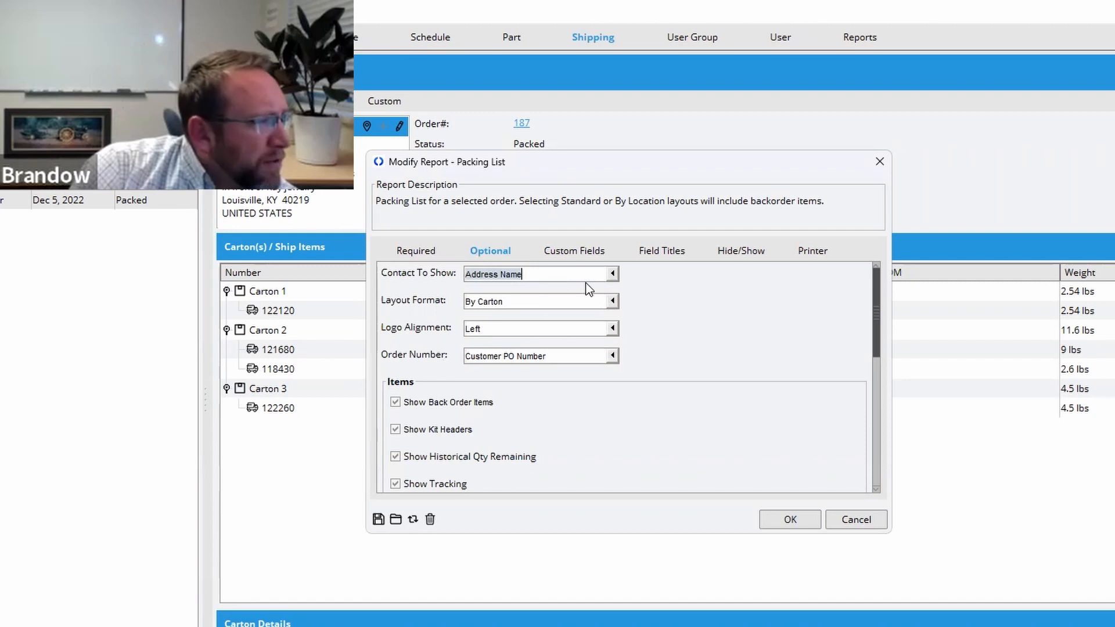
pyautogui.moveTo(597, 359)
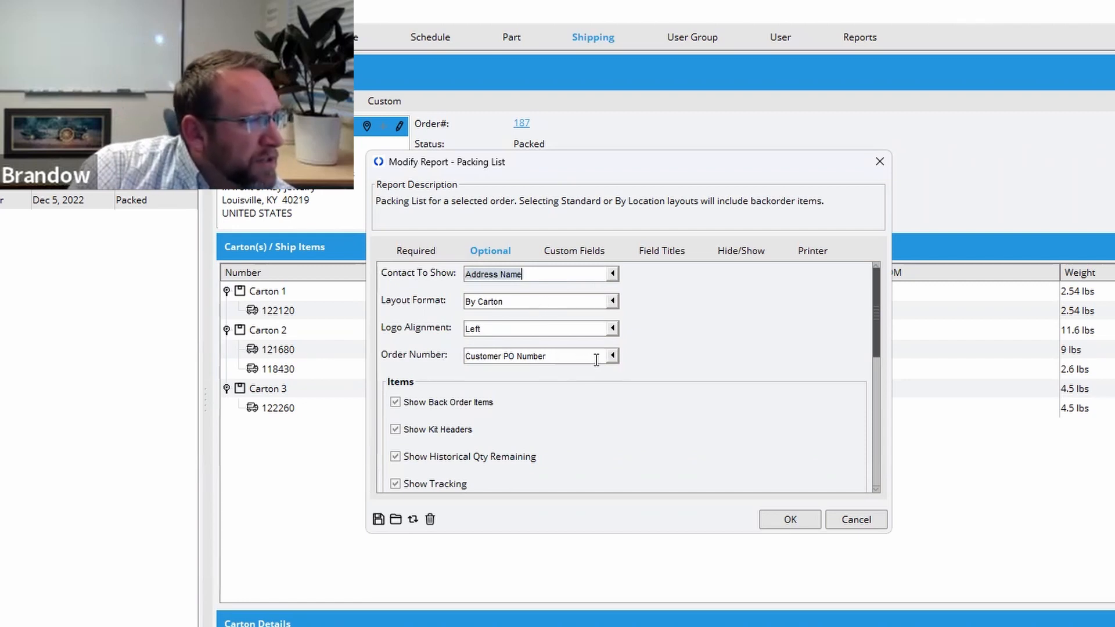
# - Set the packing list's Order Number option to SO Number and refresh the S187 preview
pyautogui.click(610, 355)
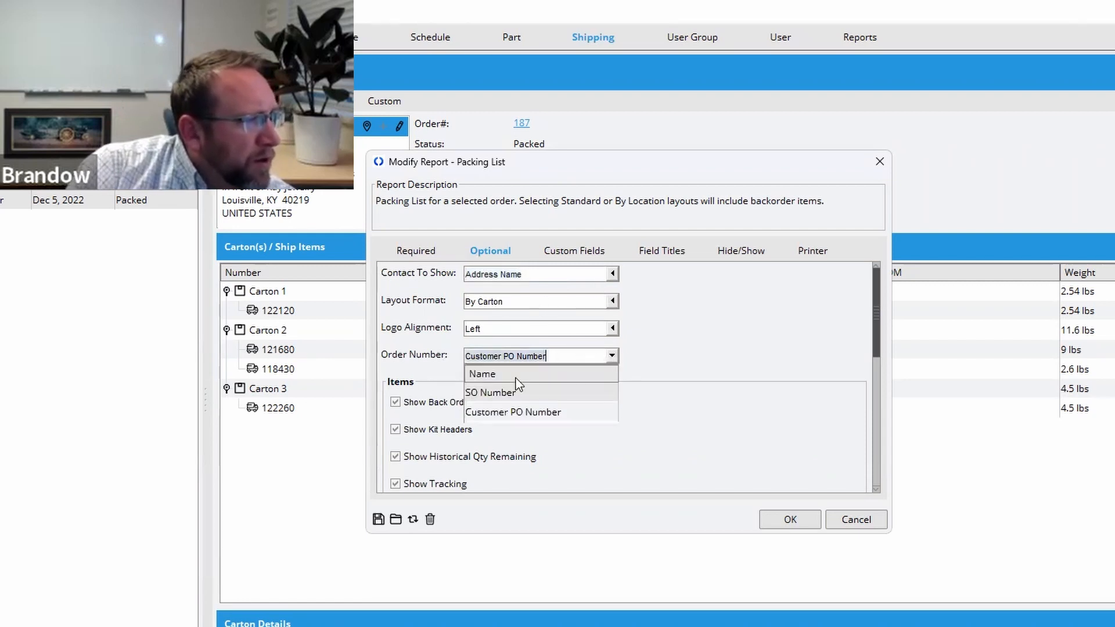
pyautogui.click(788, 519)
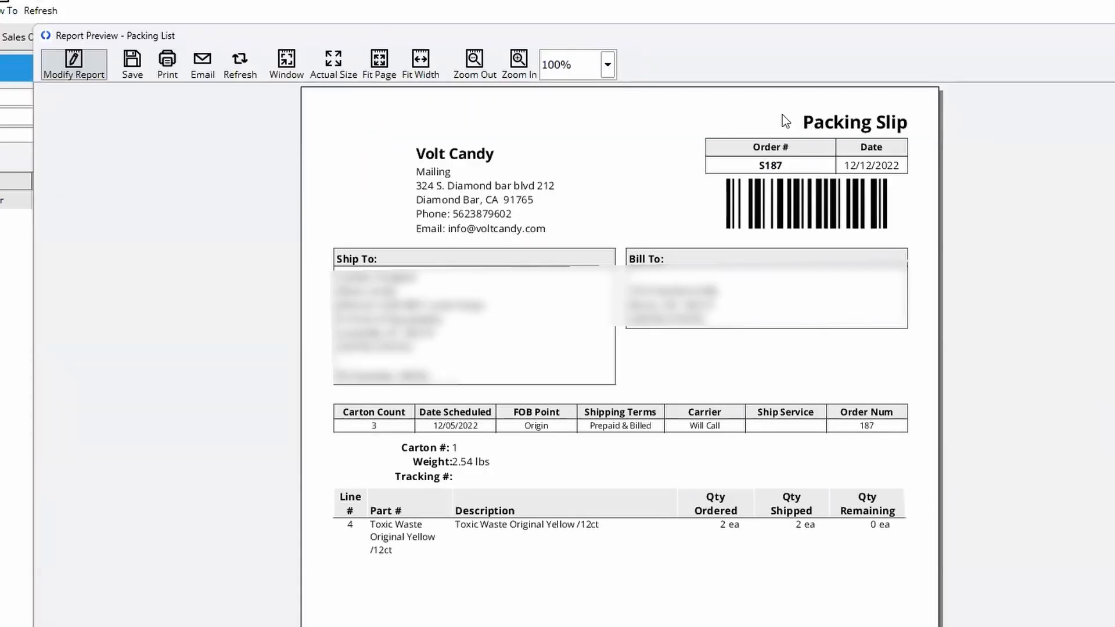
pyautogui.moveTo(734, 467)
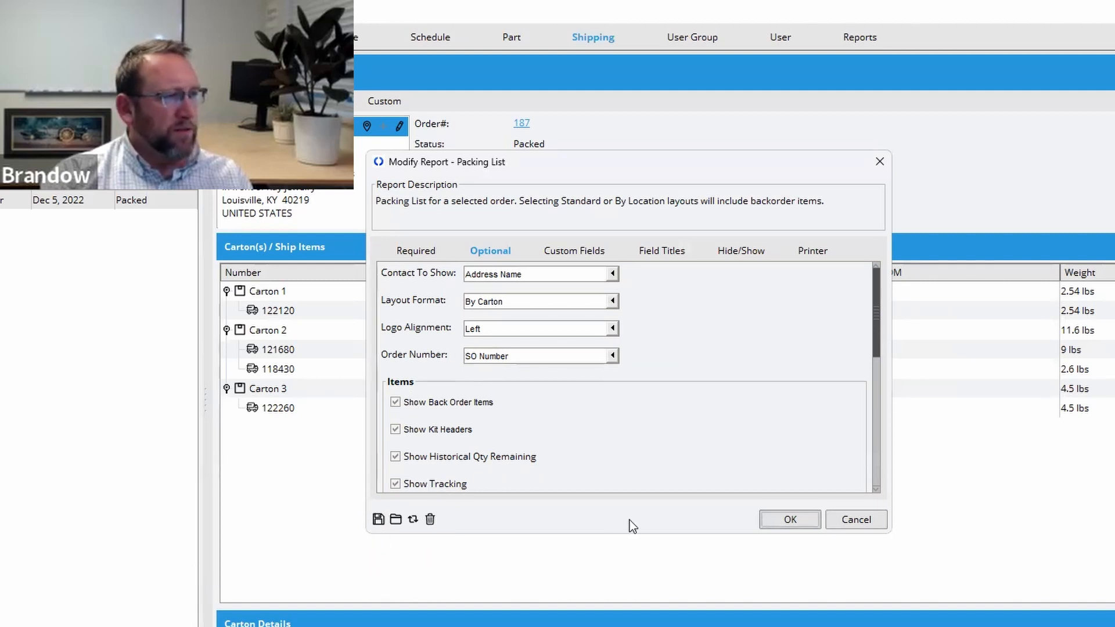
pyautogui.click(789, 519)
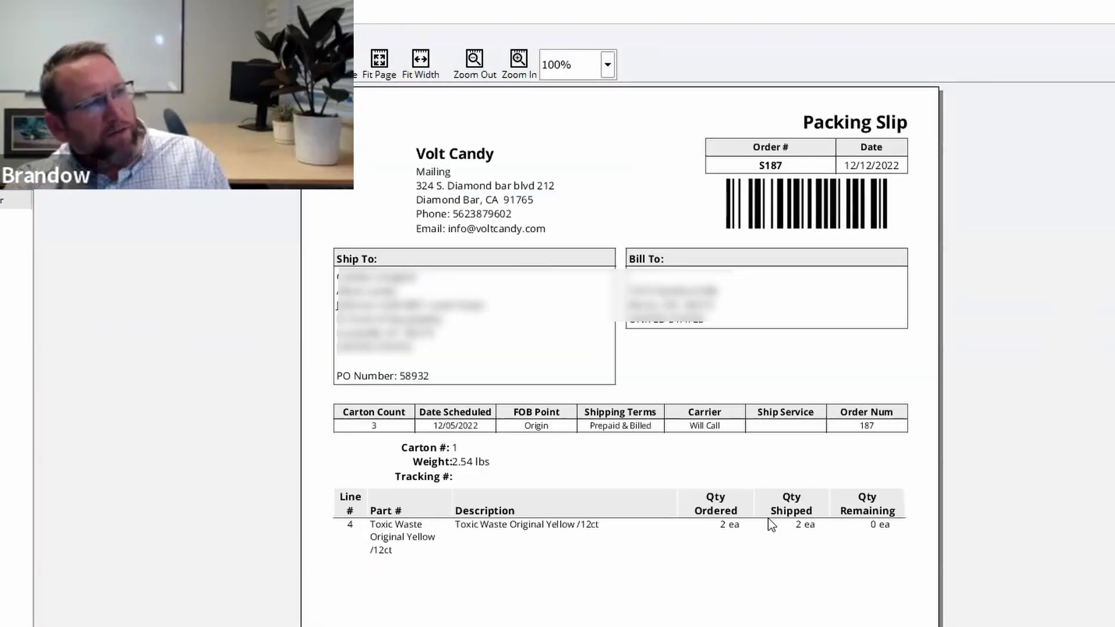